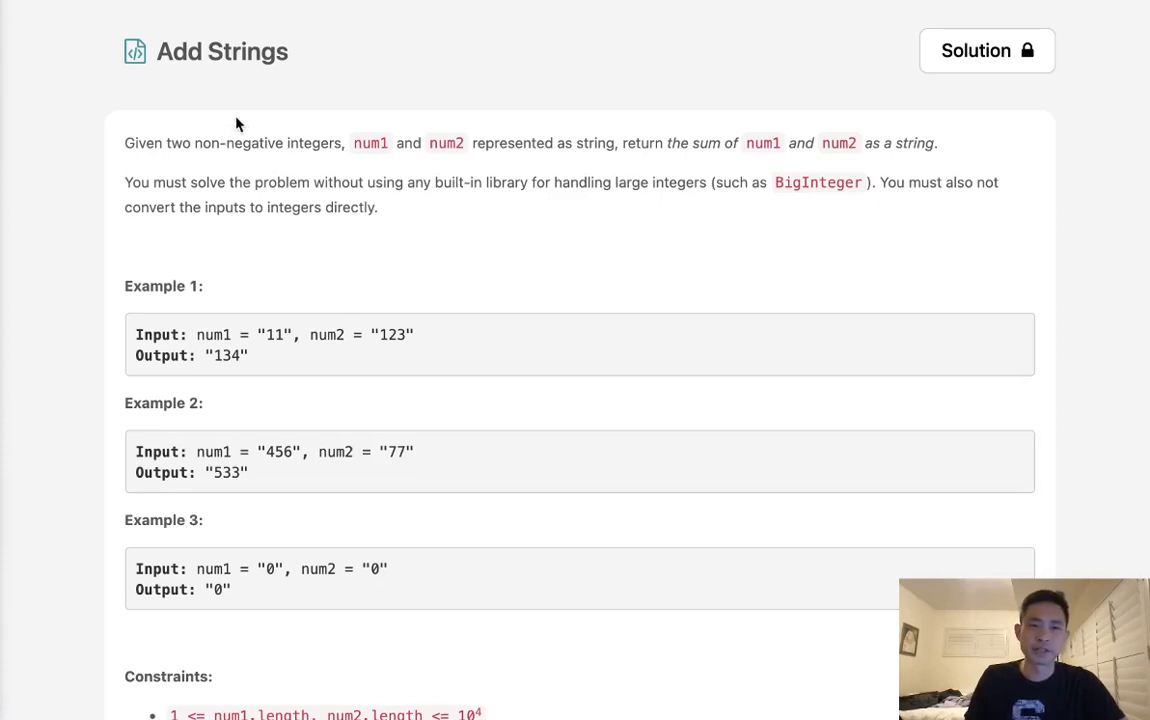
pyautogui.moveTo(250, 168)
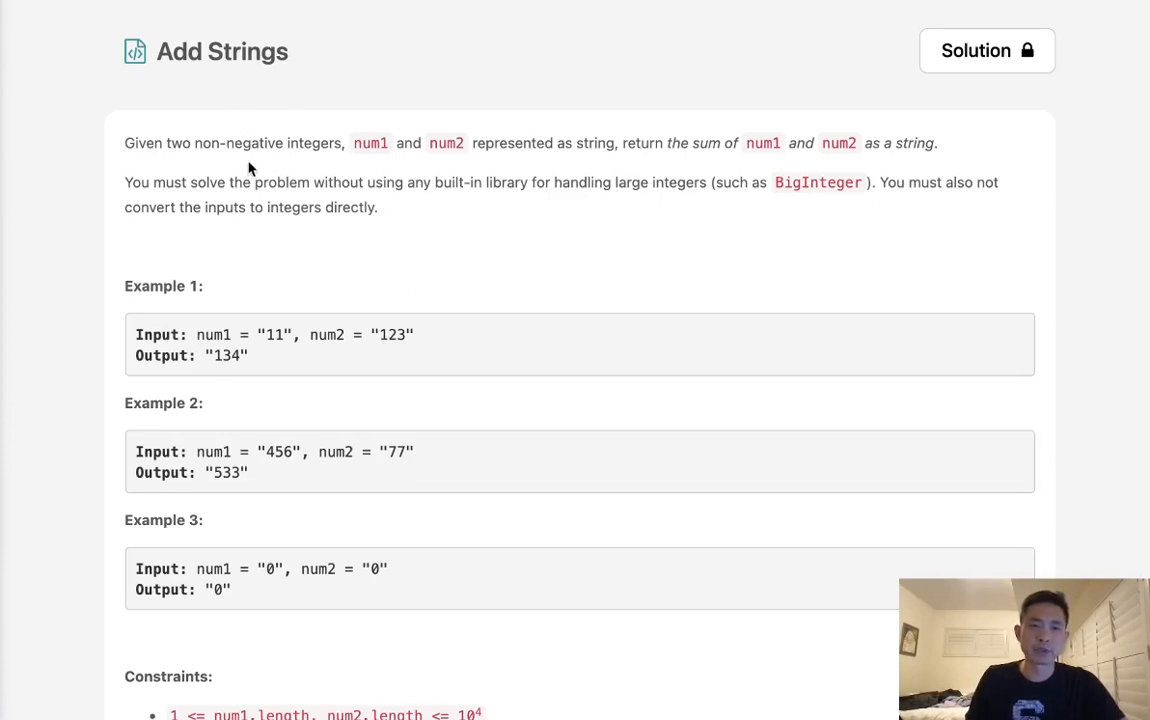
pyautogui.moveTo(293, 162)
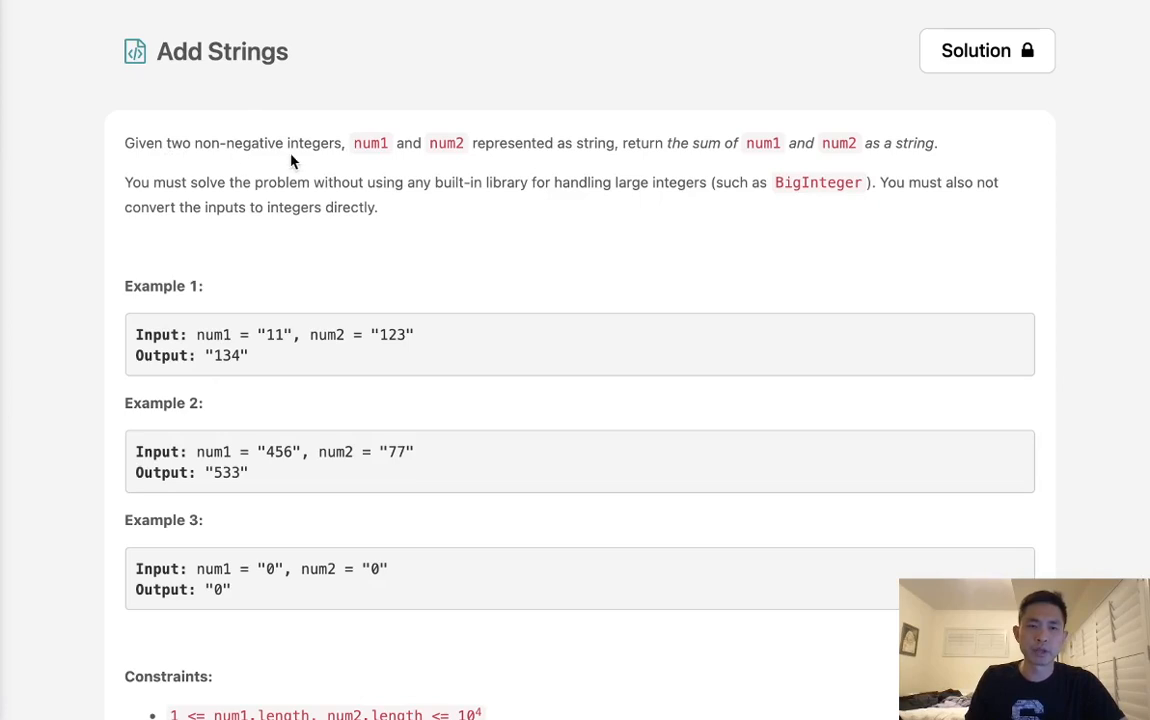
pyautogui.moveTo(490, 163)
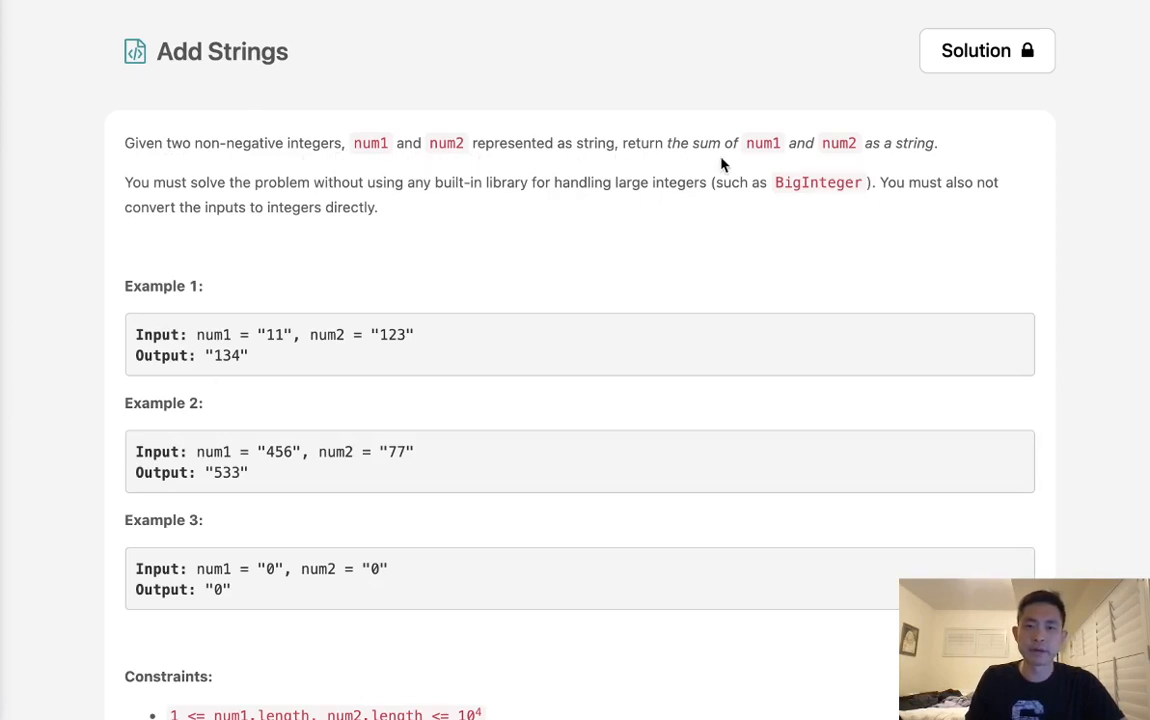
pyautogui.moveTo(230, 228)
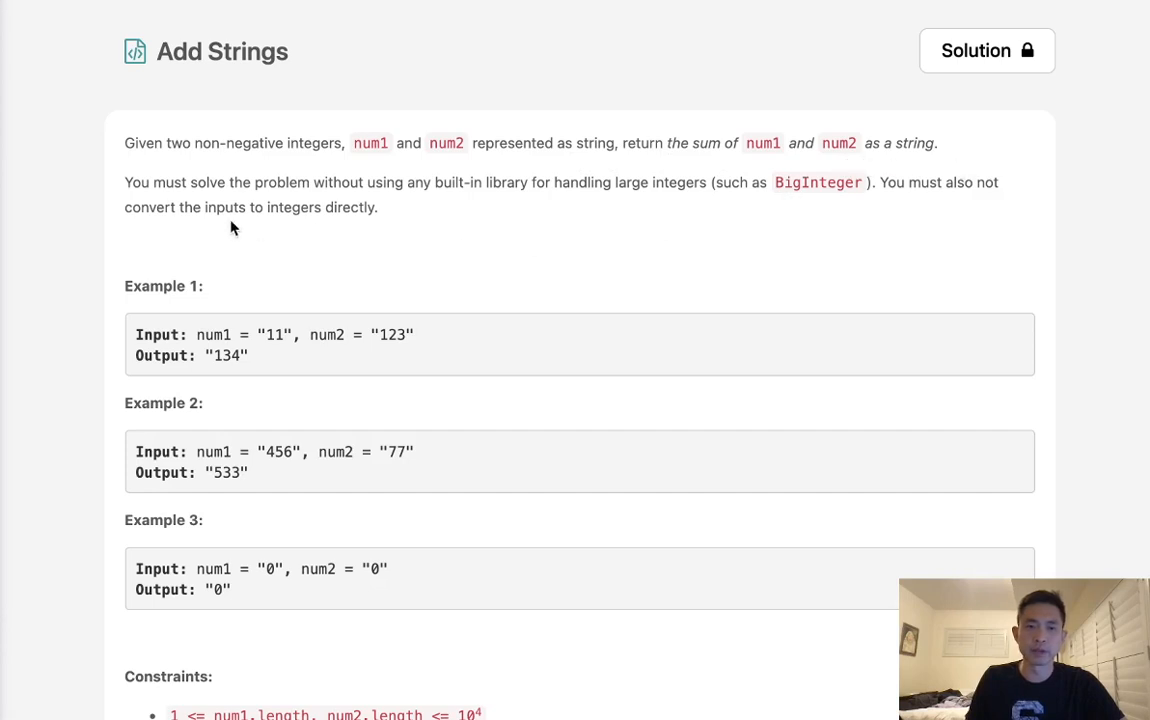
pyautogui.moveTo(524, 203)
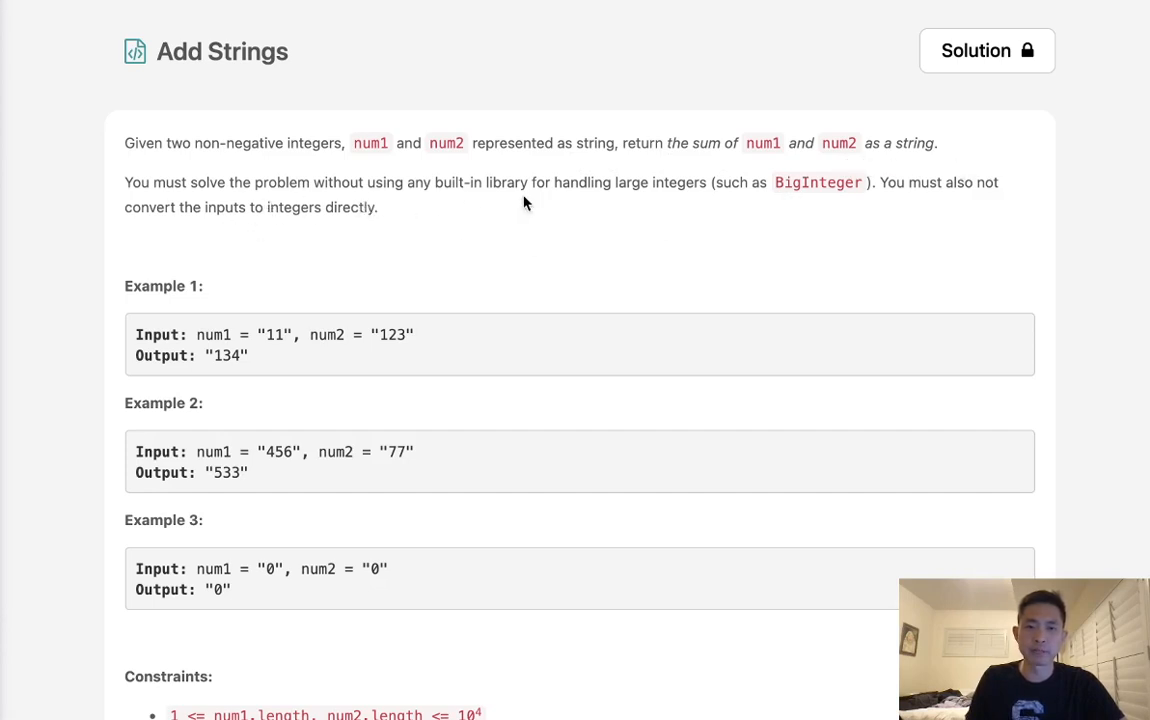
pyautogui.moveTo(700, 198)
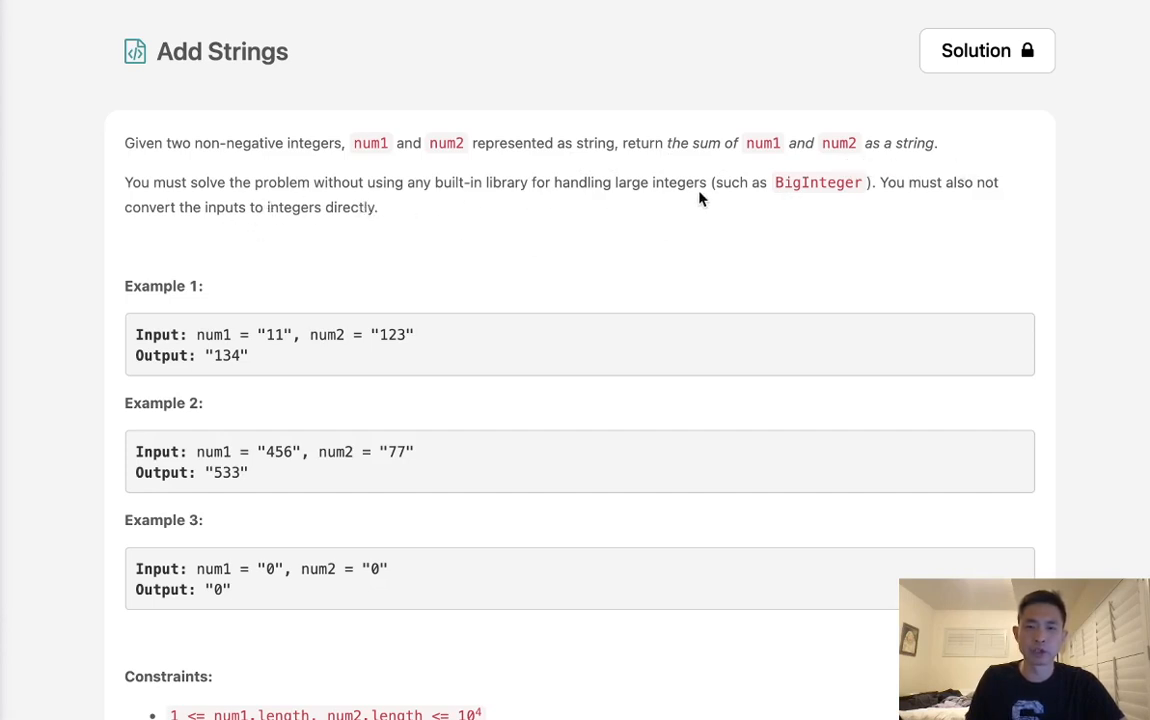
pyautogui.moveTo(240, 225)
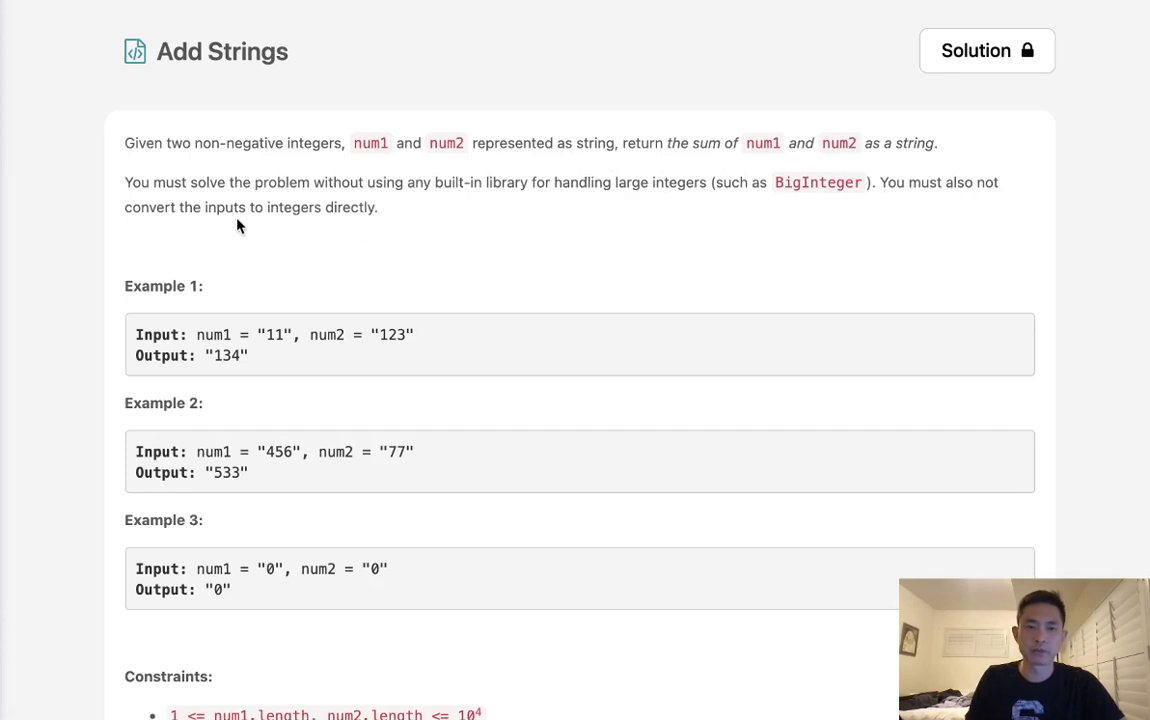
pyautogui.moveTo(407, 288)
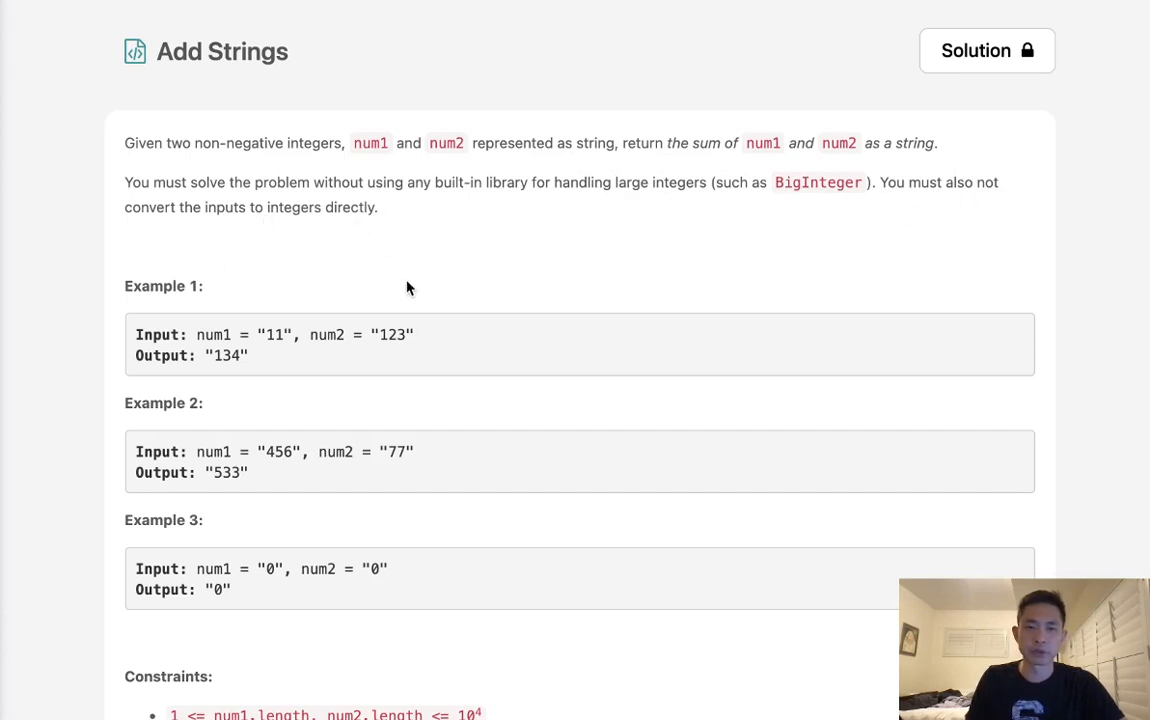
# - Write the one-line solution return int(num1)+int(num2) in the addStrings body
pyautogui.scroll(-3)
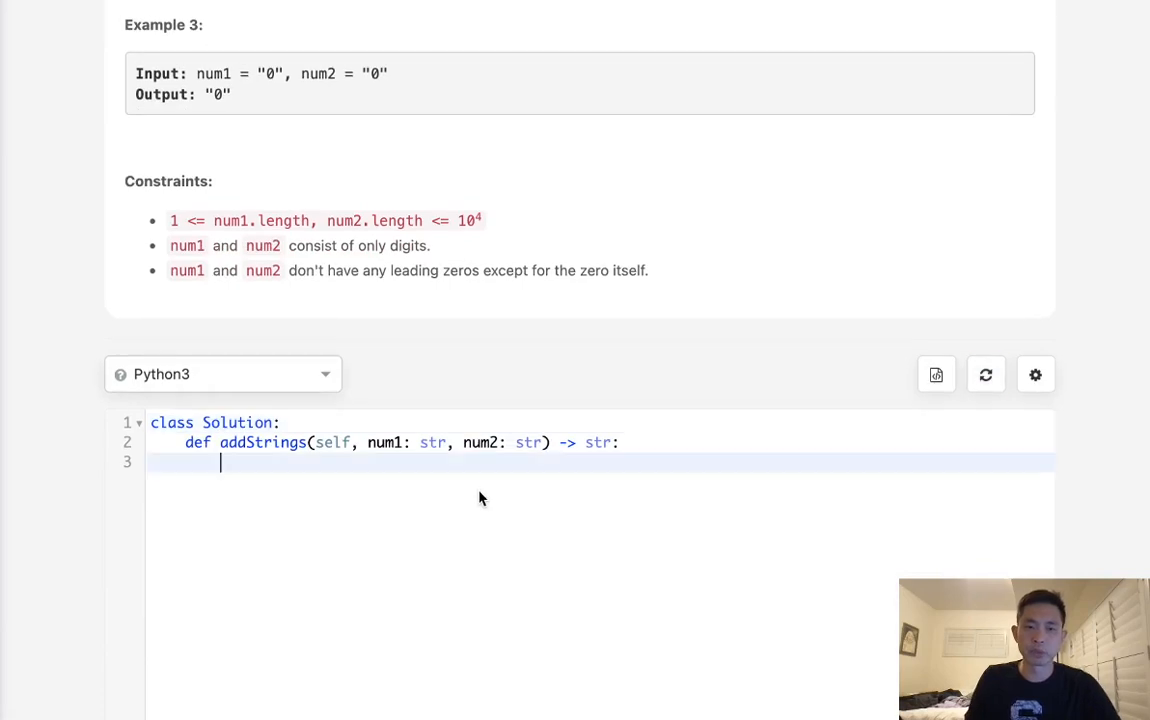
pyautogui.write('return')
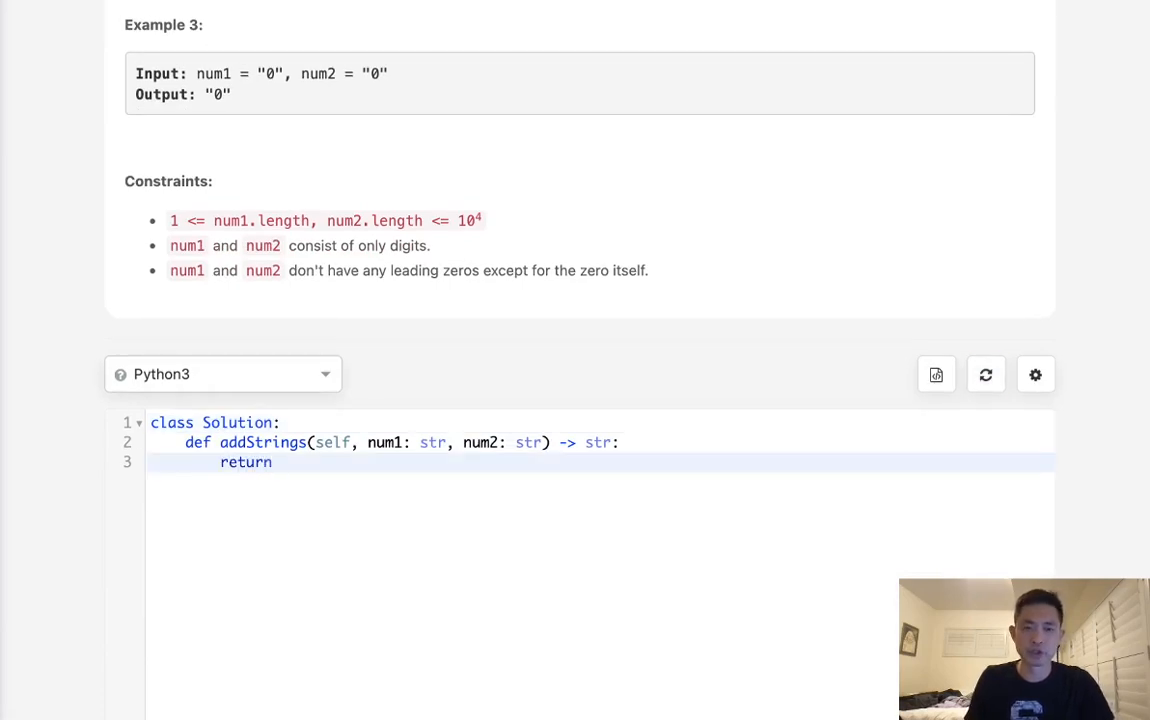
pyautogui.write('int(num1)')
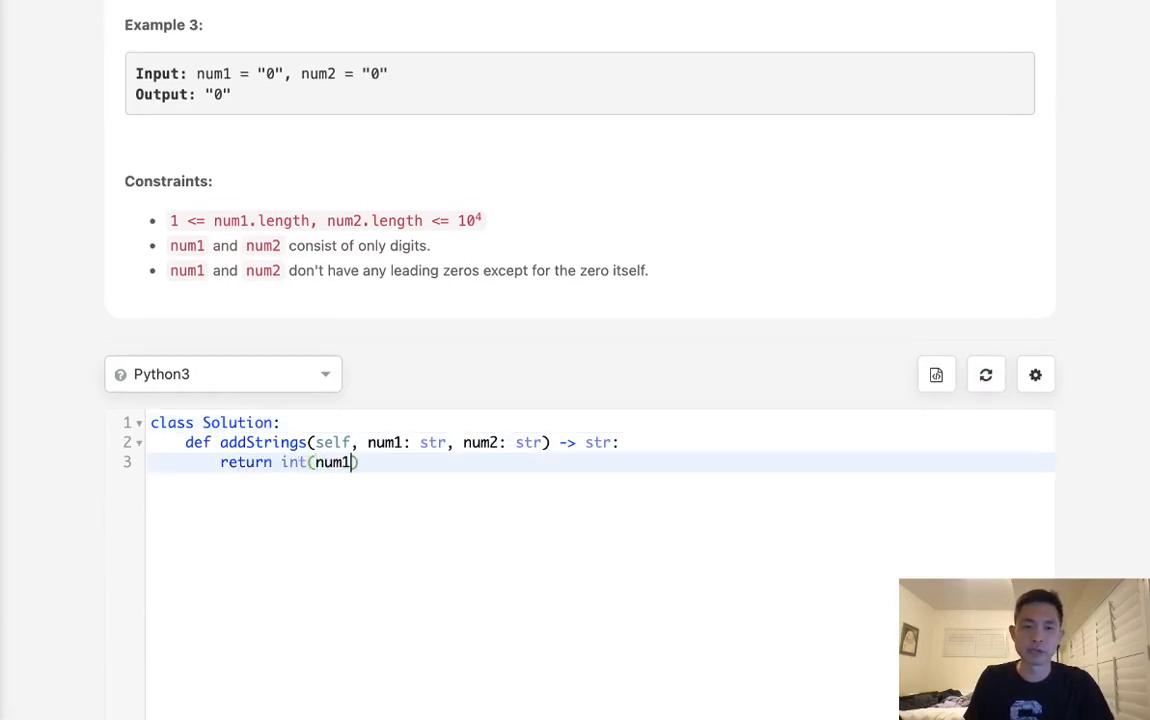
pyautogui.write('+in')
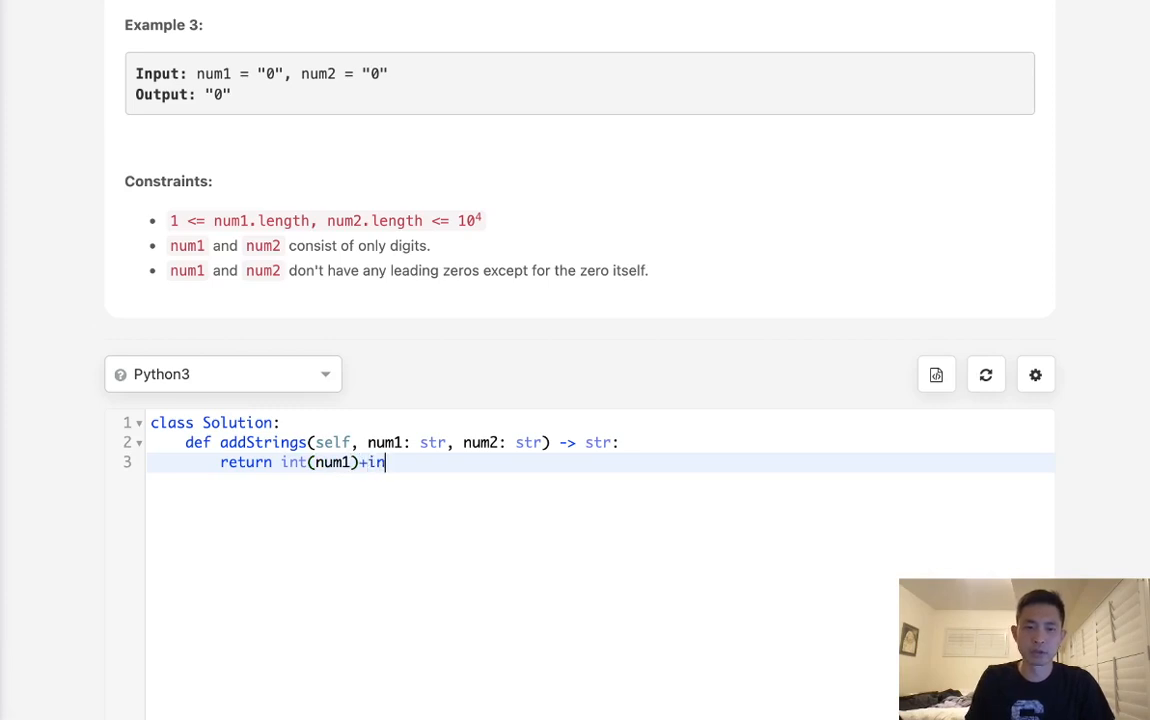
pyautogui.write('t(num2)')
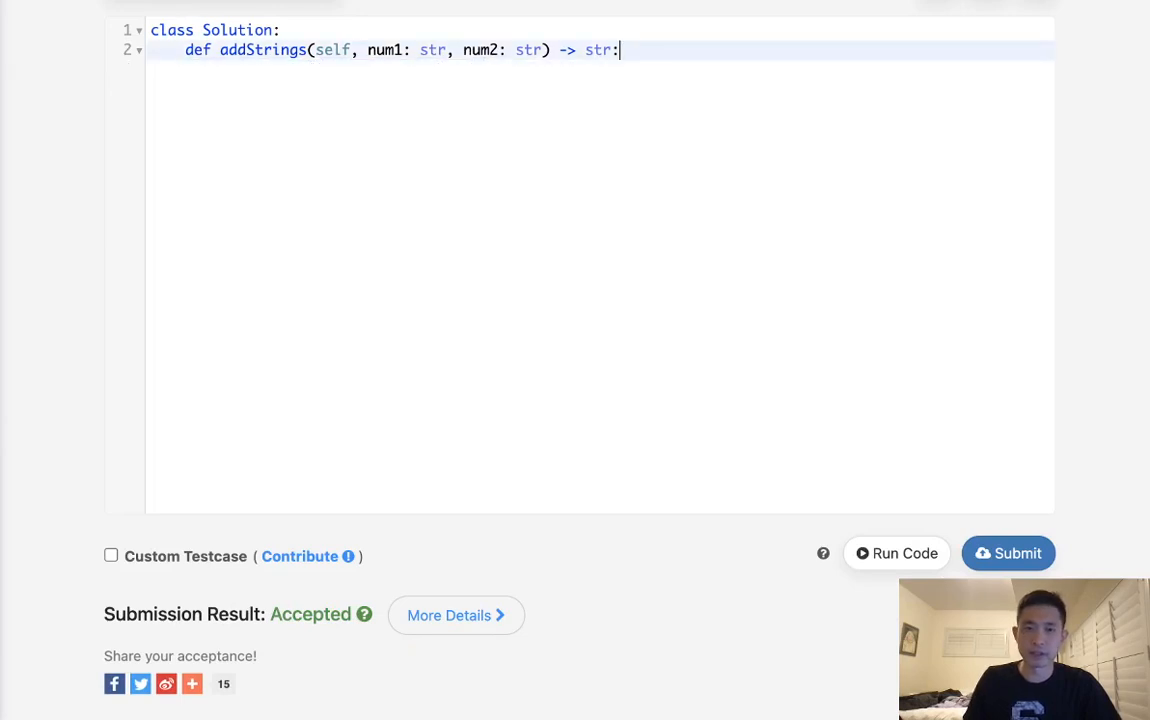
# - Add comment lines # ord(), # 1 - 49 and # 2 - 50 to addStrings
pyautogui.press('enter')
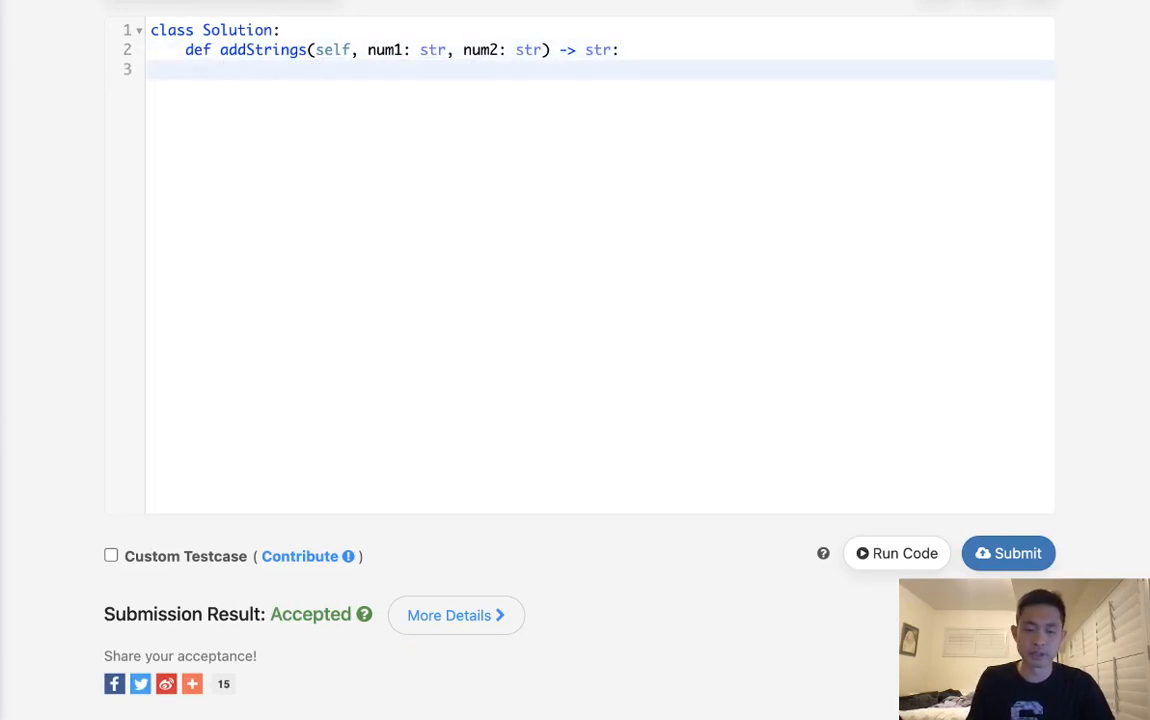
pyautogui.write('ord()')
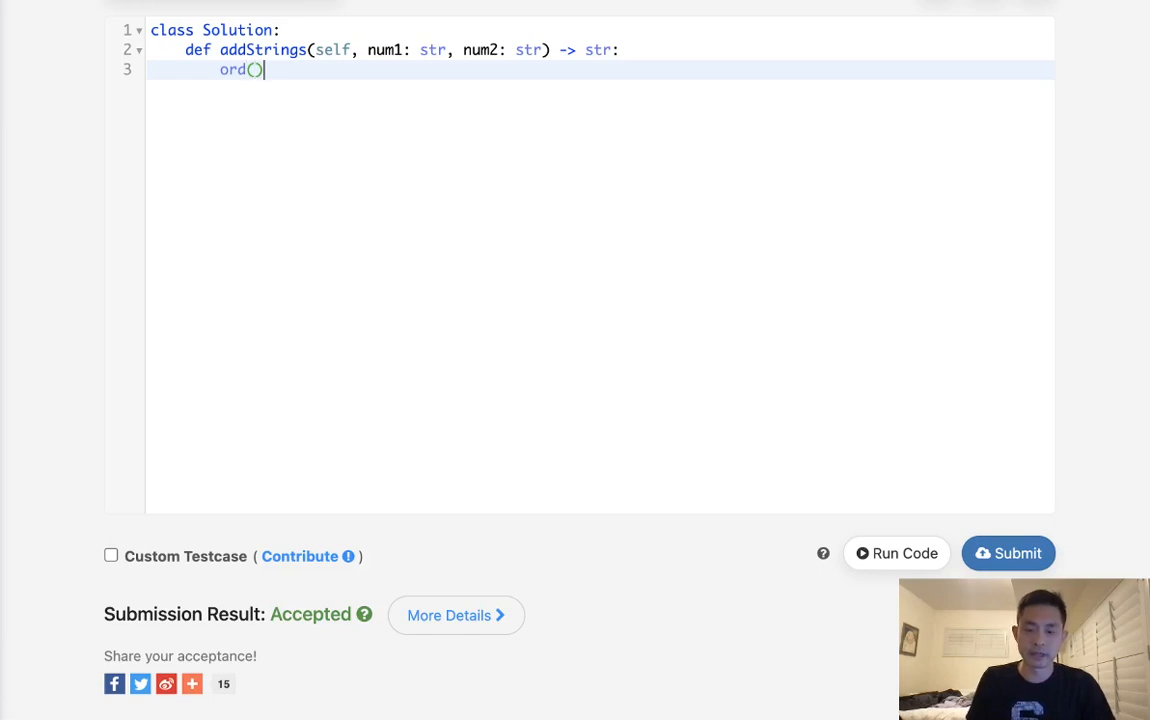
pyautogui.press('ctrl+/')
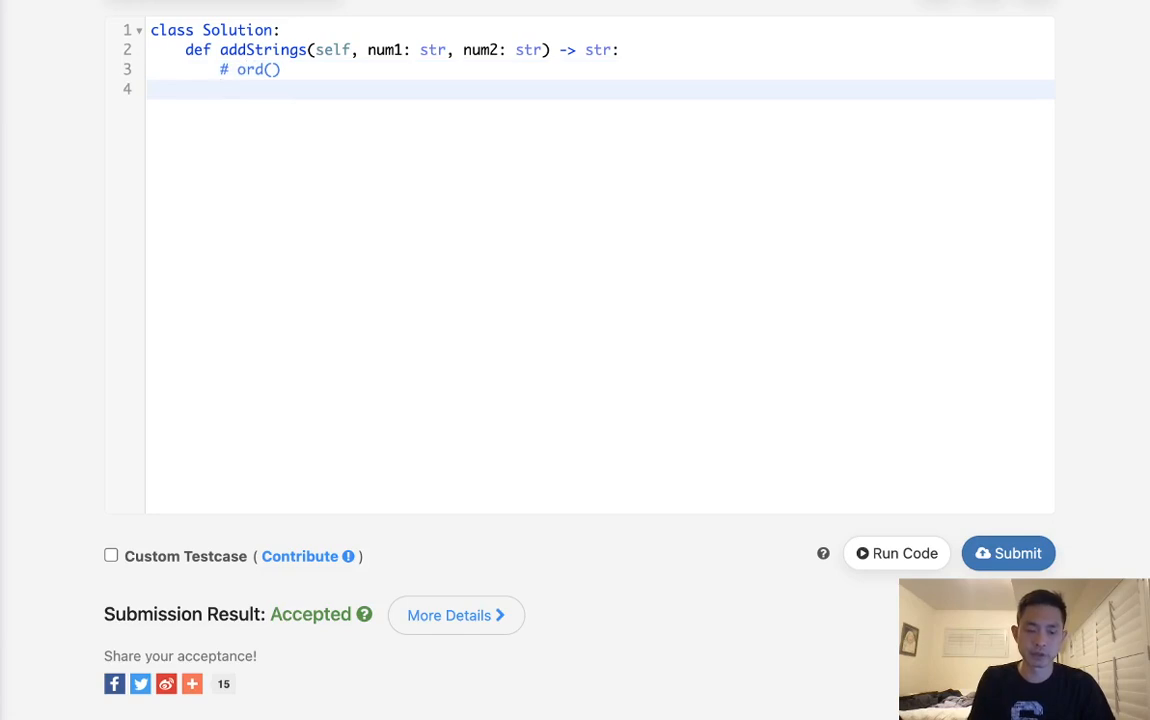
pyautogui.write('# 1 -')
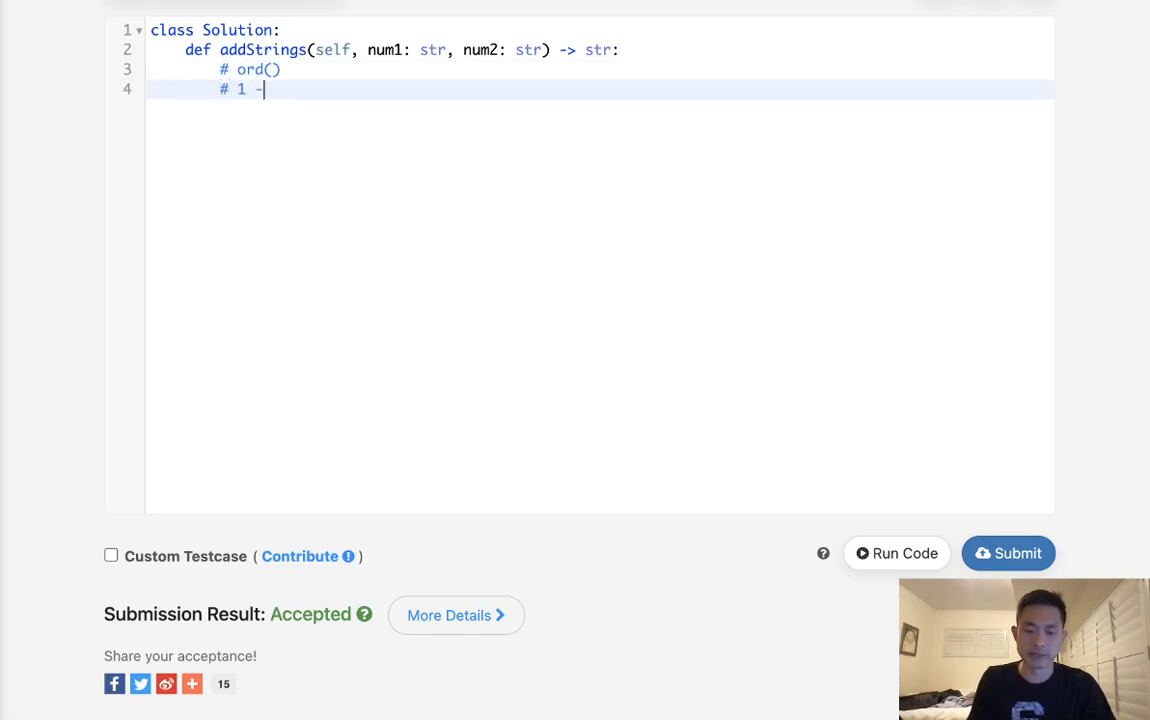
pyautogui.write('49')
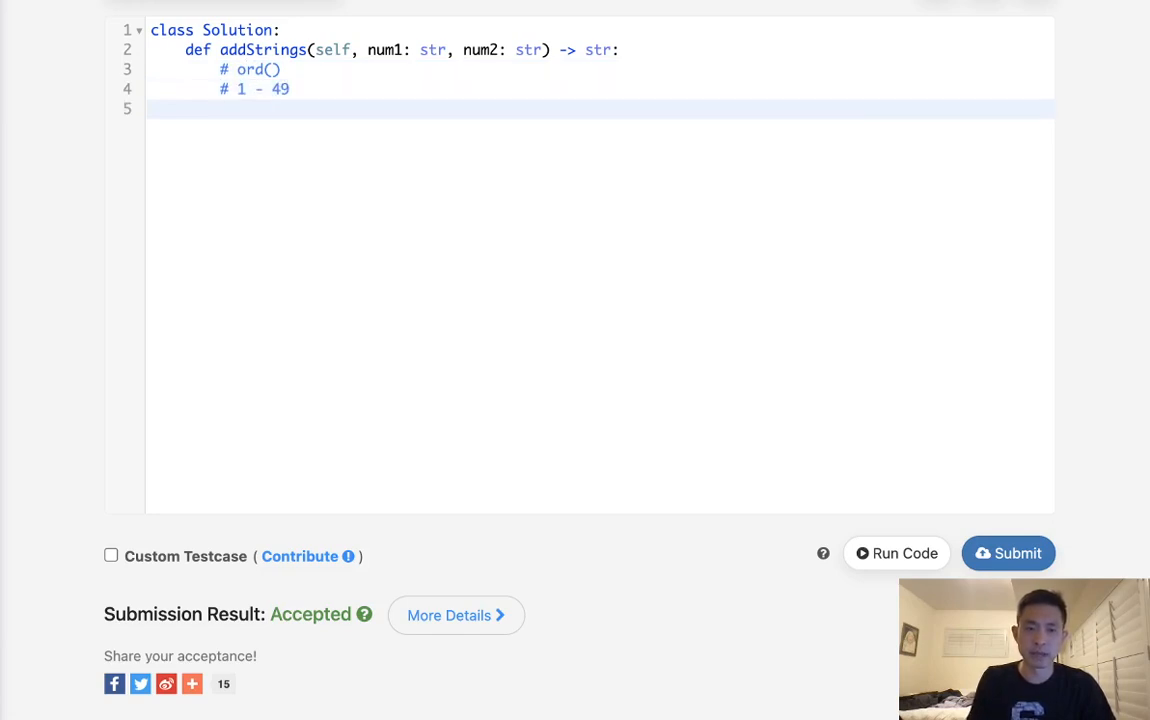
pyautogui.write('@ 9 -')
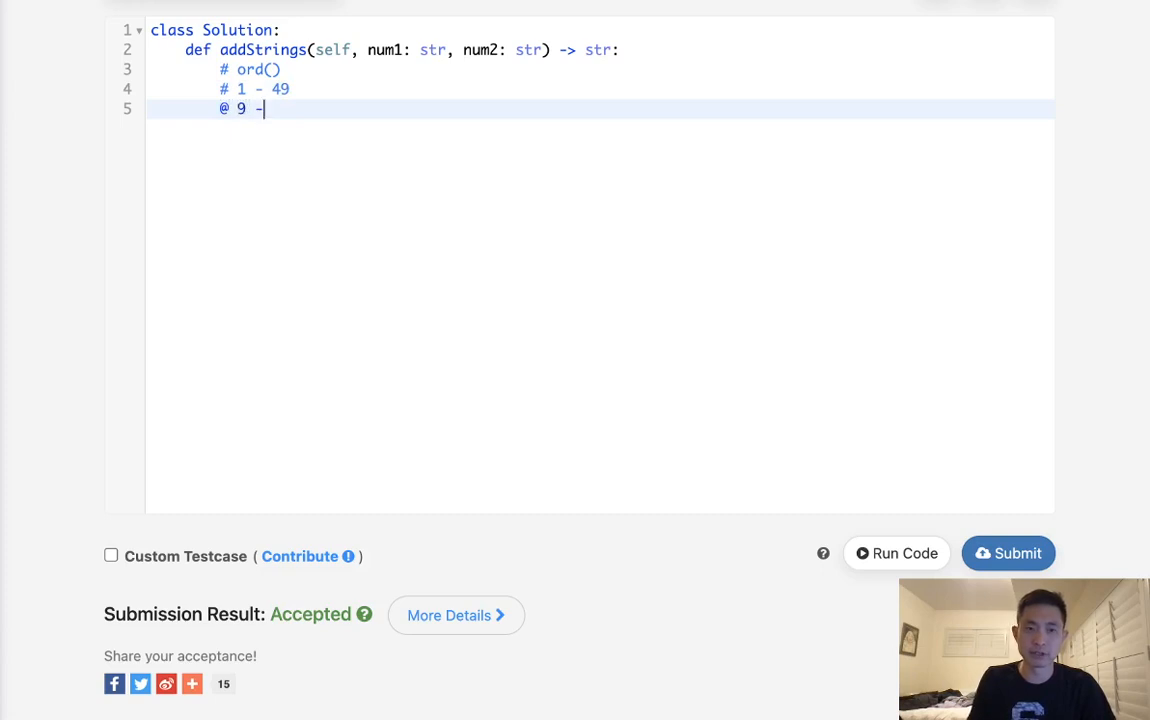
pyautogui.write('2')
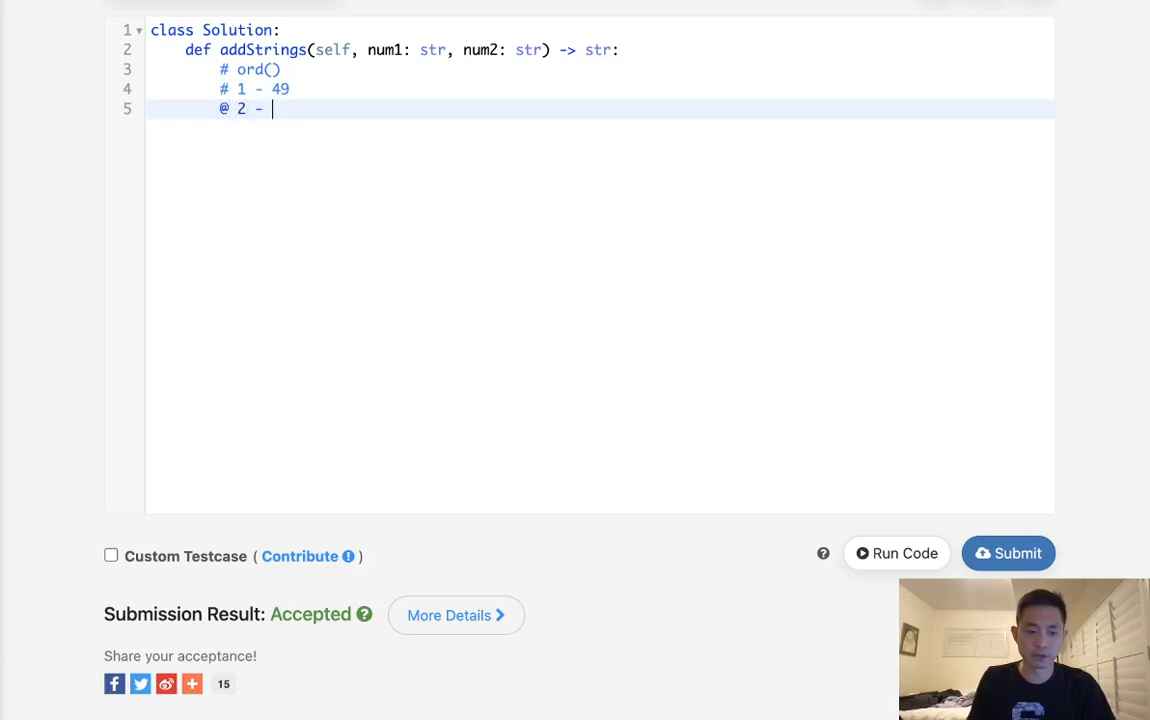
pyautogui.write('50')
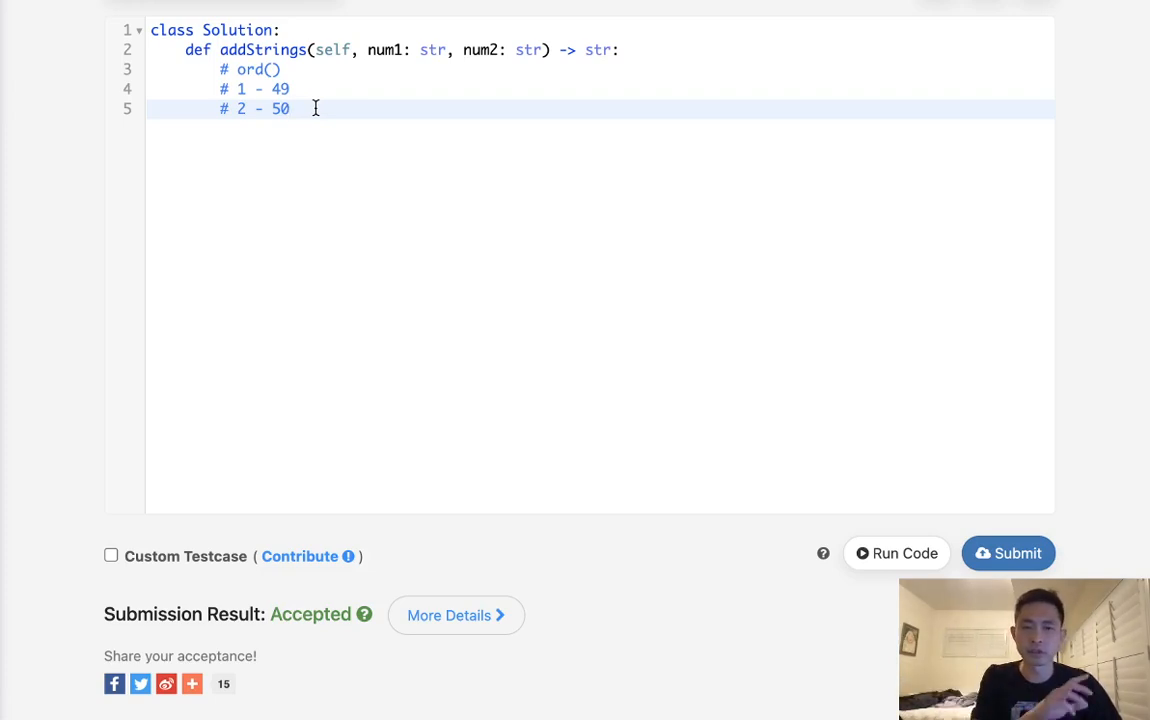
# - Set N,M to the lengths of num1 and num2
pyautogui.press('enter')
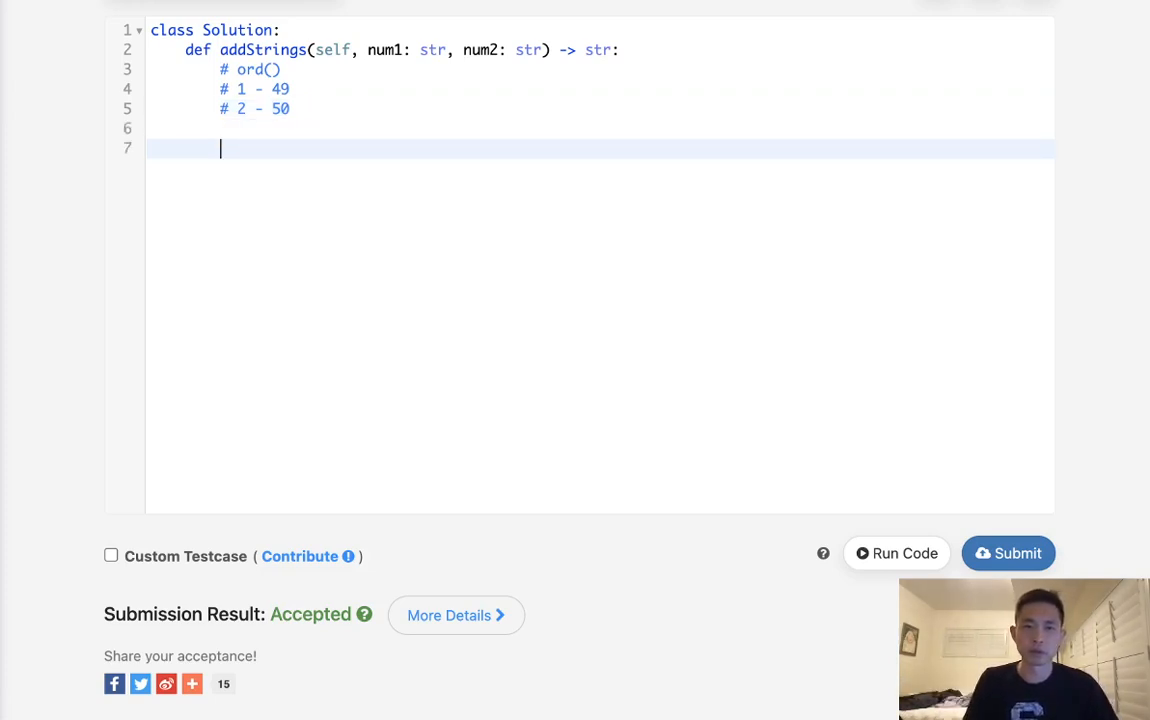
pyautogui.write('N')
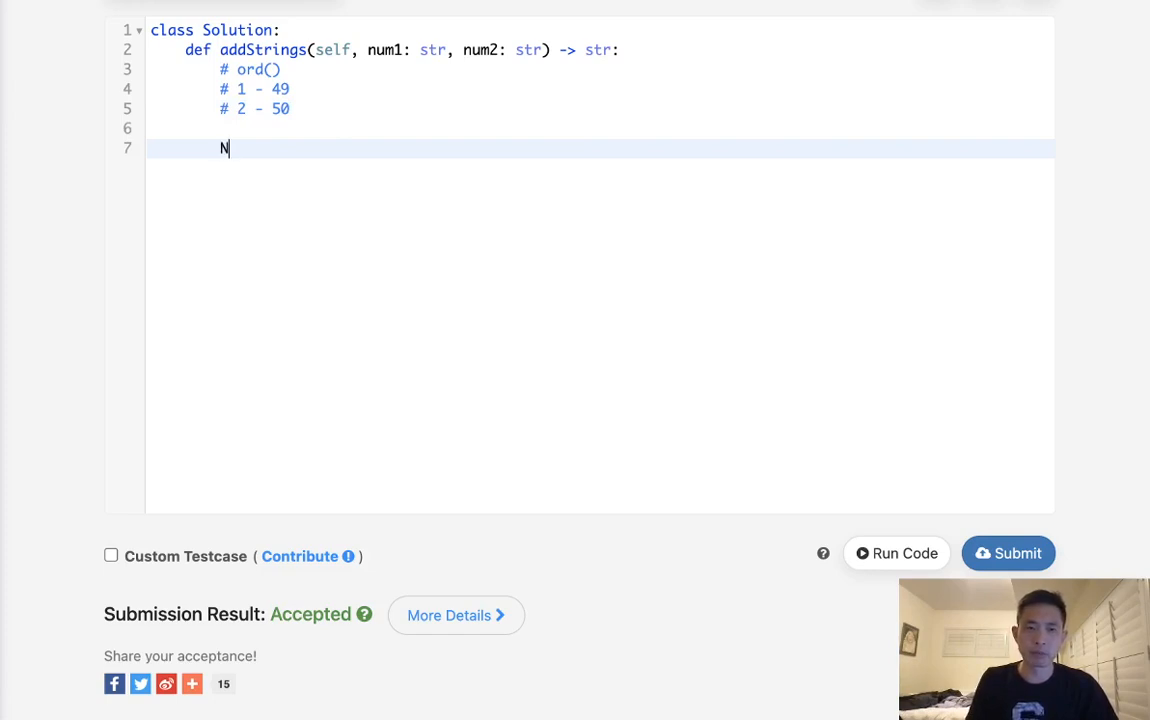
pyautogui.write(',M =')
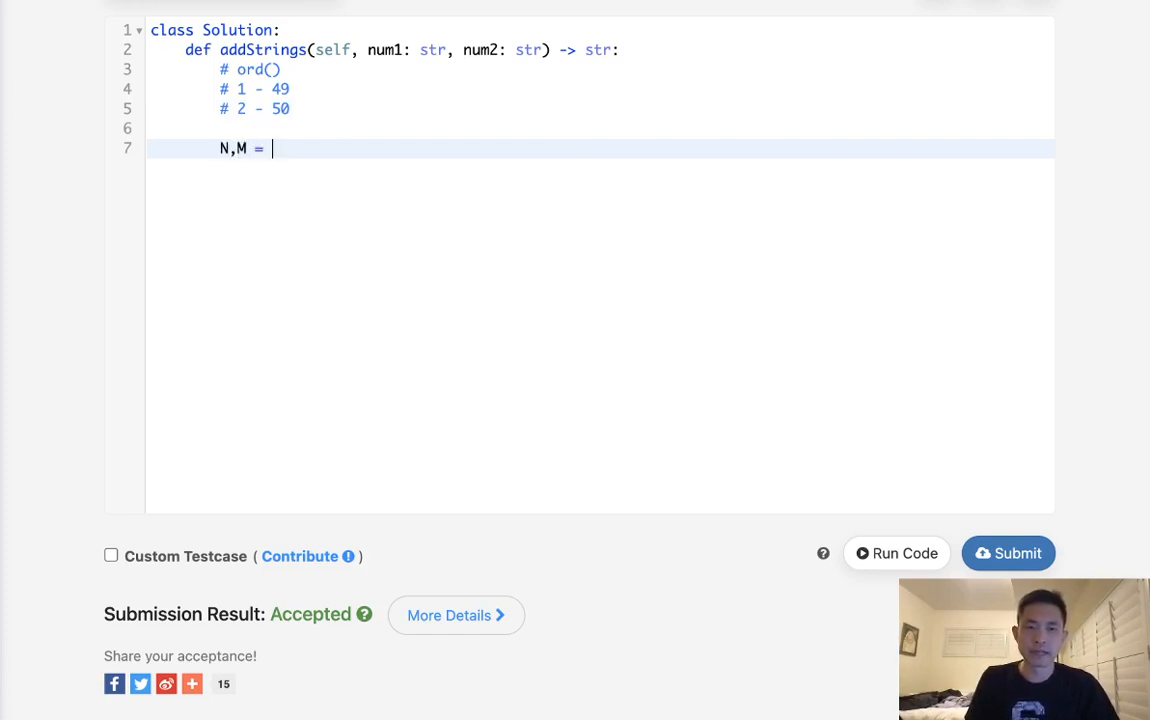
pyautogui.write('len(num1)')
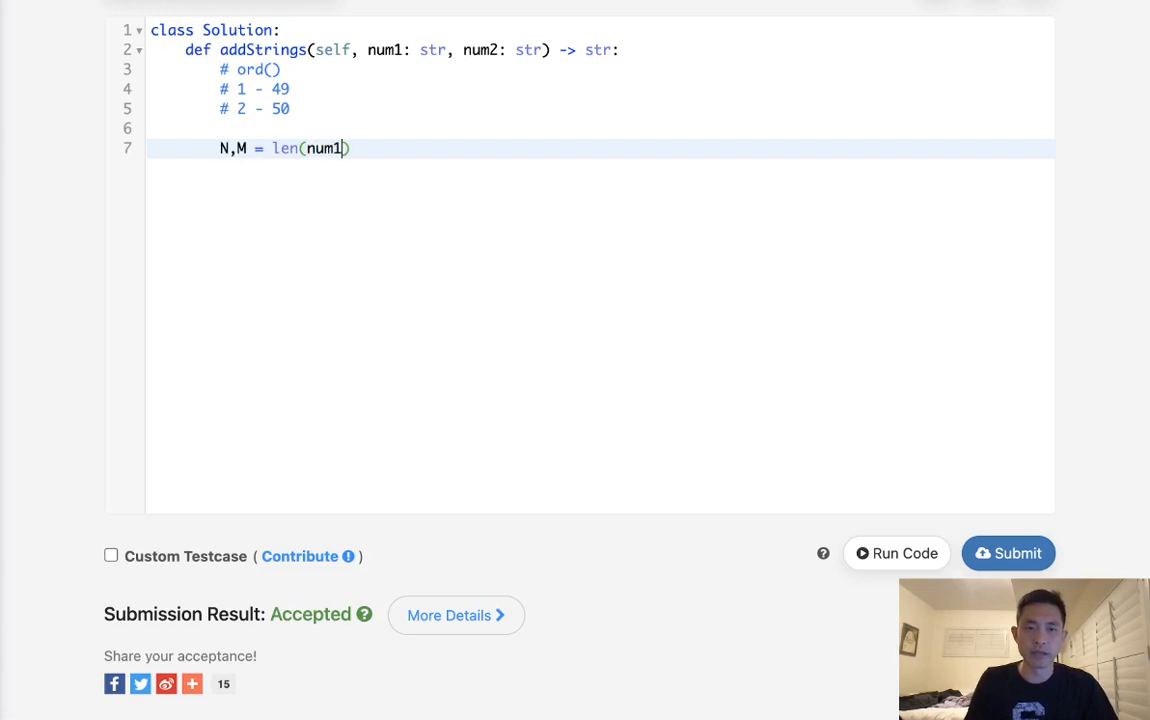
pyautogui.write(',num')
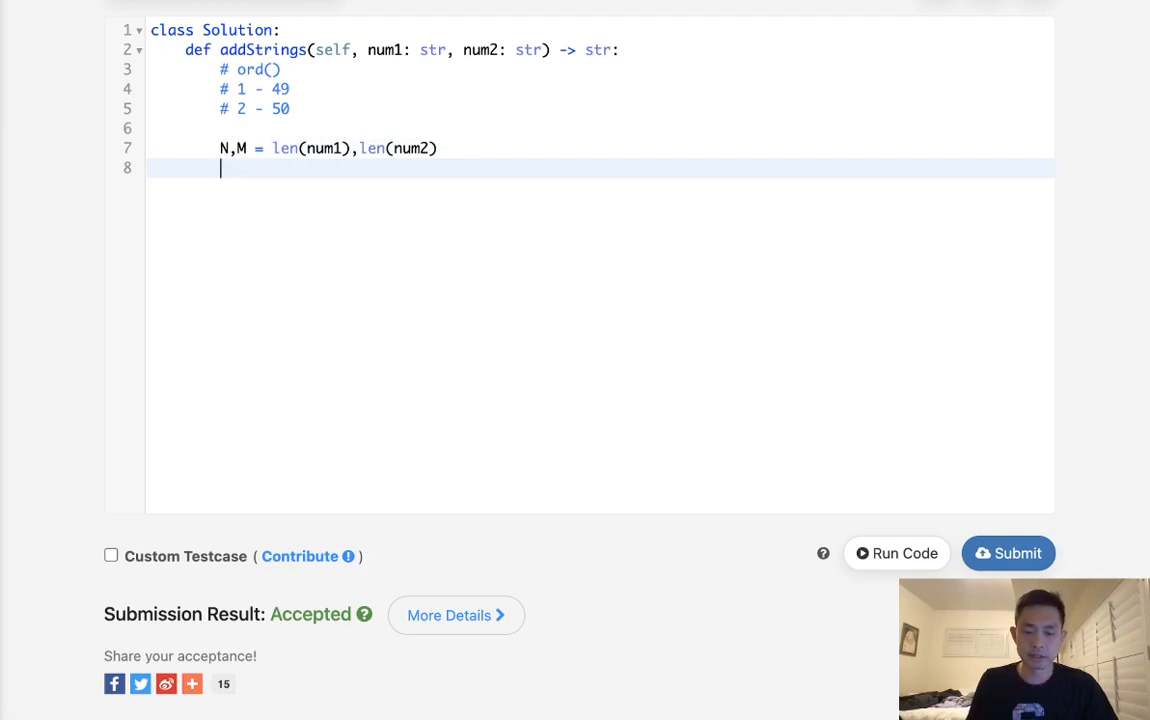
# - Set a,b = N-1,M-1 and carry = 0, then open while a>=0 or b>=0
pyautogui.write('a,')
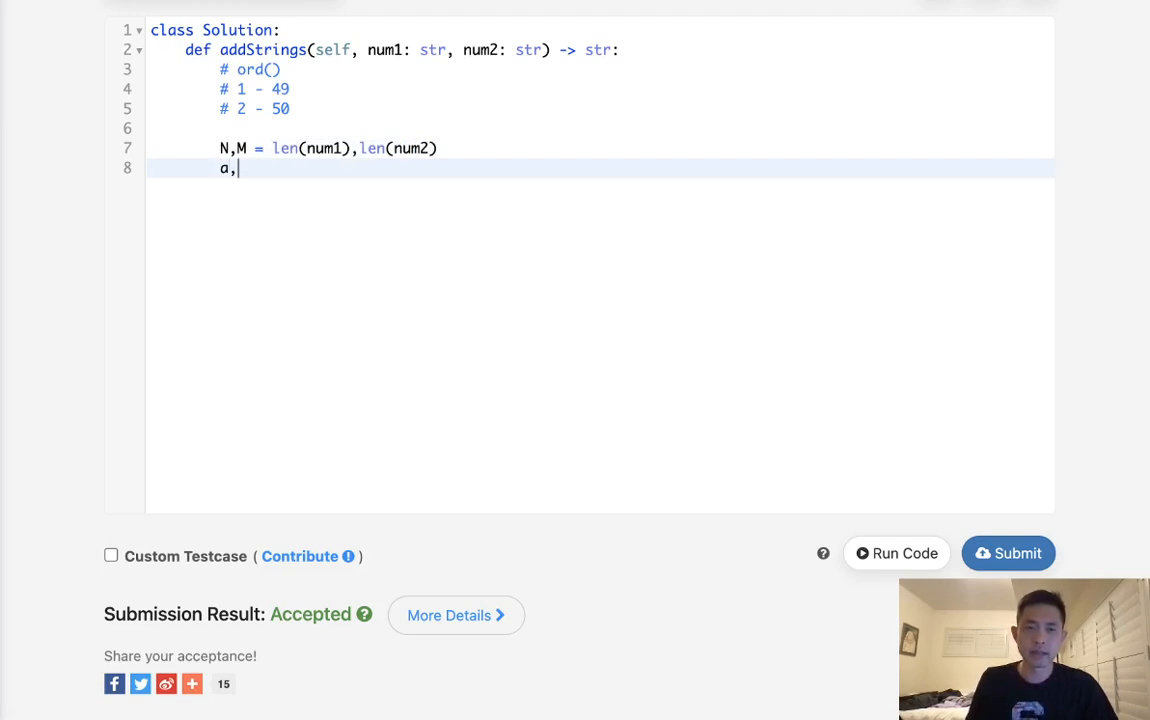
pyautogui.write('b = 0')
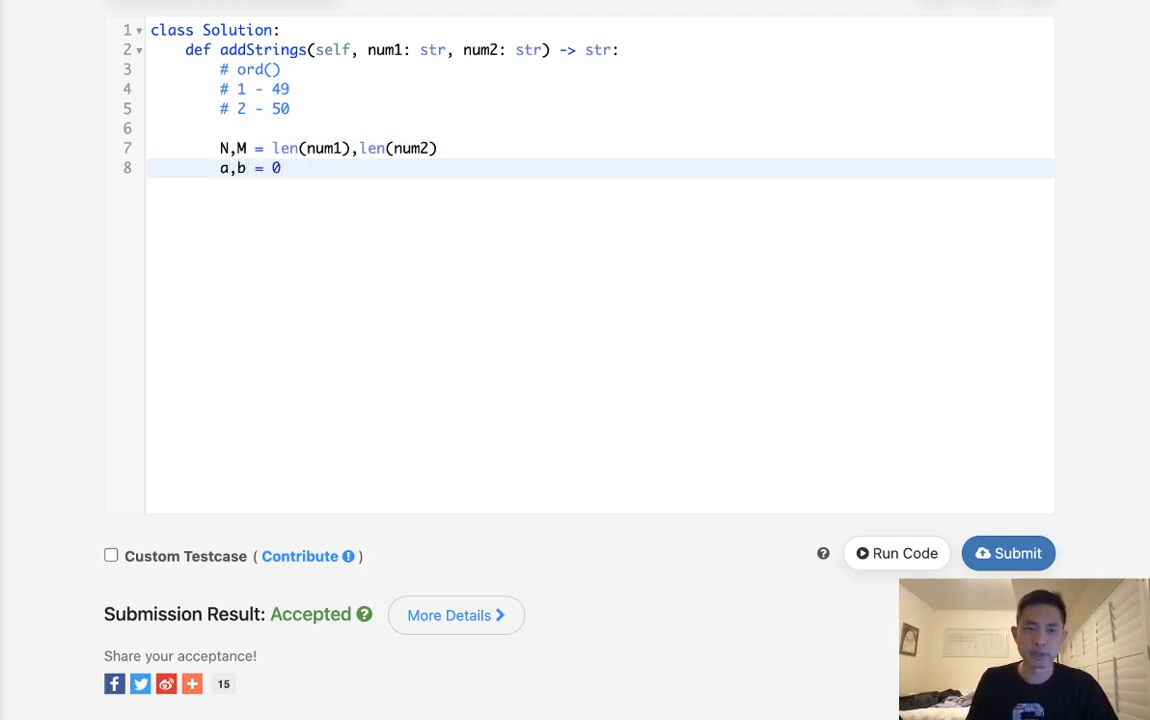
pyautogui.write(',0')
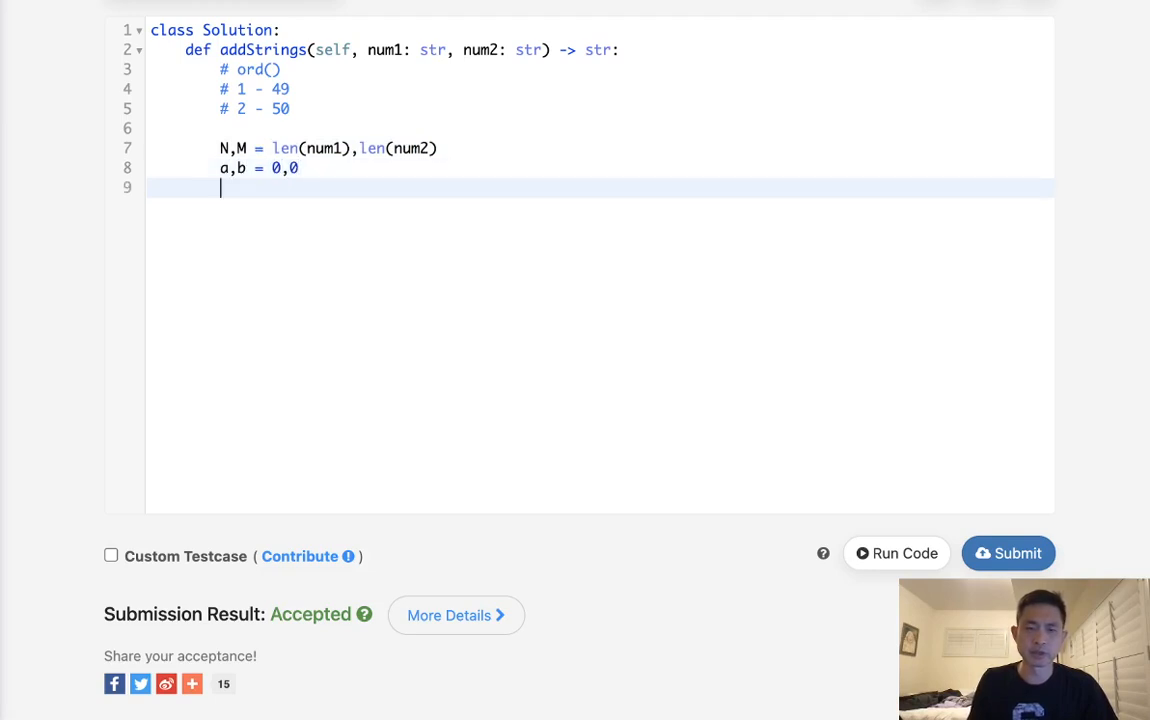
pyautogui.write('carry = 0')
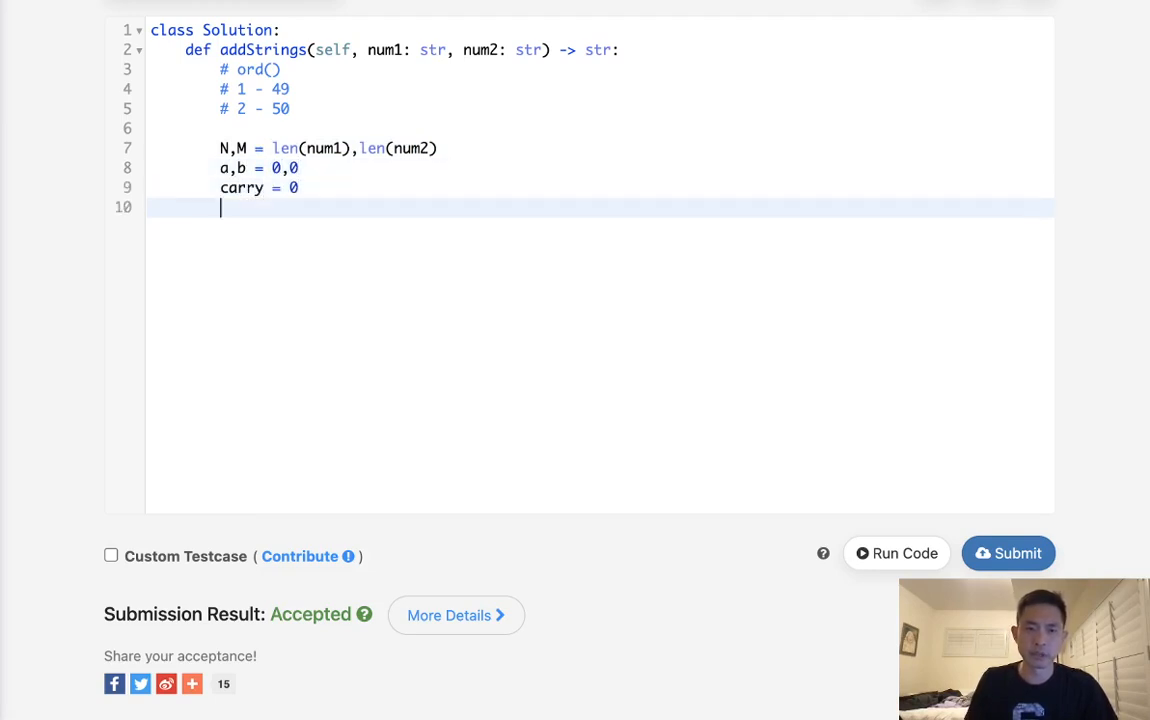
pyautogui.write('while')
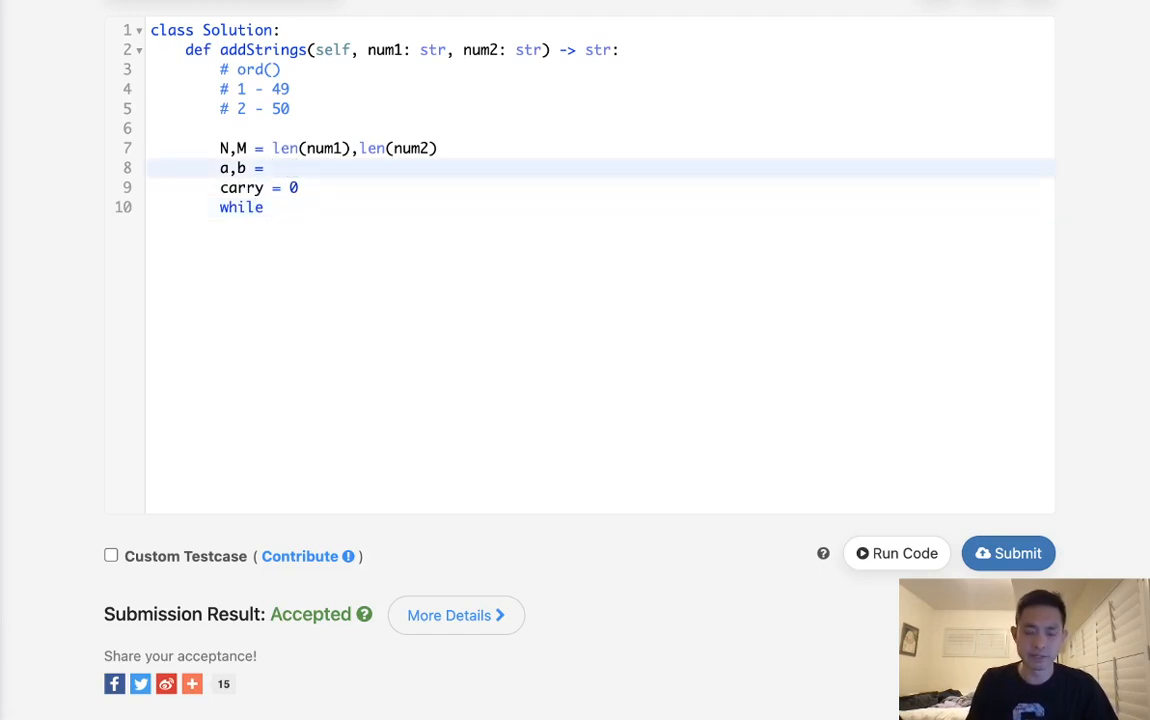
pyautogui.write('N-1,M')
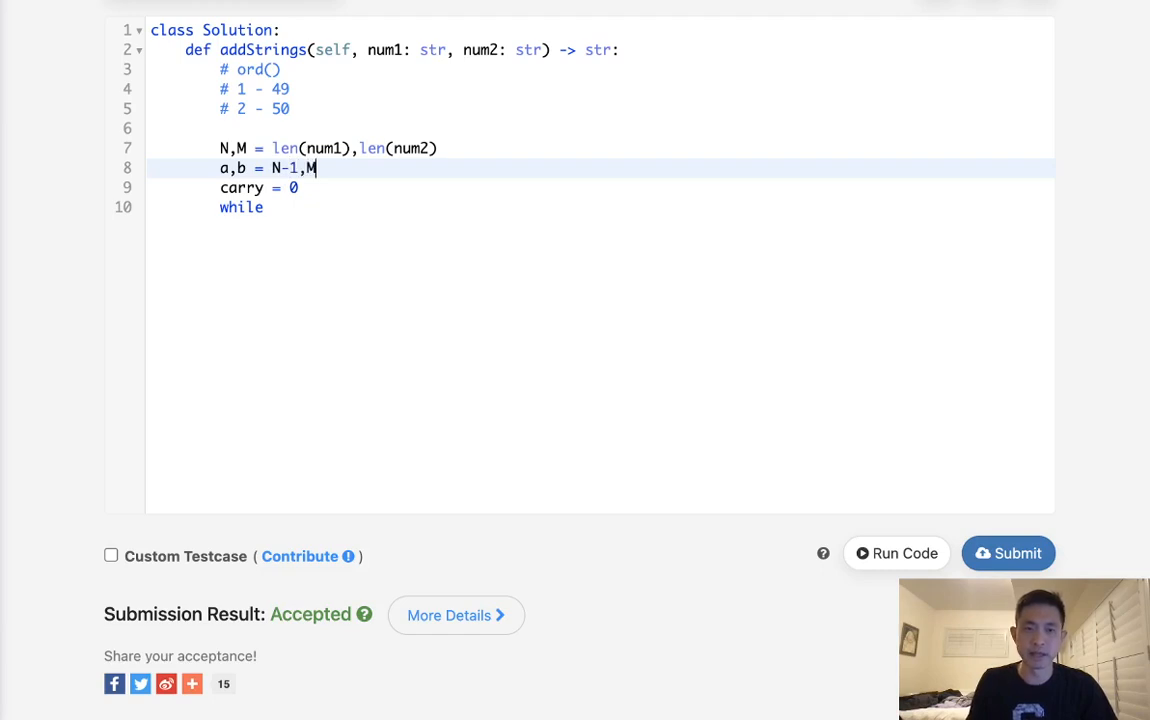
pyautogui.write('-1')
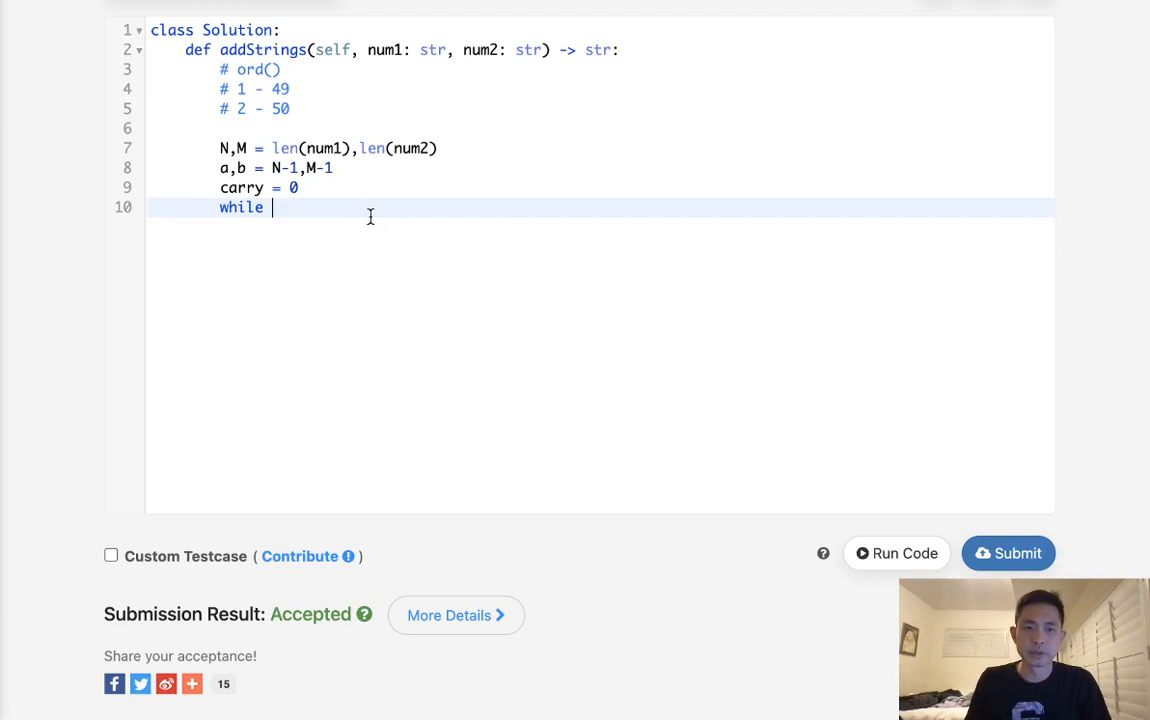
pyautogui.write('a>=0')
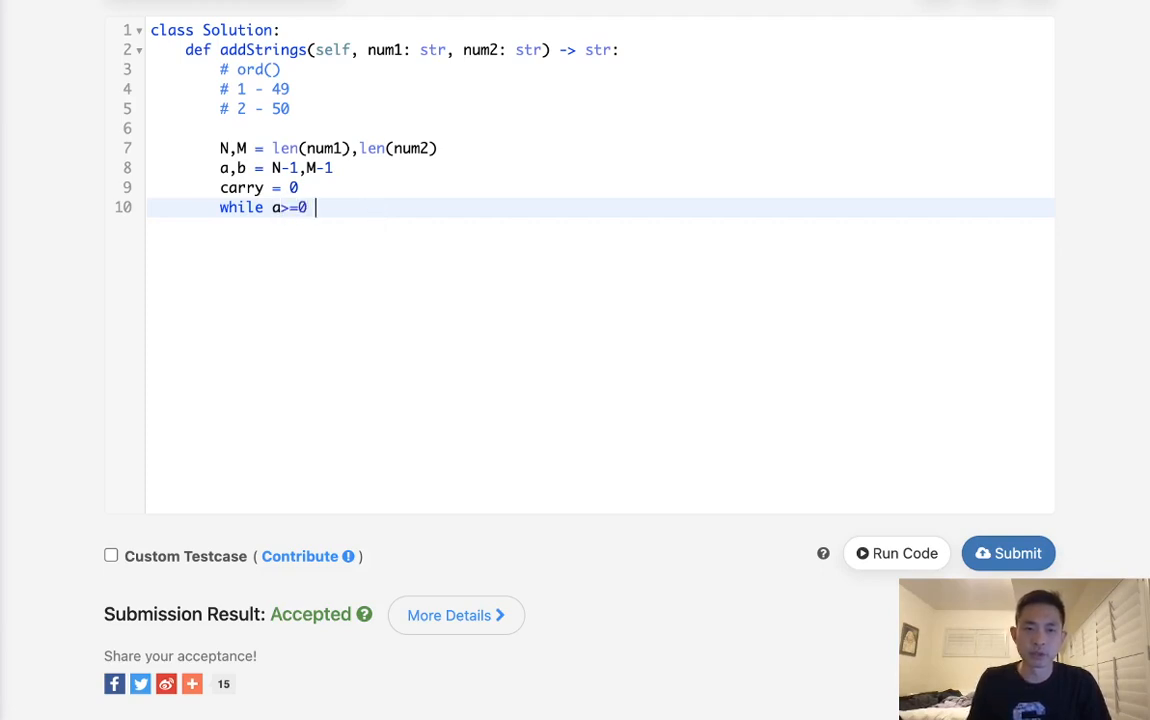
pyautogui.write('or')
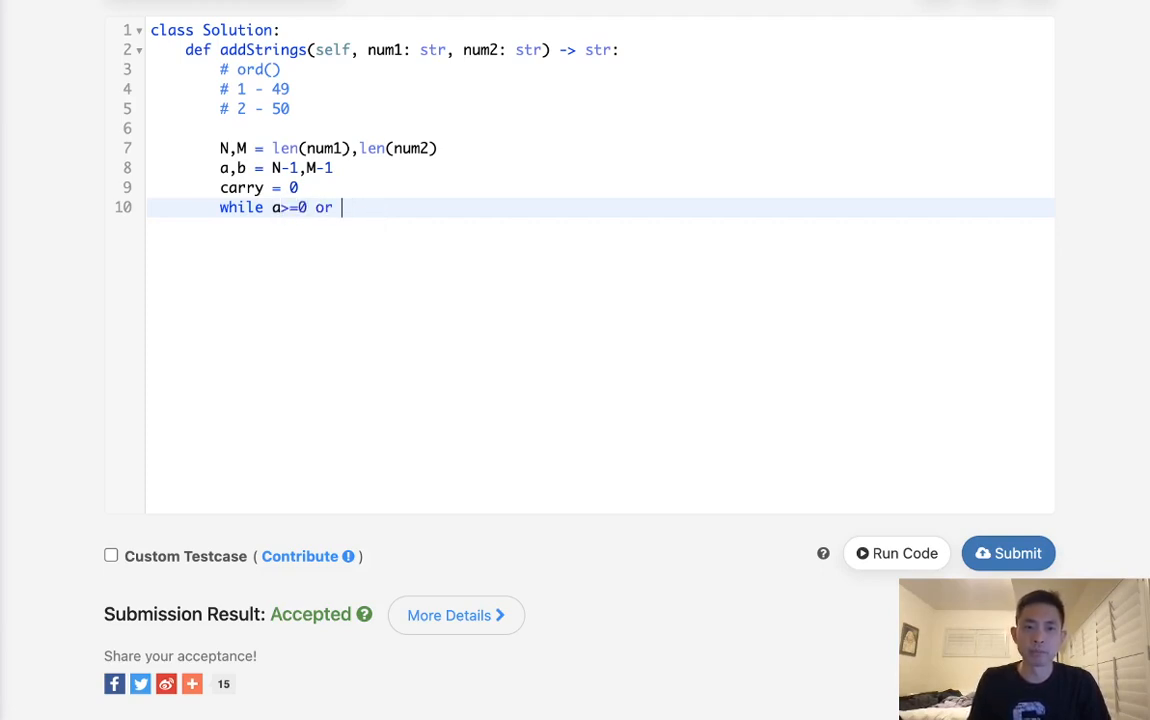
pyautogui.write('b>=90')
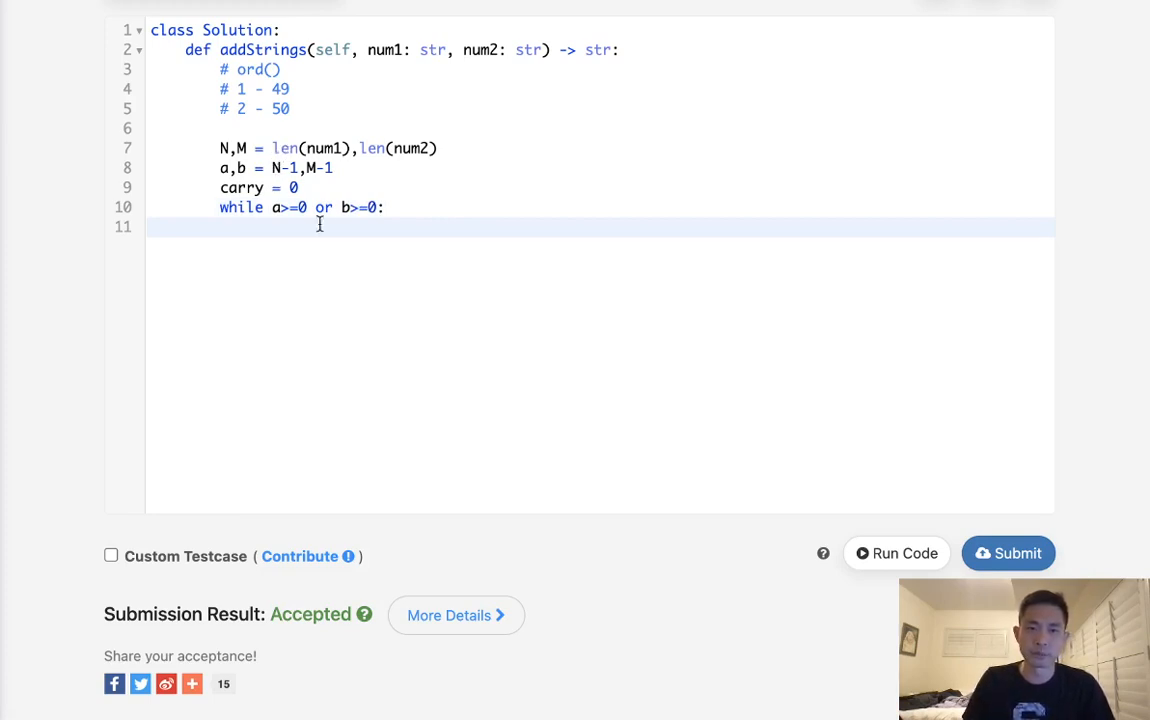
pyautogui.moveTo(366, 235)
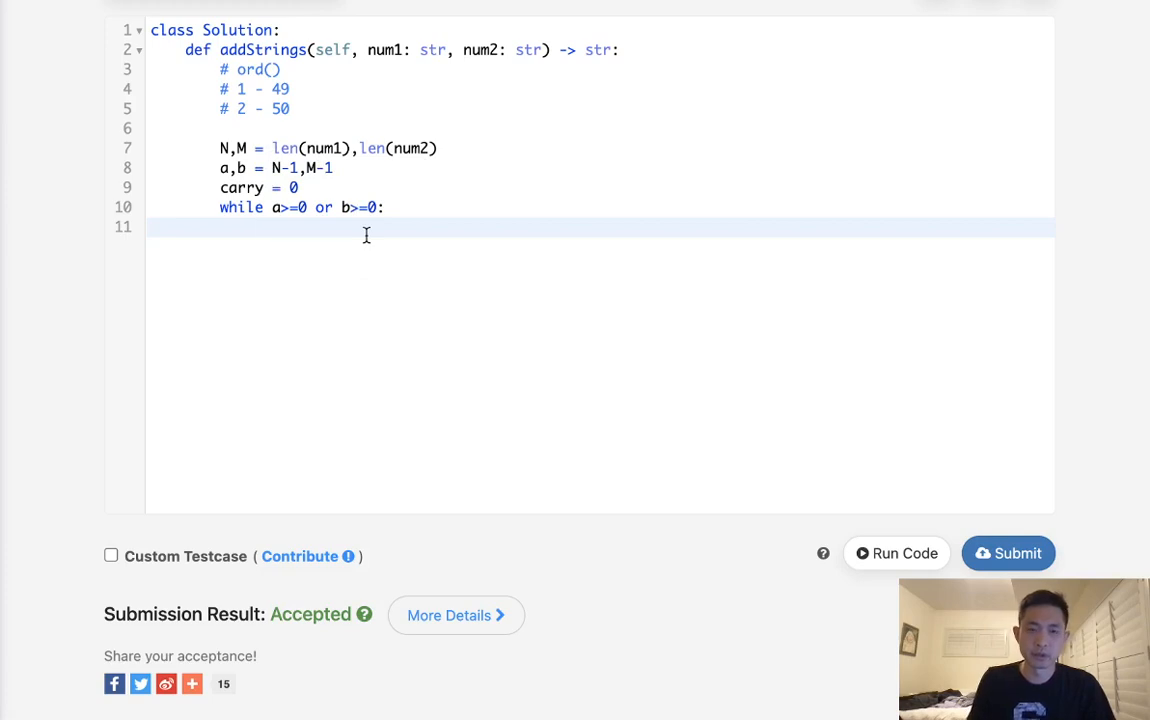
# - Start i,j at 0,0 and add an if a>=0 block converting ord(num1[a])-48, decrementing a
pyautogui.write('if a>=0')
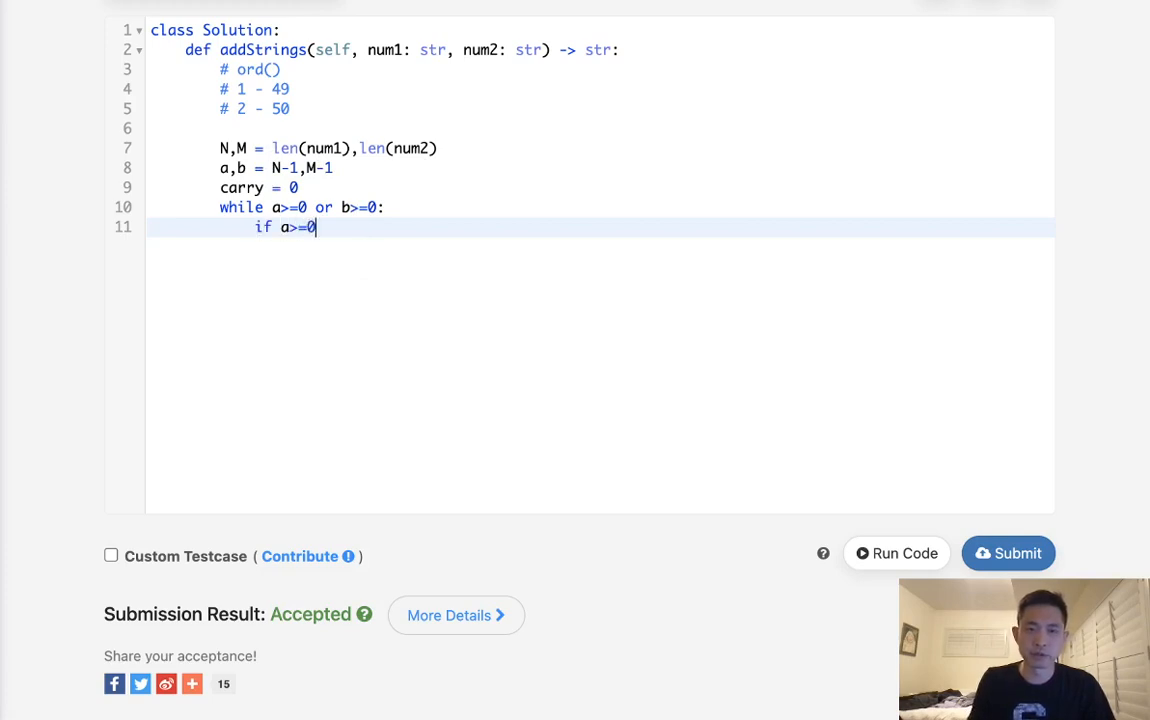
pyautogui.write(':')
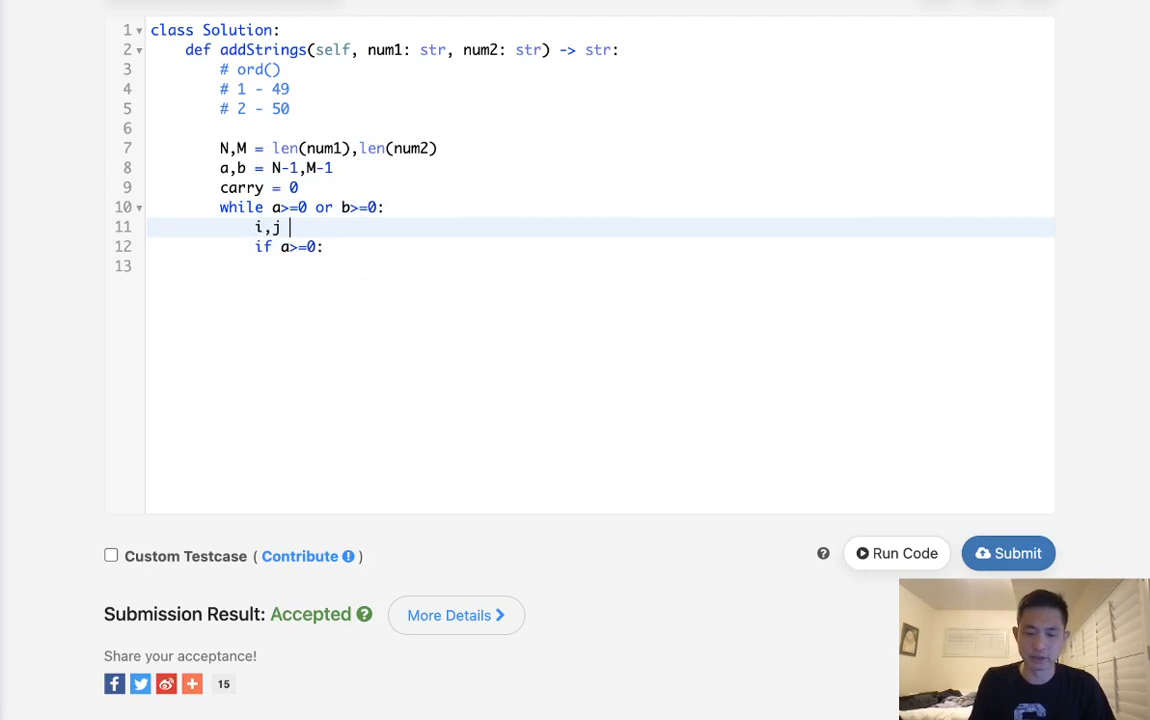
pyautogui.write('= 0,0')
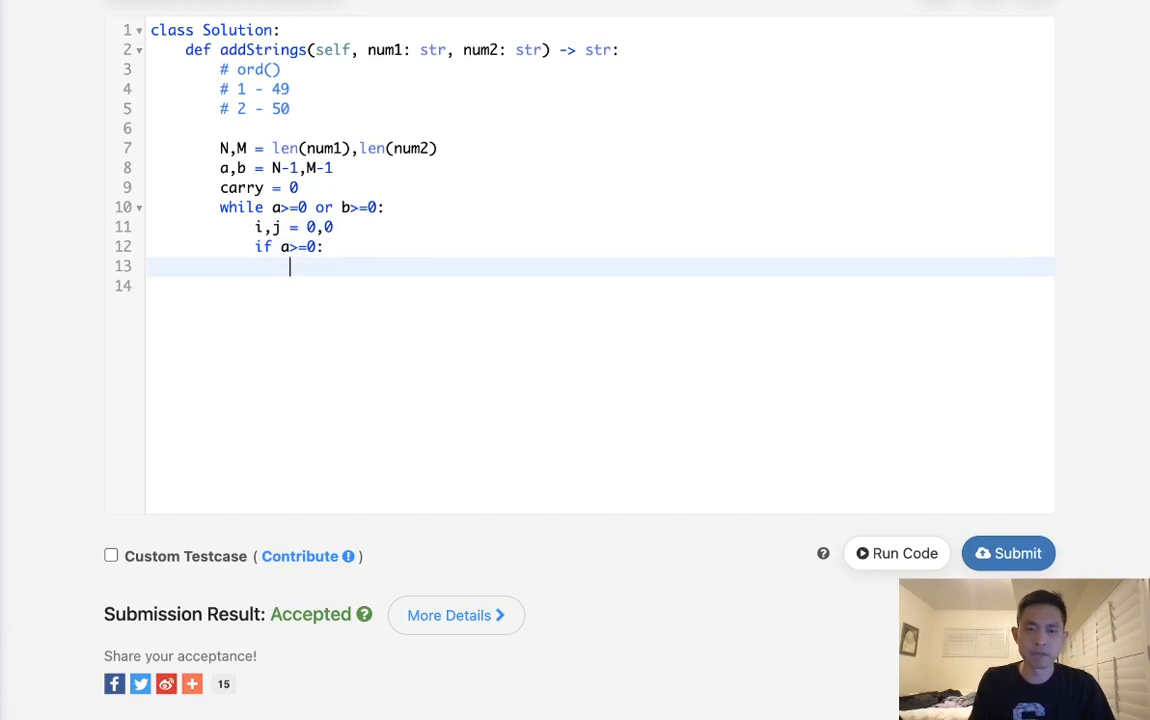
pyautogui.write('ord(num1)')
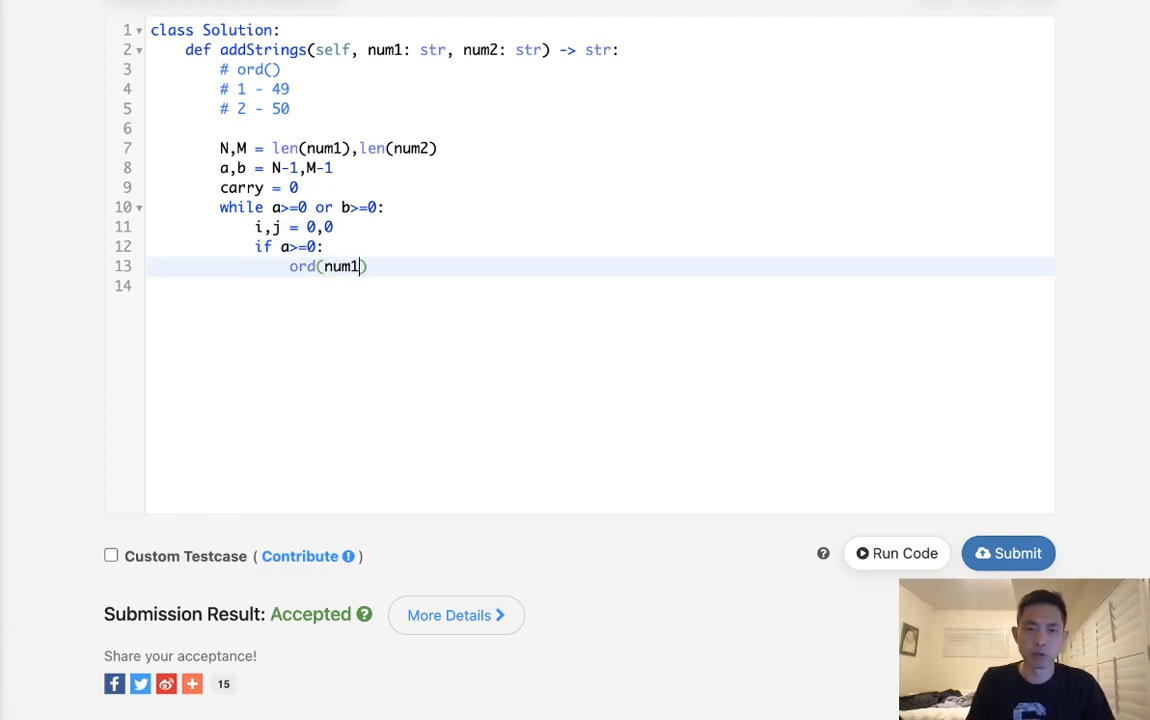
pyautogui.write('[]')
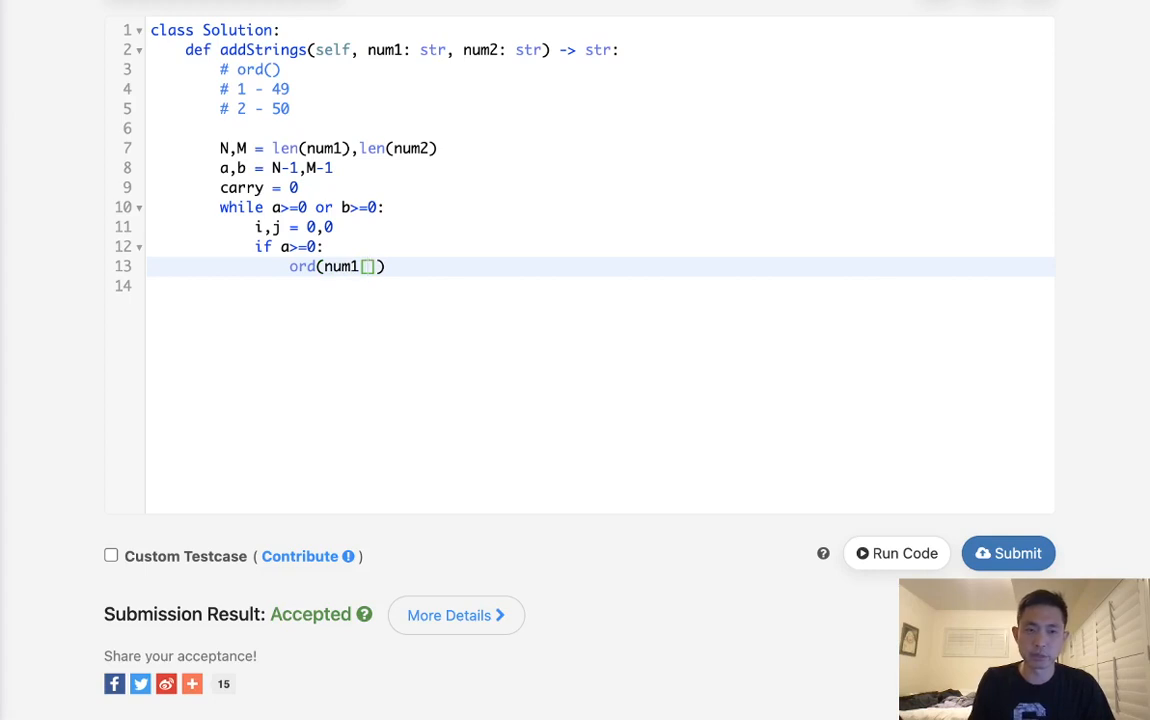
pyautogui.write('a')
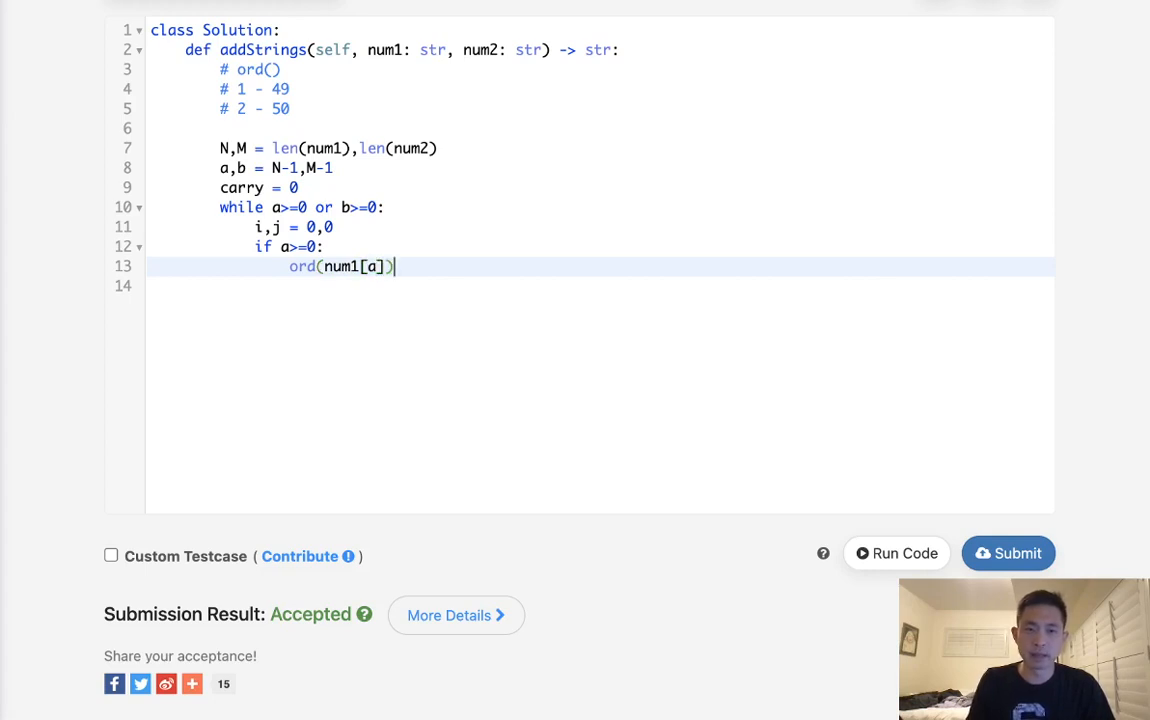
pyautogui.write('-48')
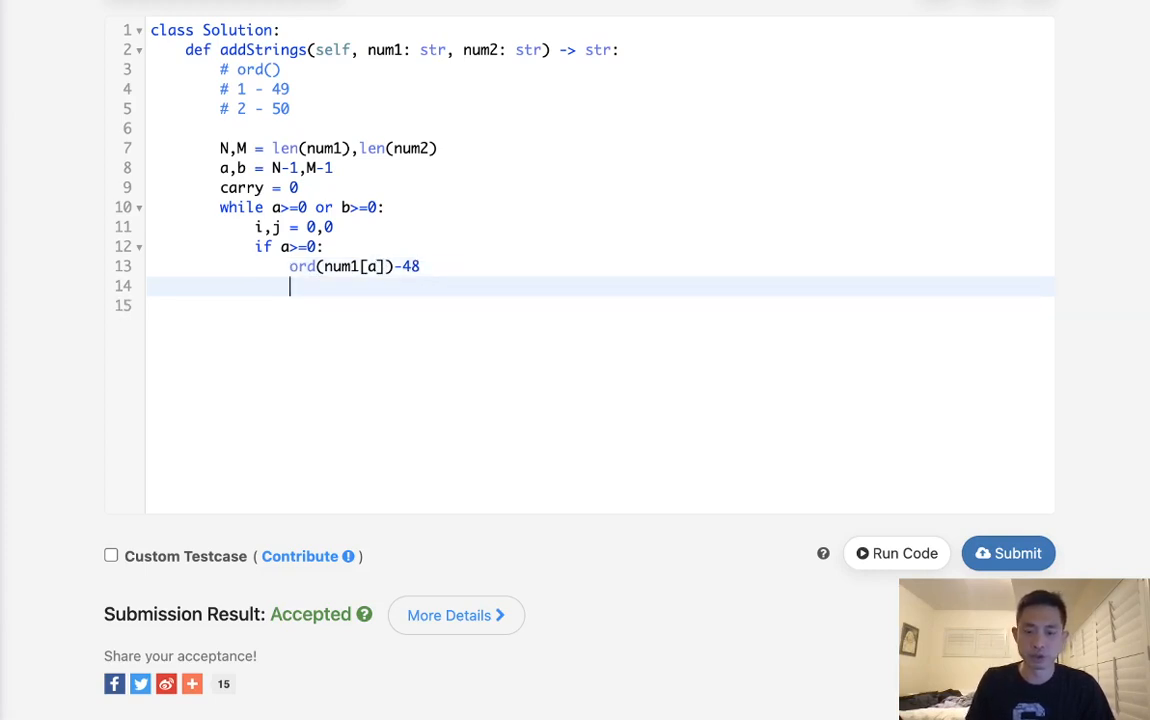
pyautogui.write('a-=1')
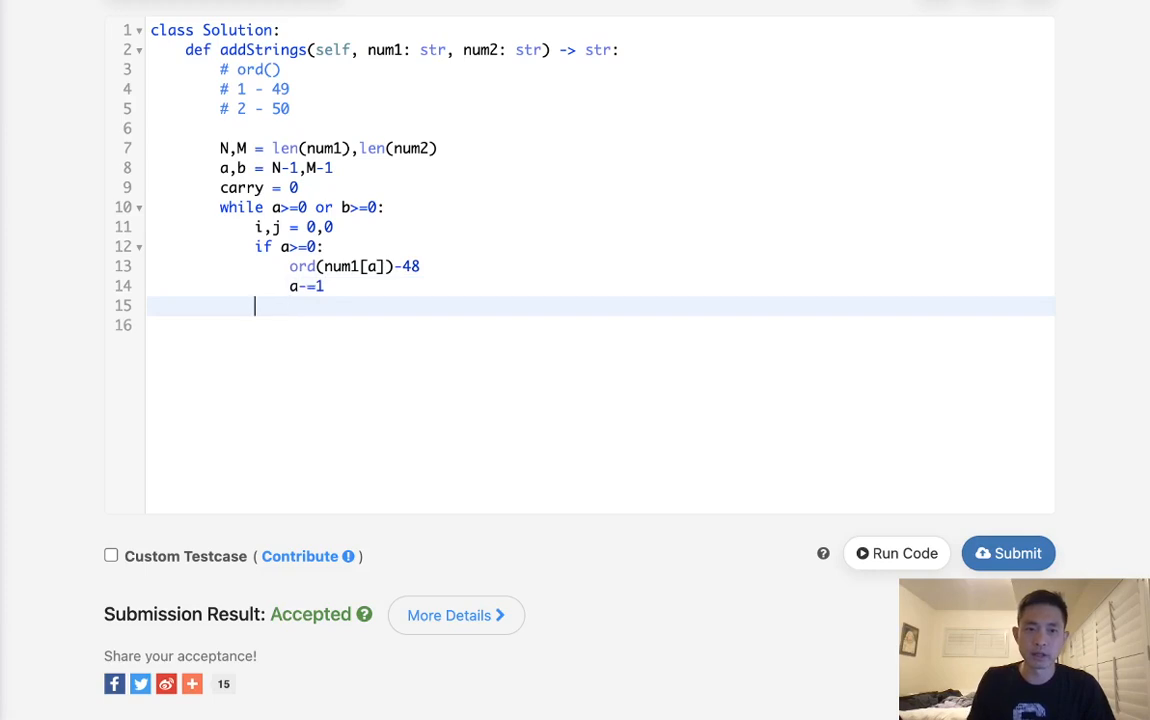
# - Add an if b>=0 block converting ord(num2[b])-48 and decrementing b
pyautogui.write('if b>=0')
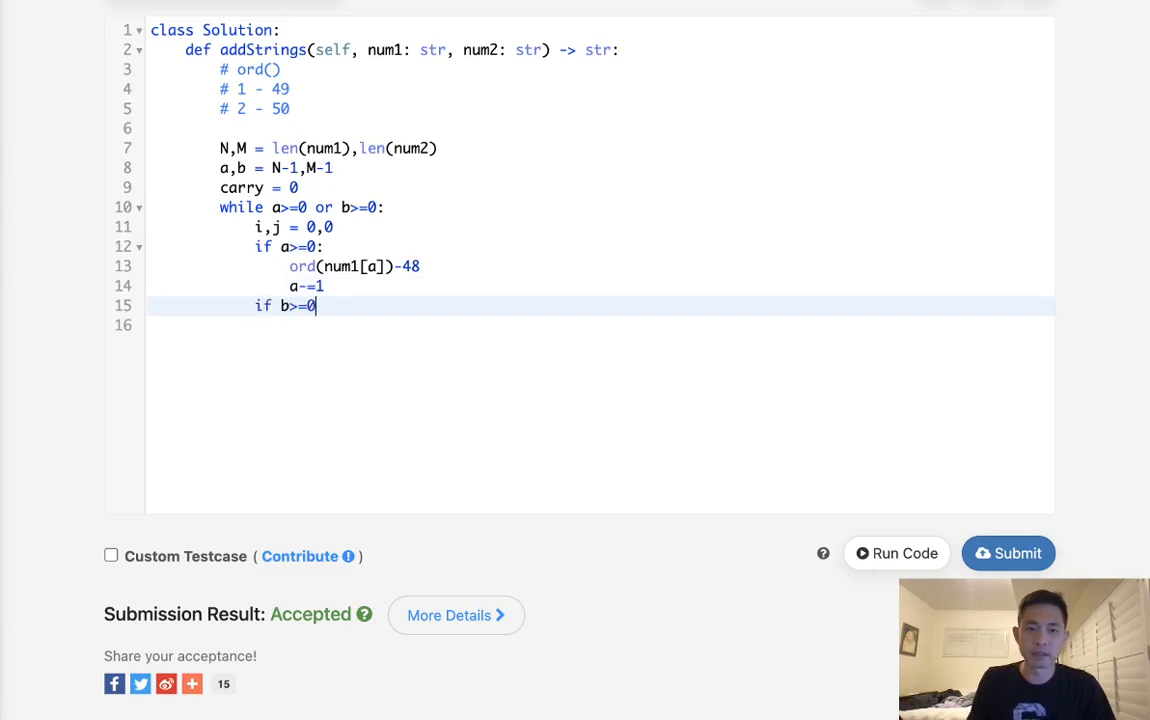
pyautogui.write('o')
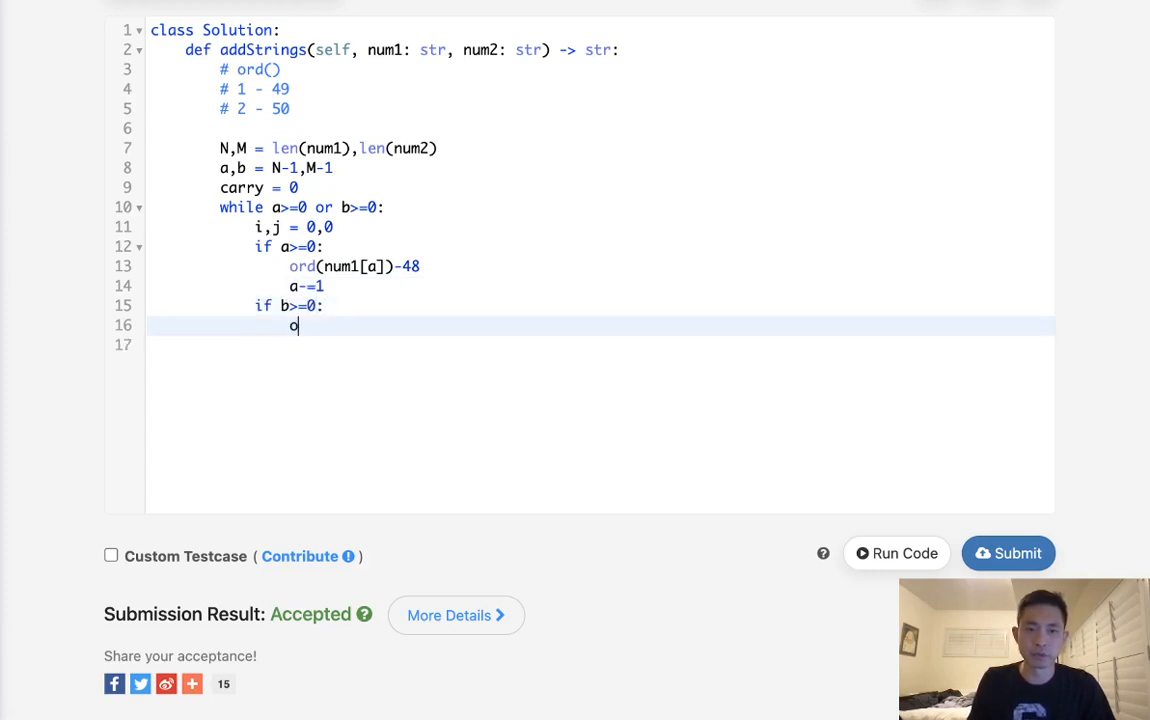
pyautogui.write('rd(num2[b])')
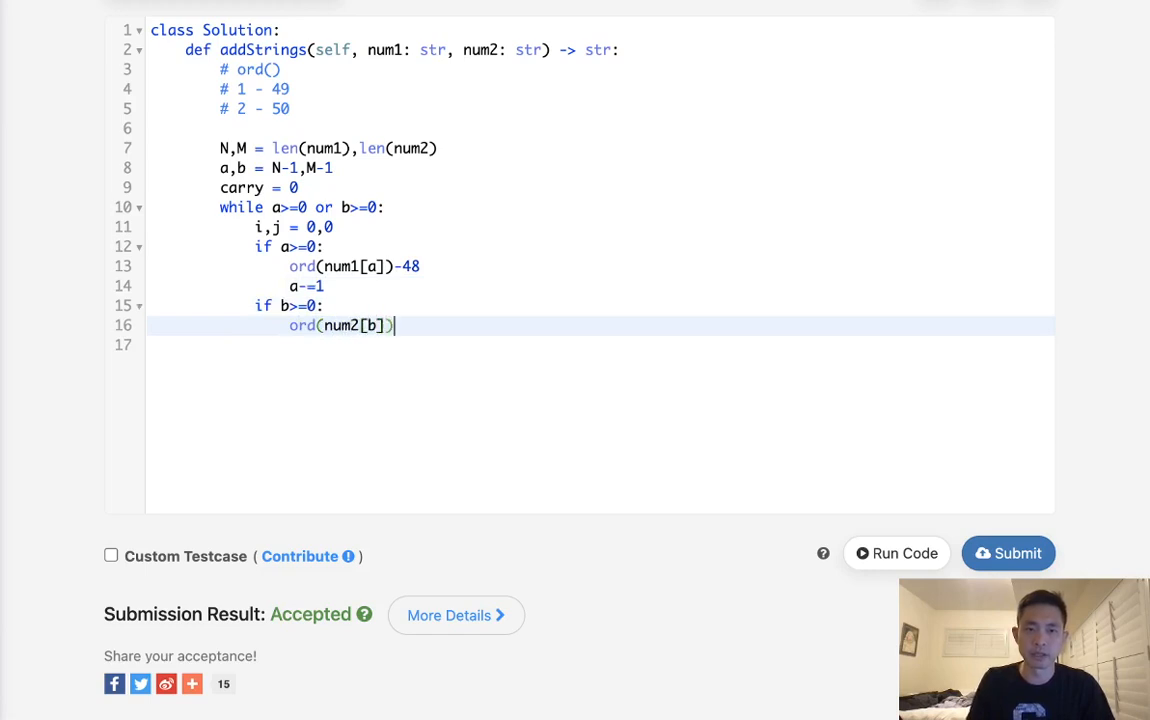
pyautogui.write('-48')
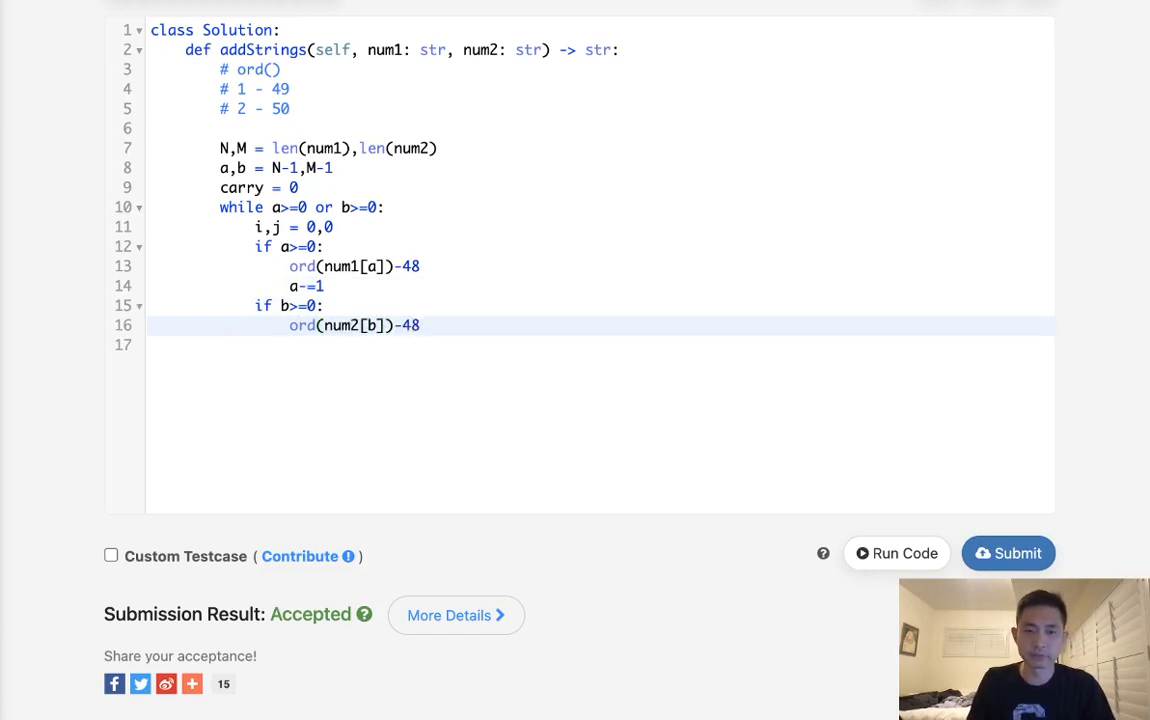
pyautogui.write('b-=1')
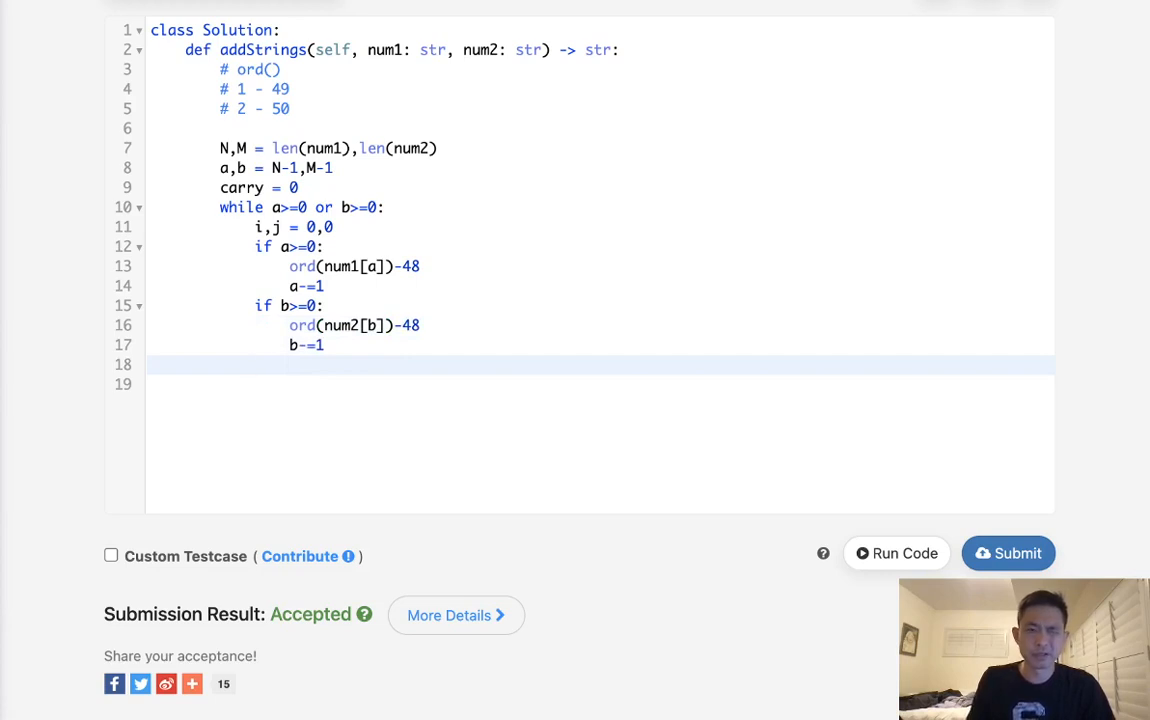
# - Compute tmp = i+j+carry inside the while loop
pyautogui.write('tmp')
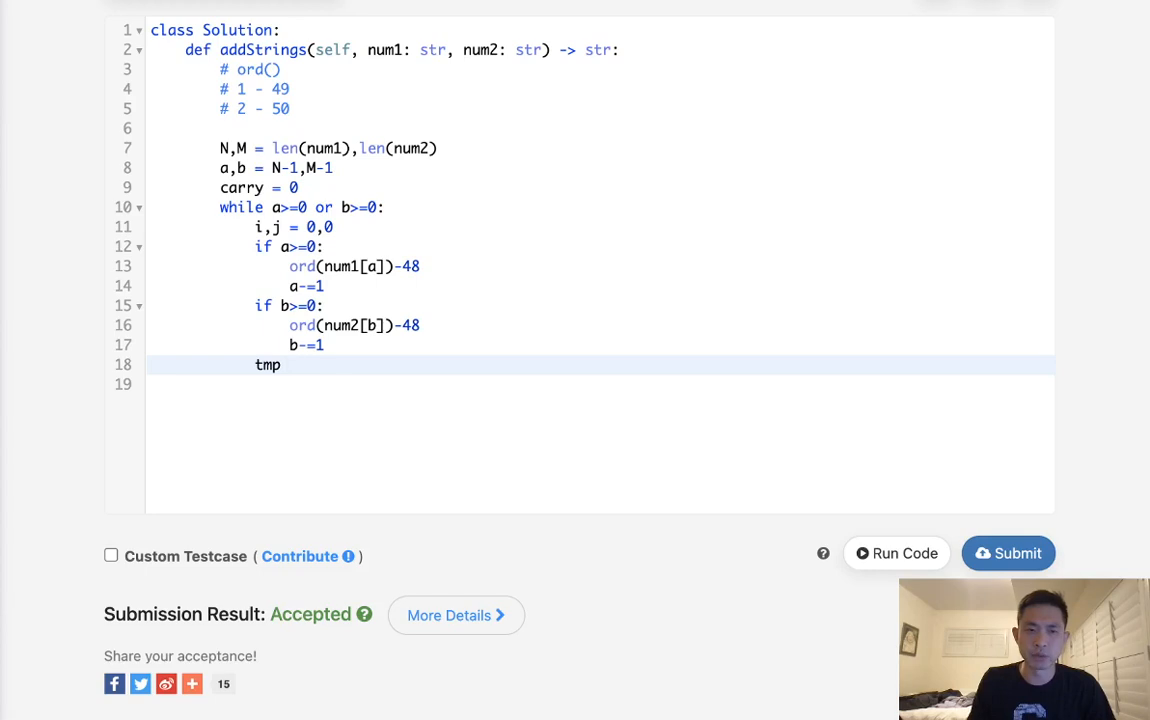
pyautogui.write('= i+')
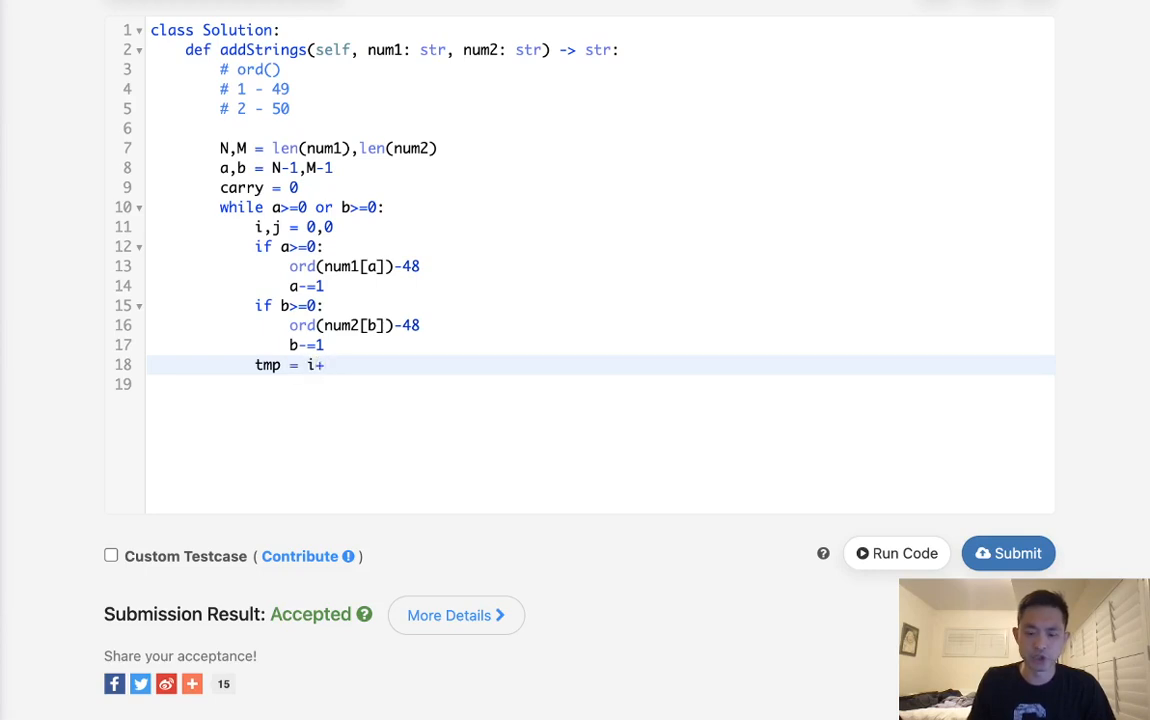
pyautogui.write('j')
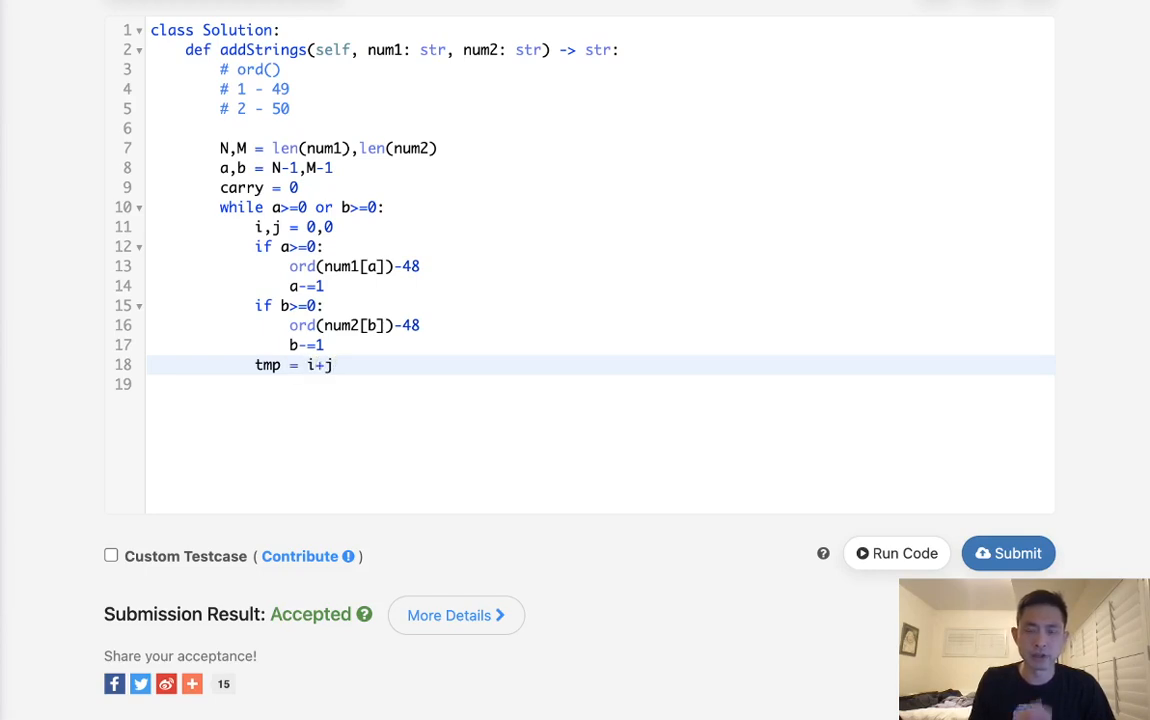
pyautogui.write('+carr')
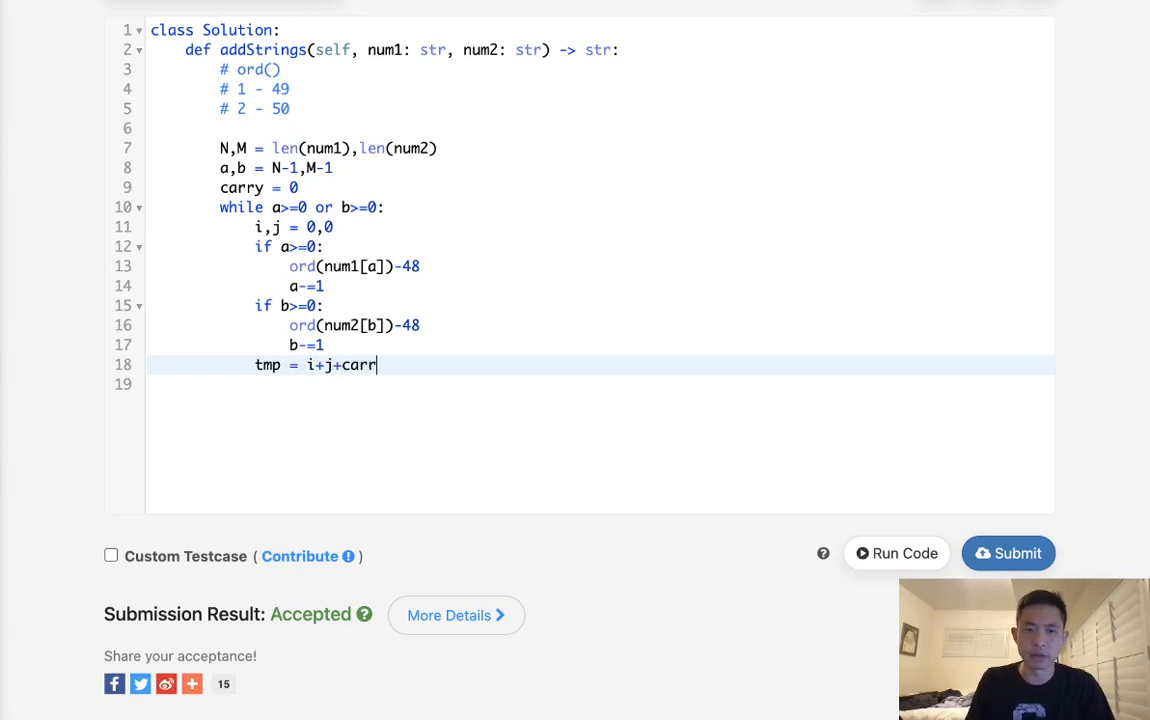
pyautogui.write('y')
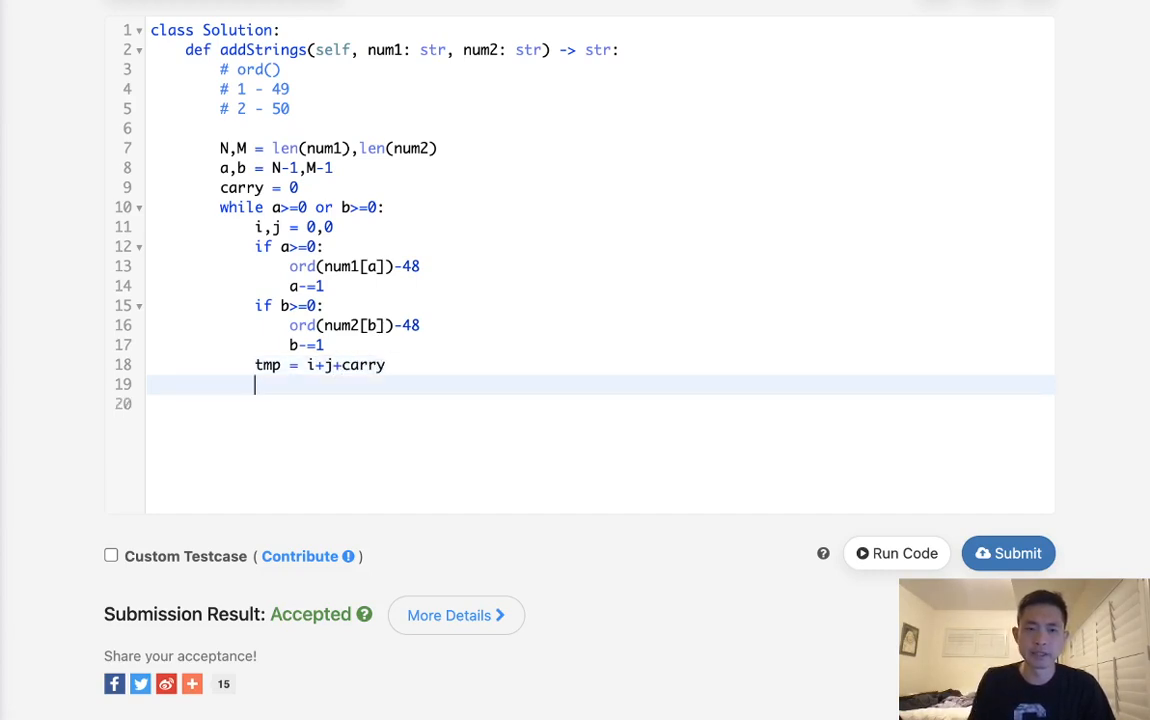
# - Set carry to 1 when tmp>9, otherwise carry=0
pyautogui.write('if')
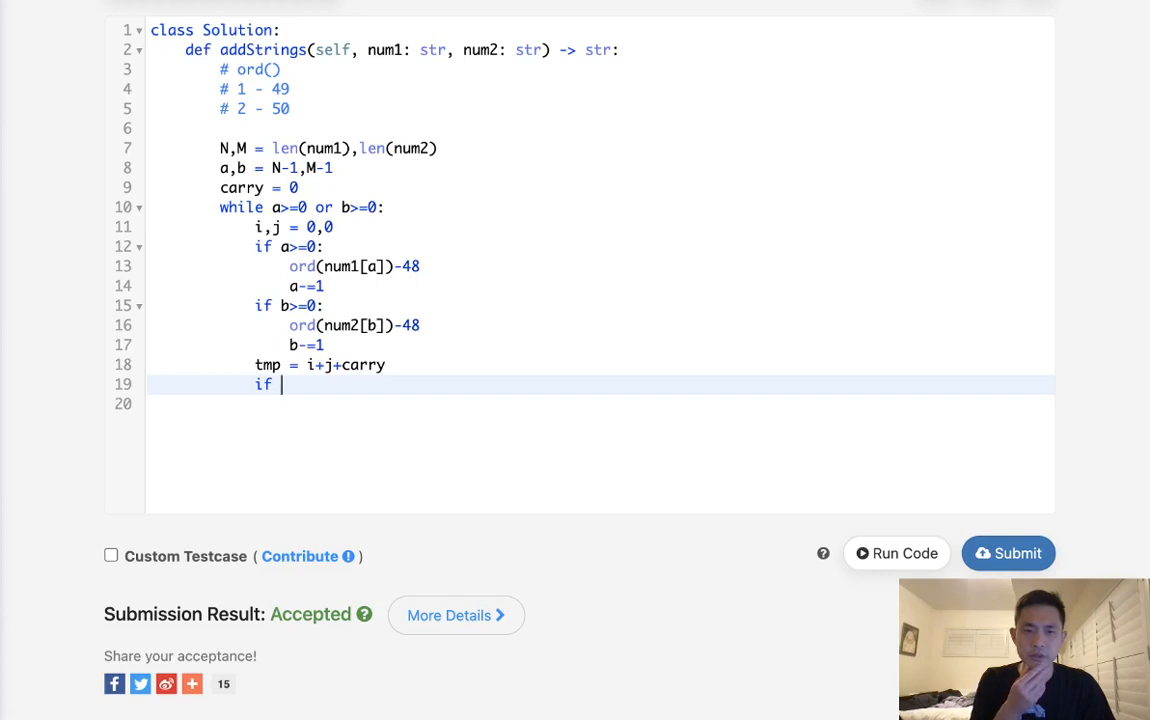
pyautogui.write('tmp>')
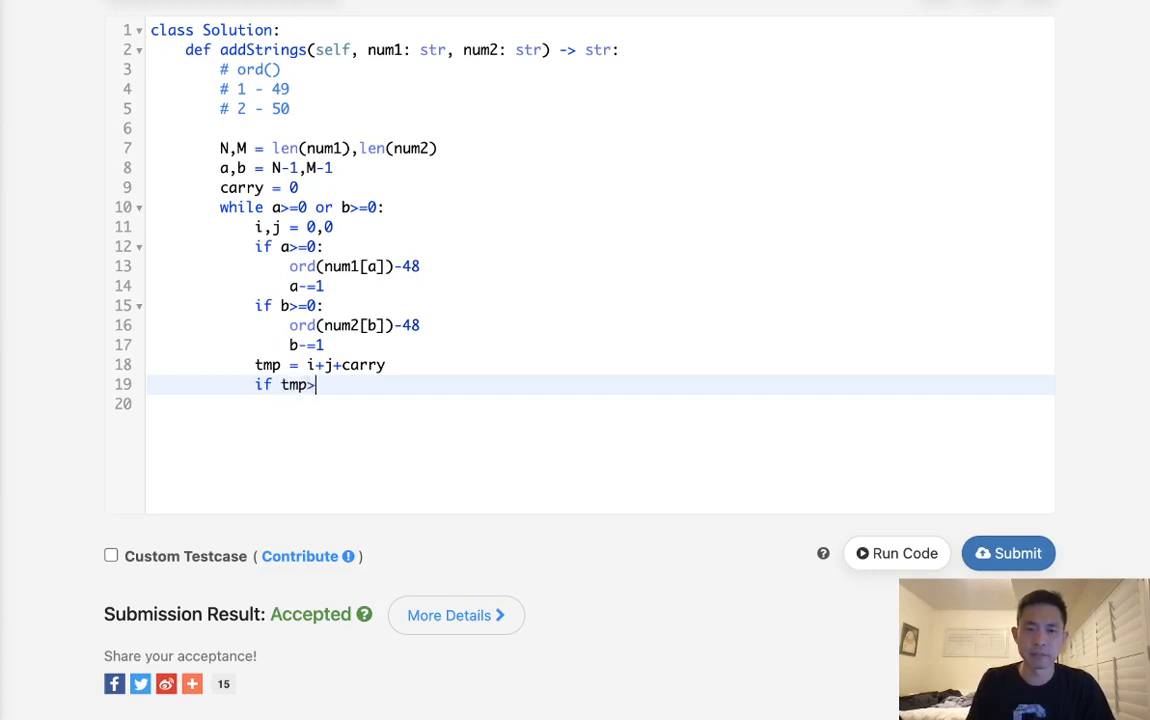
pyautogui.write('9:')
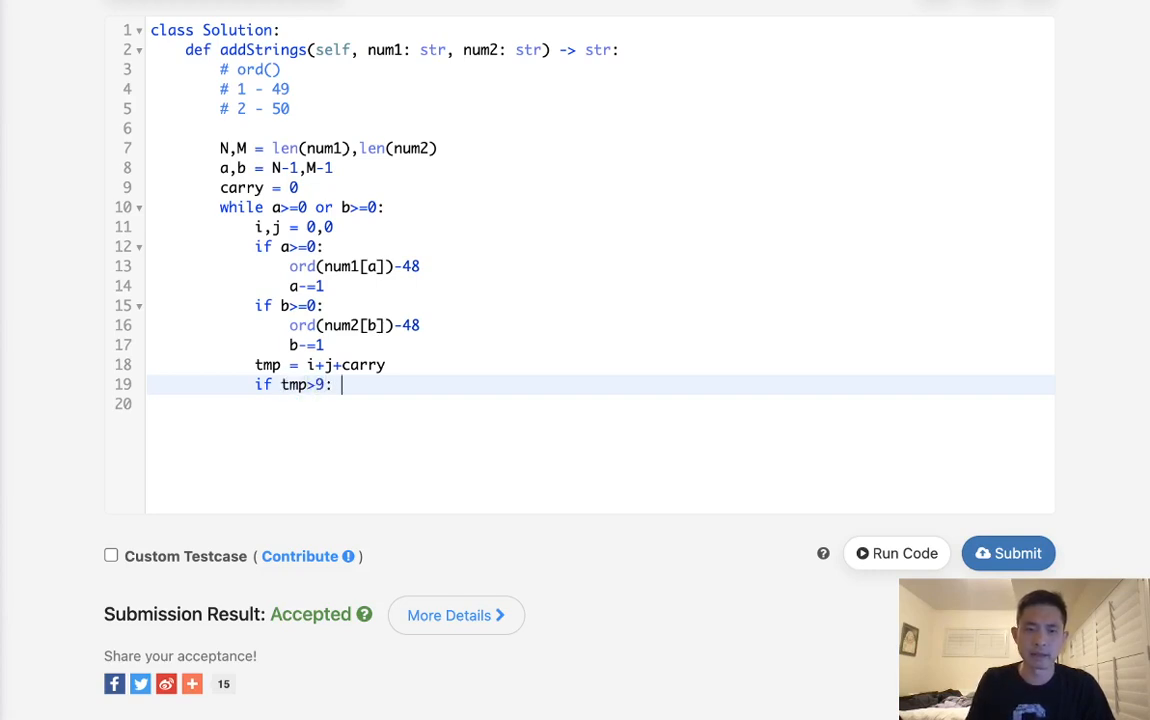
pyautogui.write('carry=1')
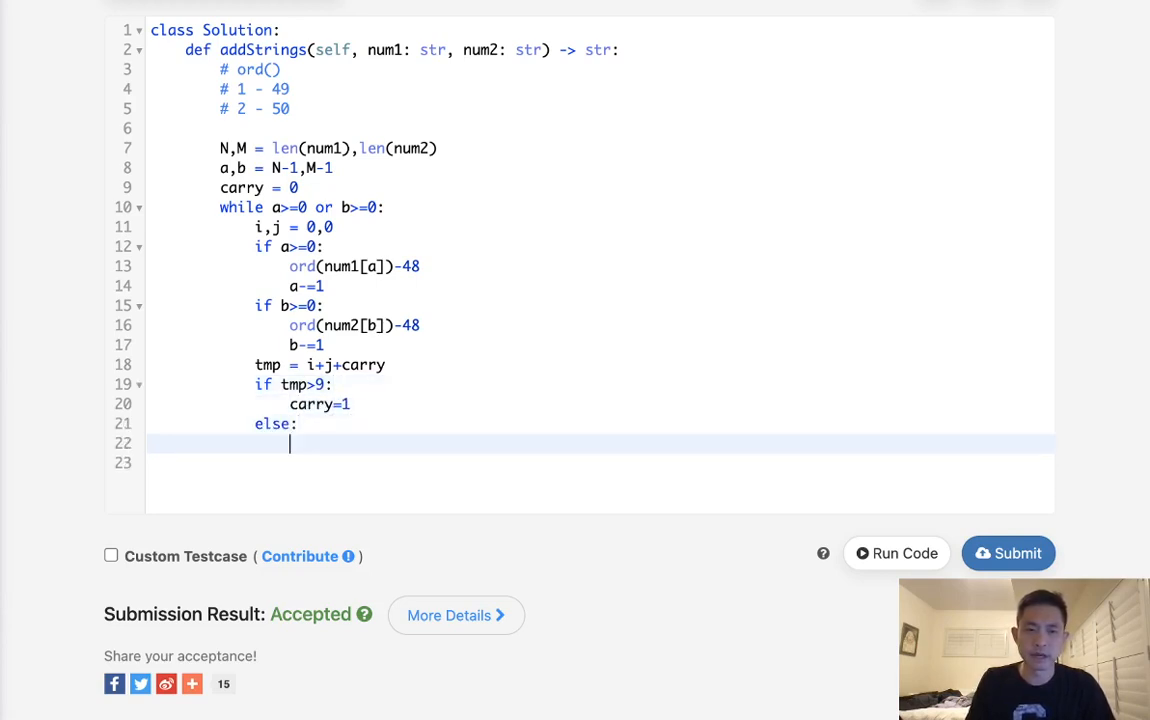
pyautogui.write('carry=0')
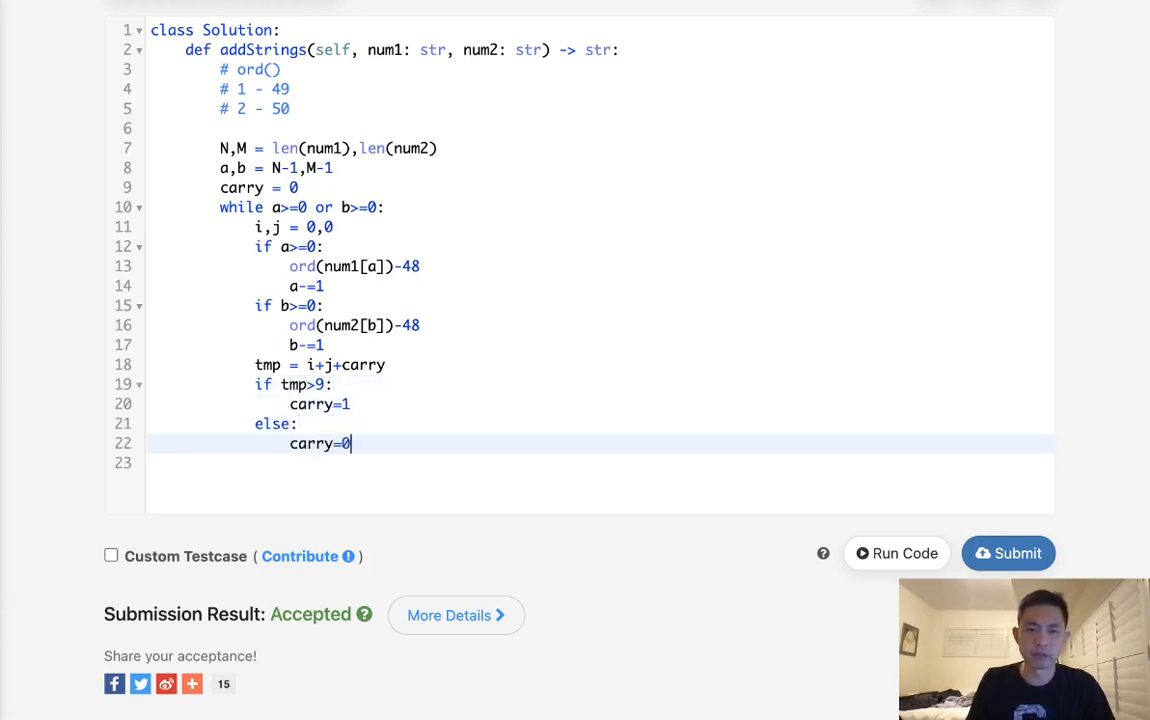
pyautogui.press('enter')
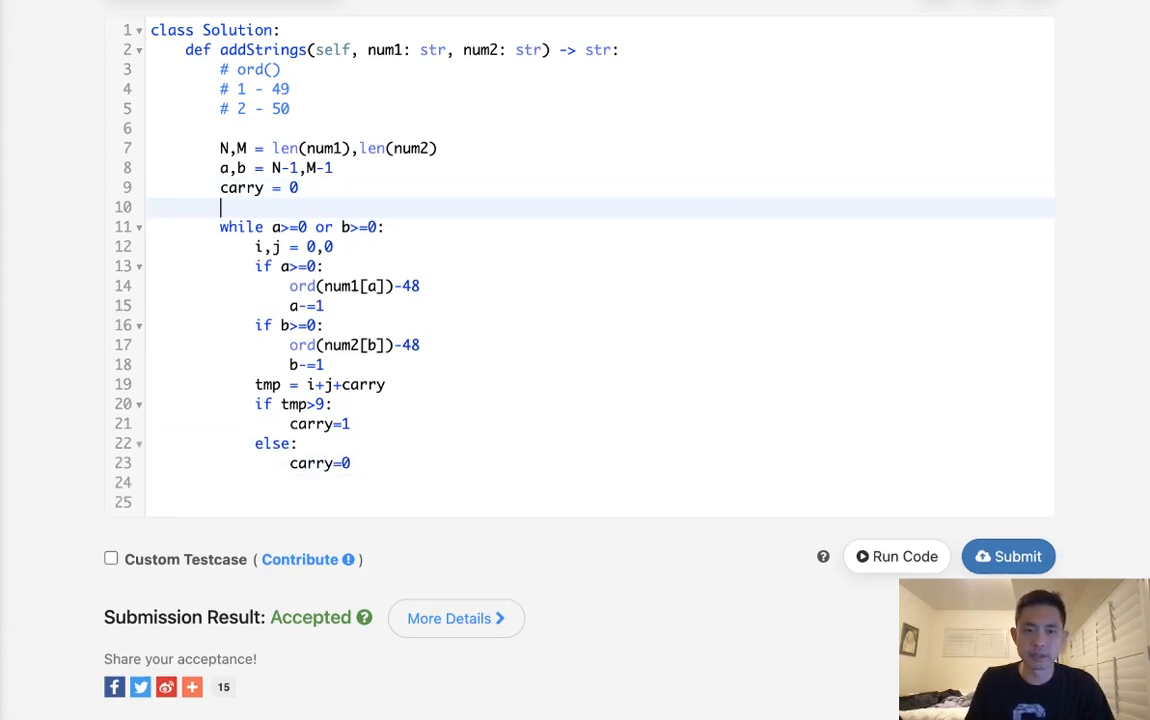
# - Initialize an empty output string and prepend str(tmp)[-1] to output in the loop
pyautogui.write('output = "')
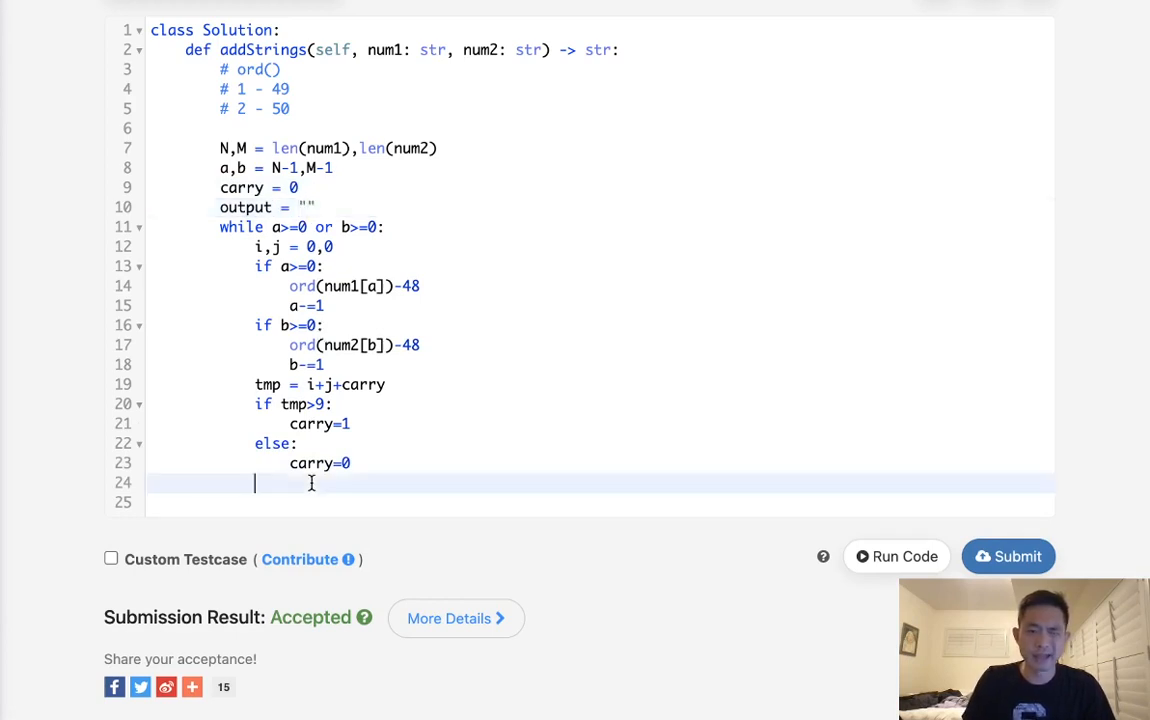
pyautogui.write('output =')
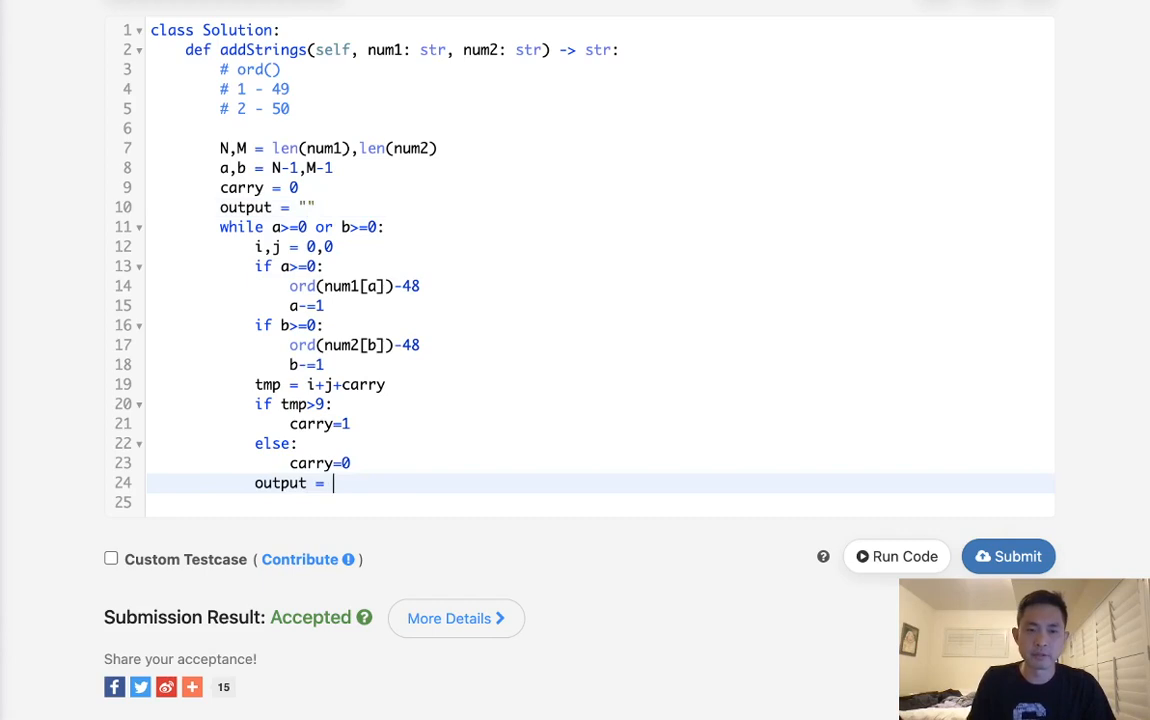
pyautogui.write(':"')
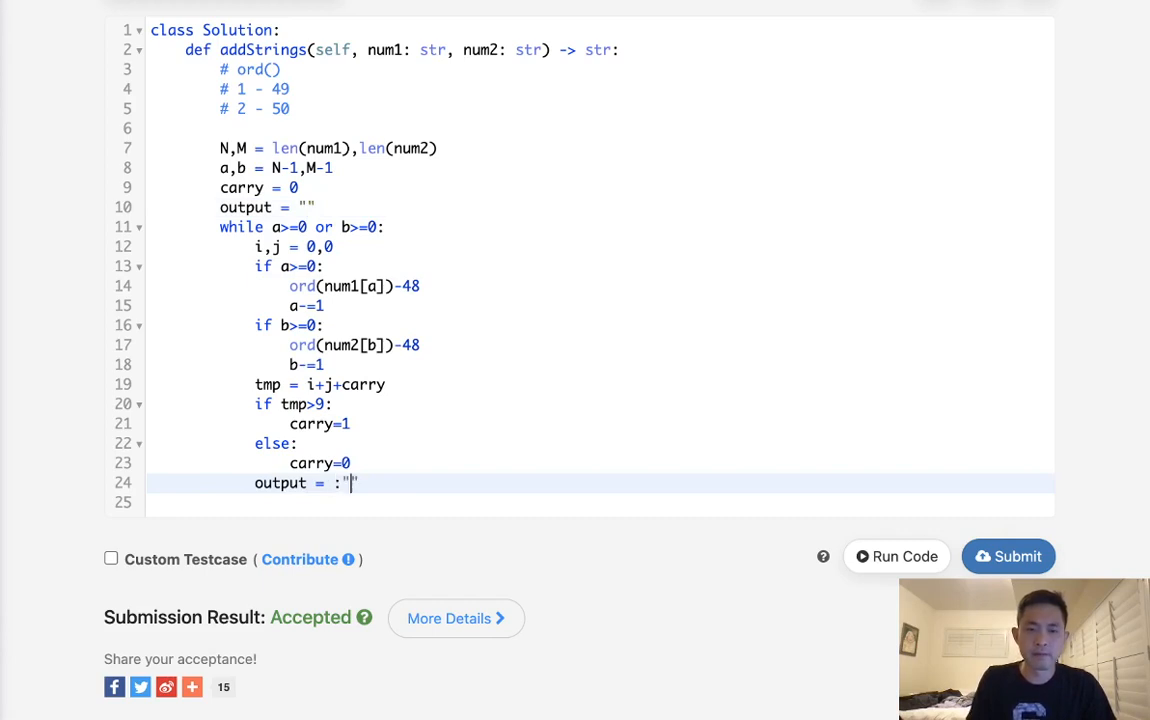
pyautogui.press('Backspace')
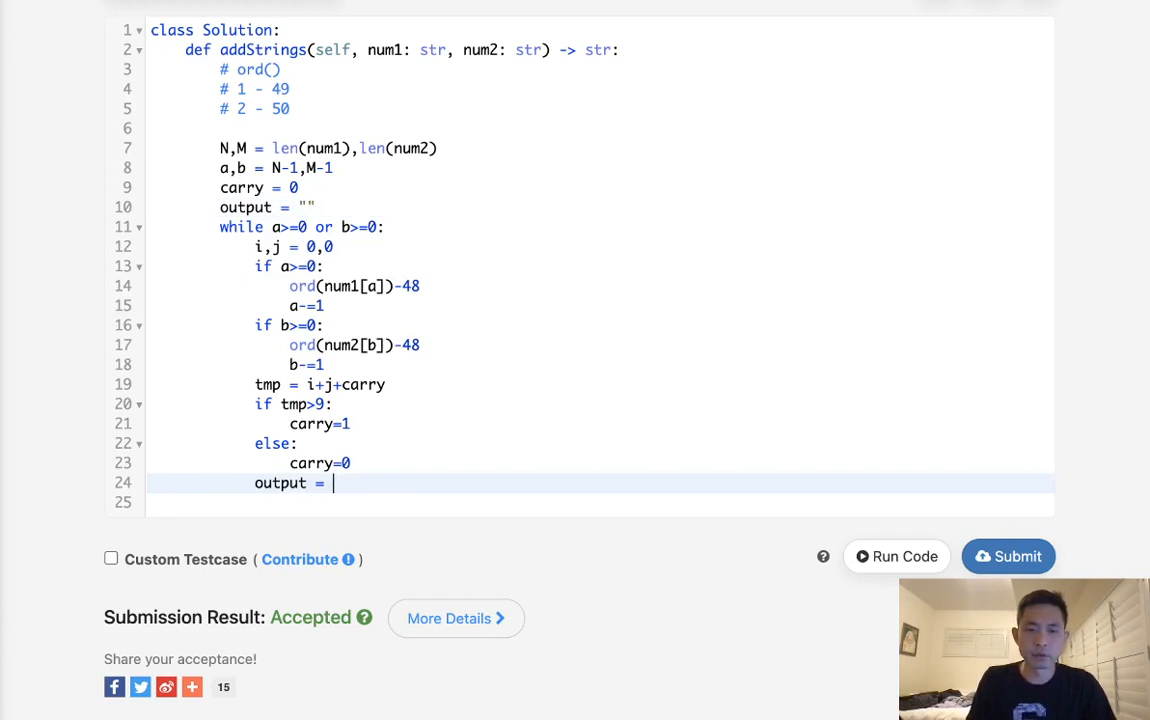
pyautogui.write('str(')
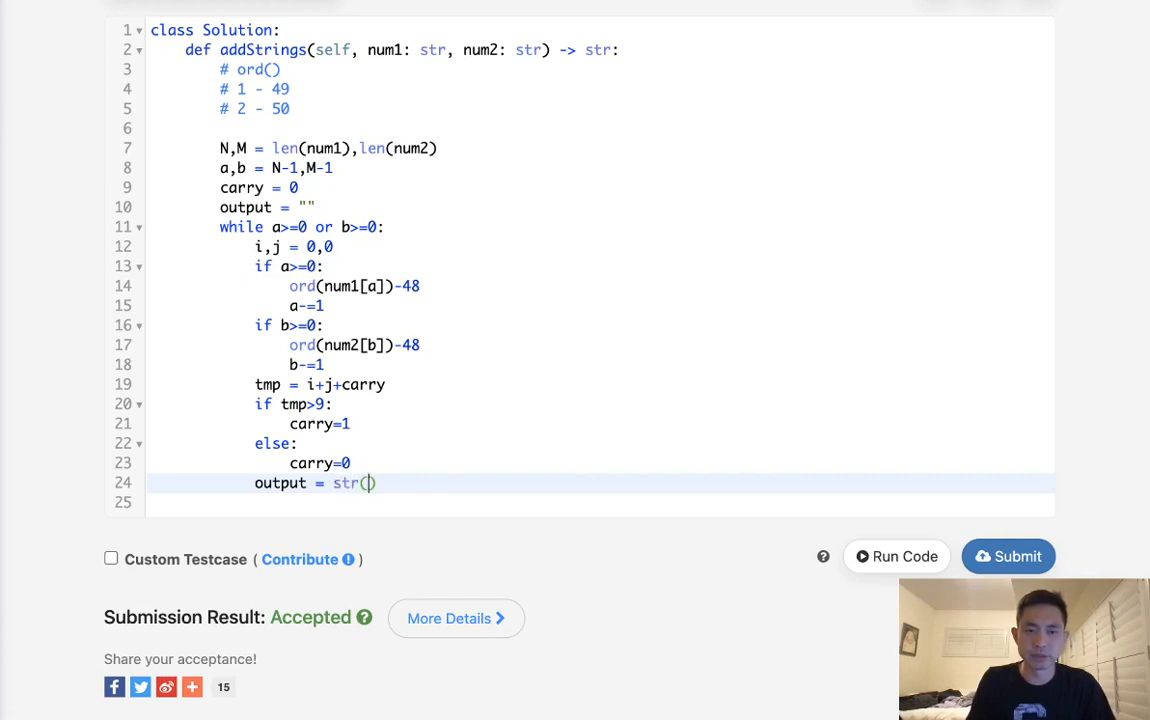
pyautogui.write('tmp)[-1]')
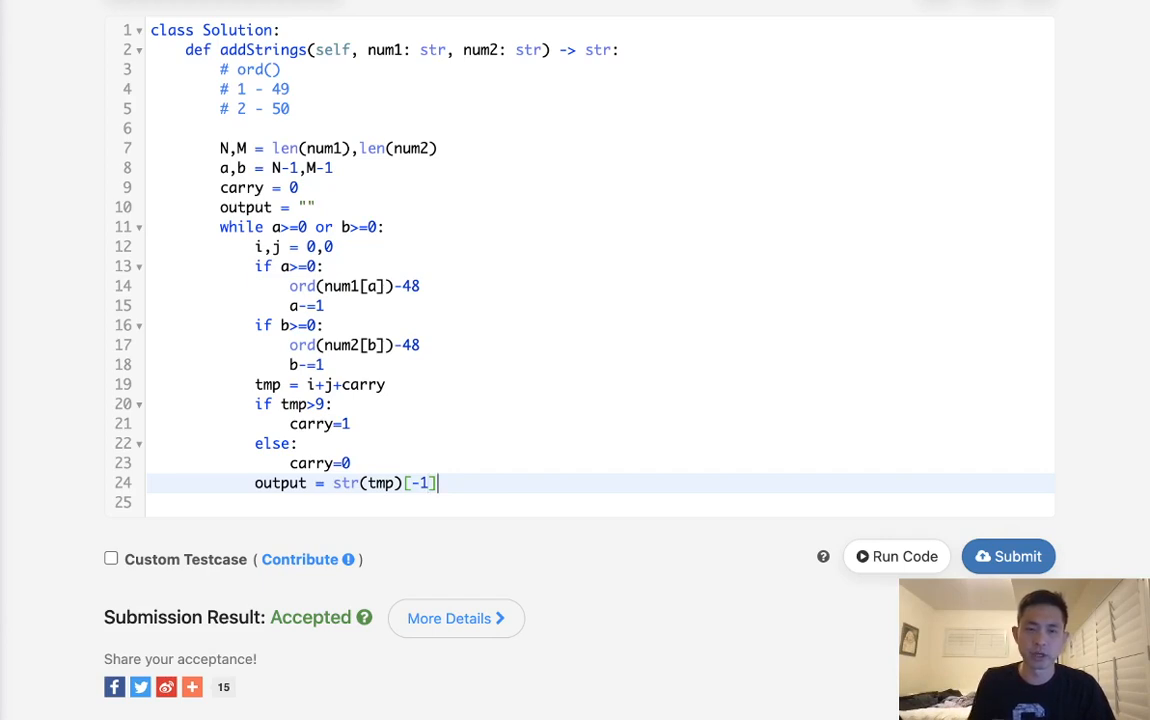
pyautogui.write('+')
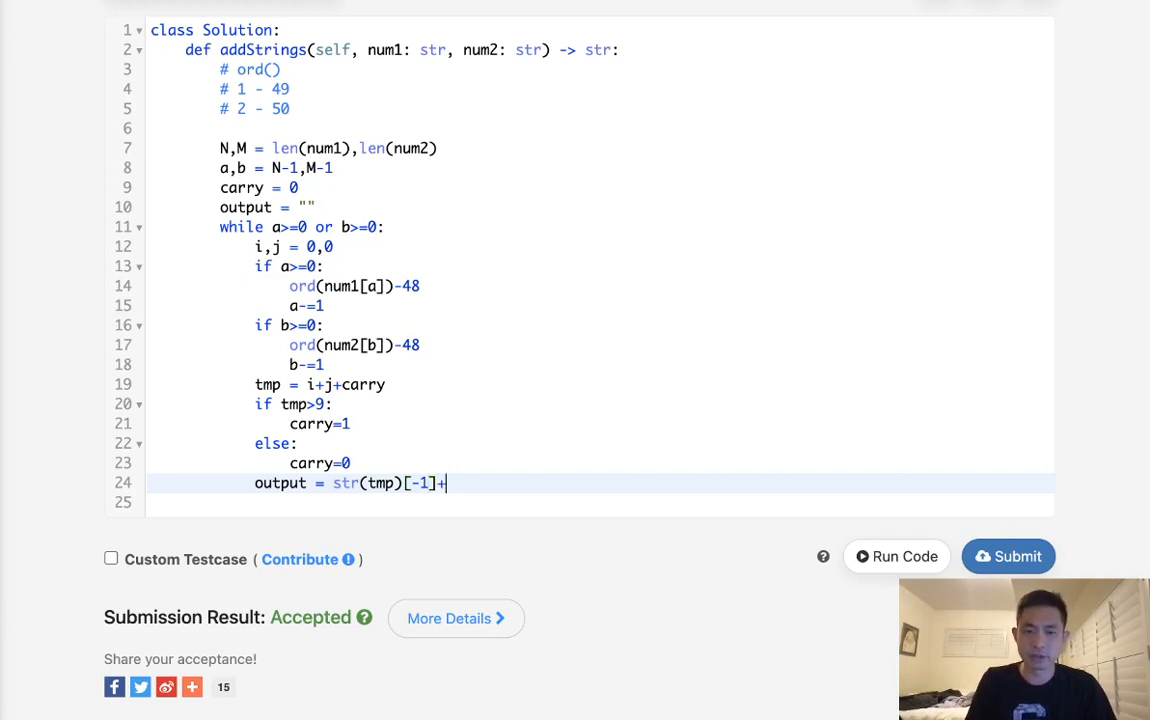
pyautogui.write('output')
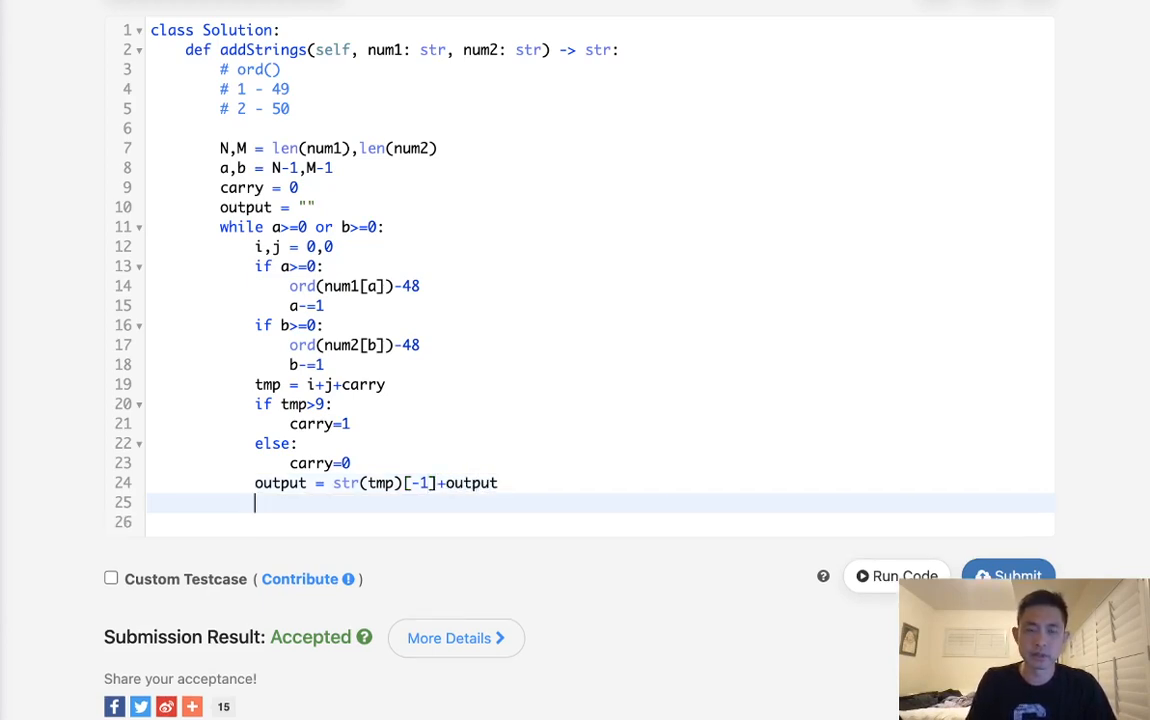
# - End the method with return carry+output
pyautogui.write('ret')
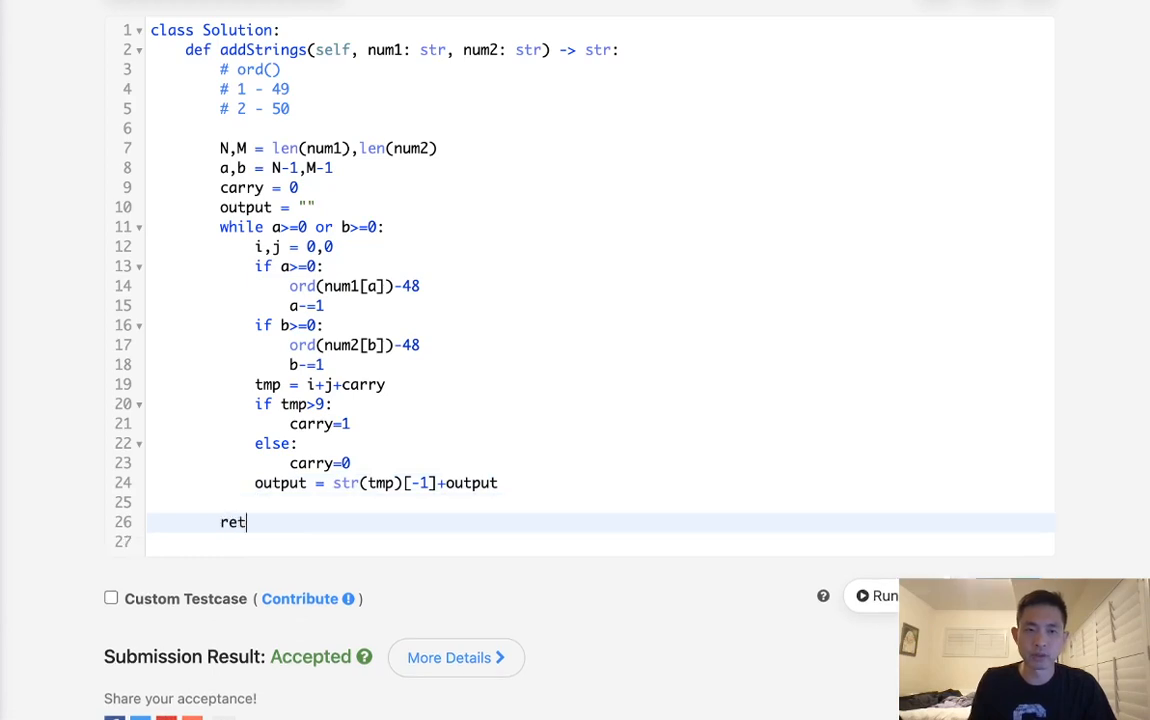
pyautogui.write('urn carry+o')
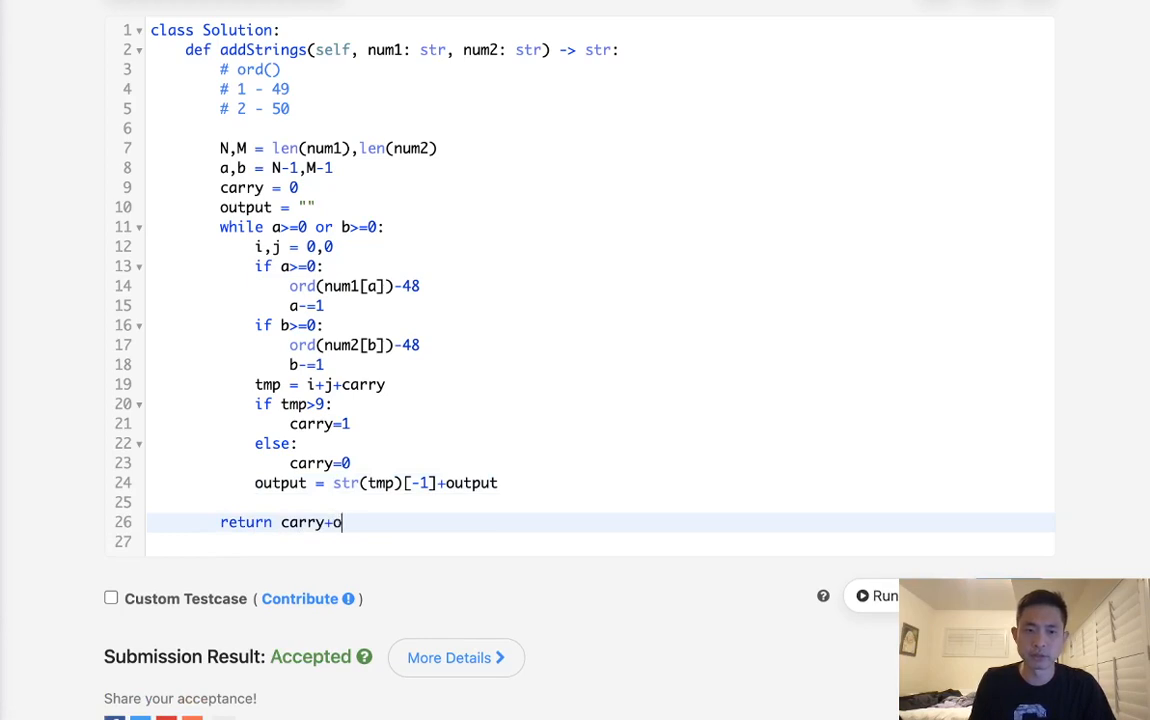
pyautogui.write('utput')
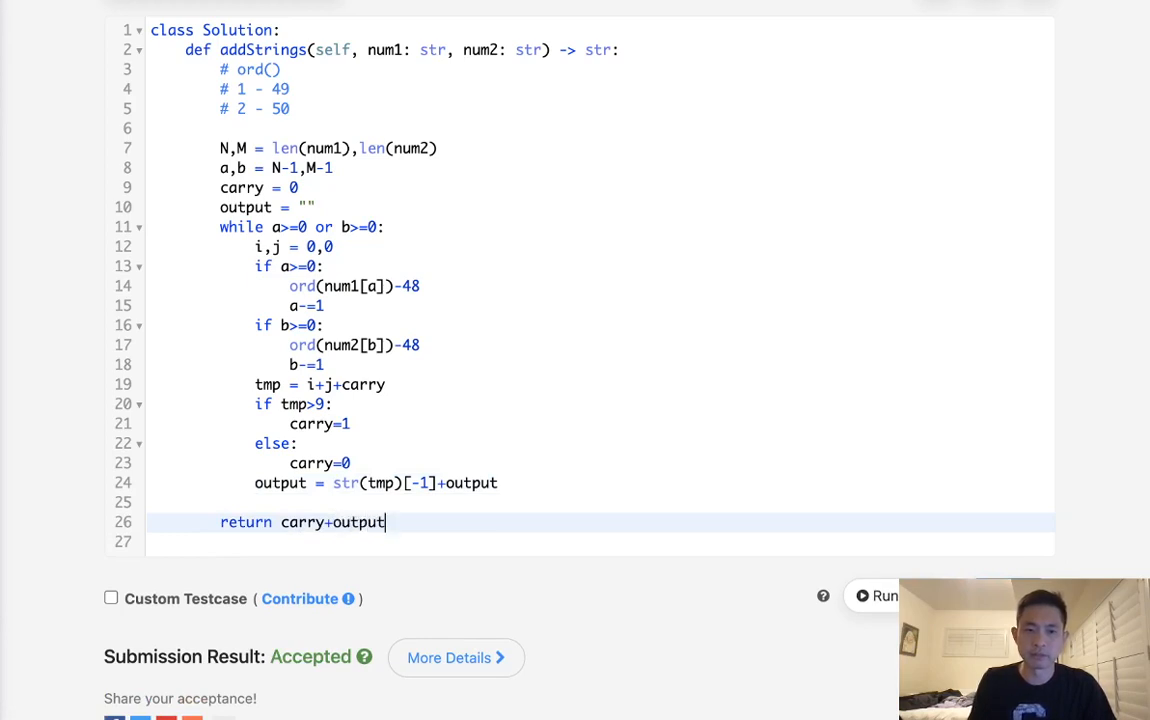
pyautogui.moveTo(368, 537)
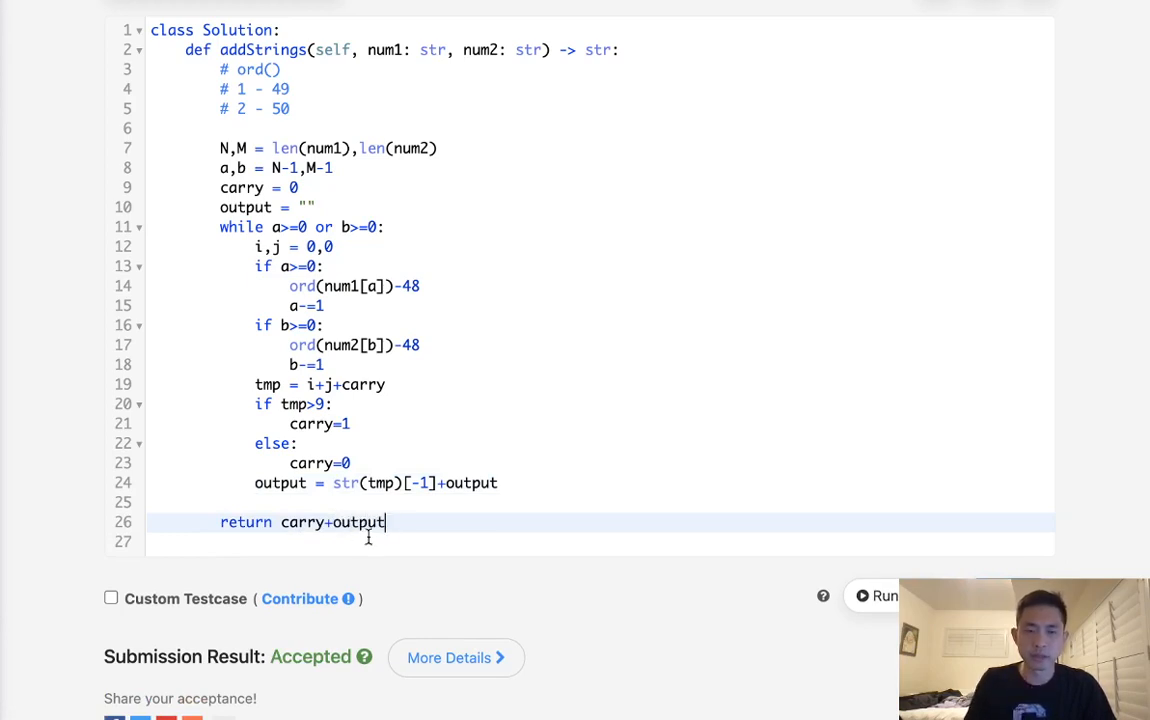
# - Add if carry: output = "1"+output above the return, returning just output
pyautogui.write('if car')
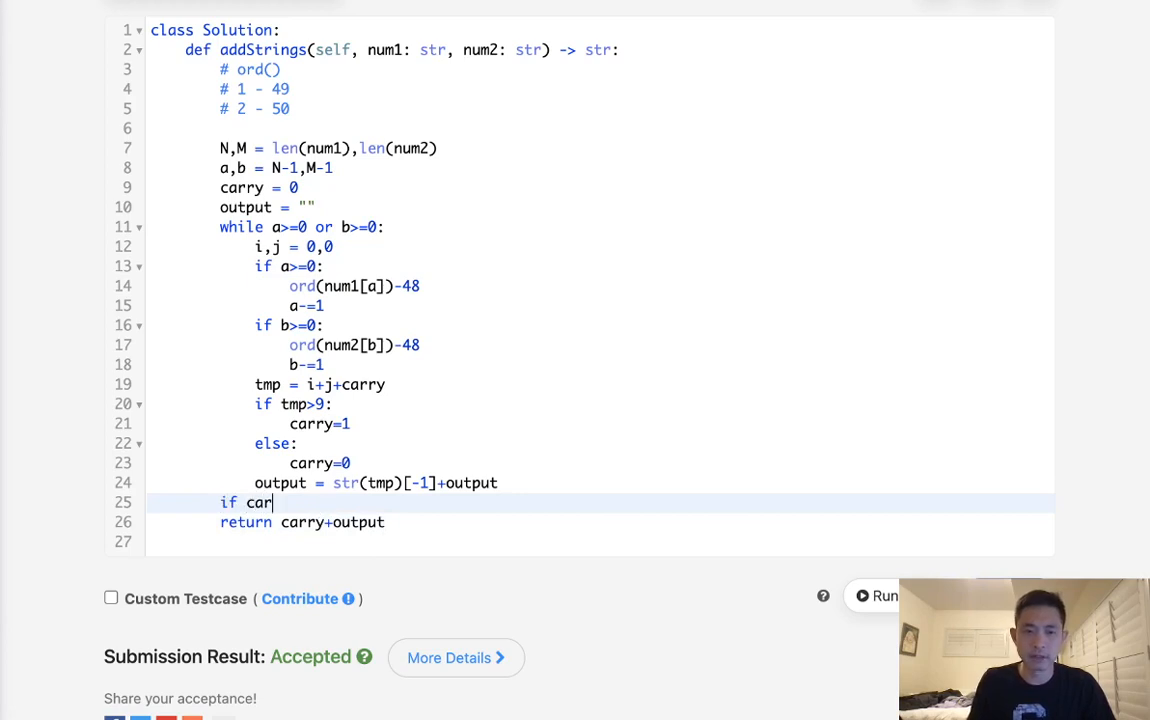
pyautogui.write('ry:')
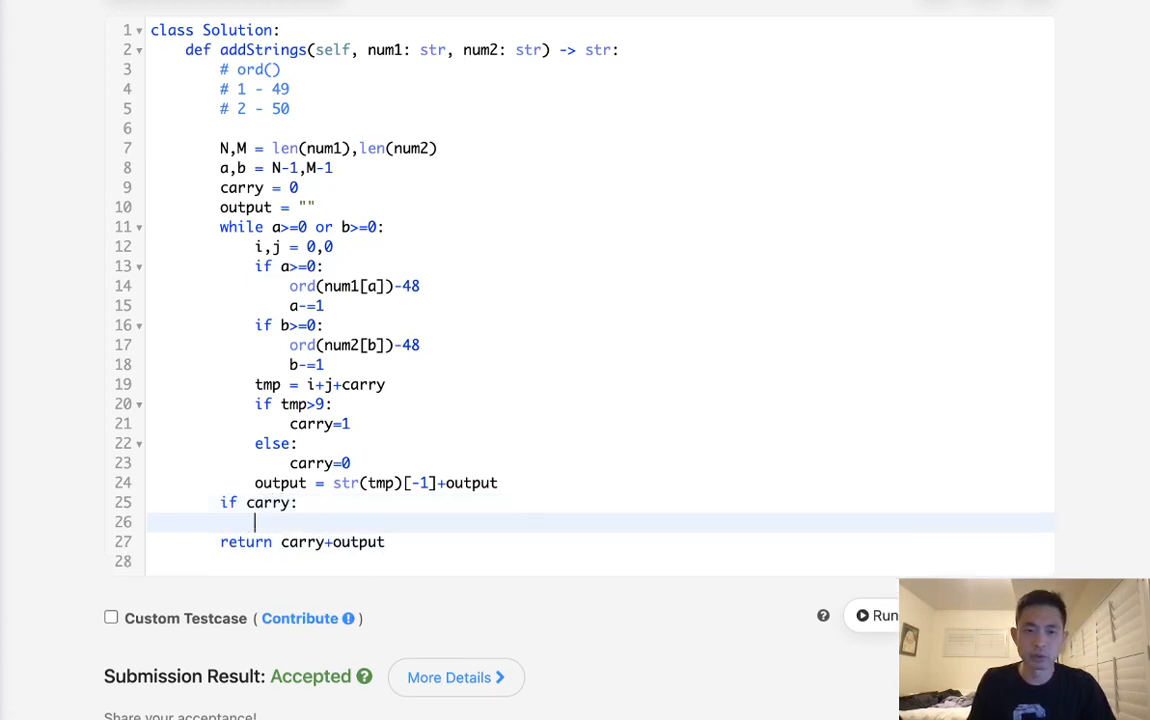
pyautogui.write('output =')
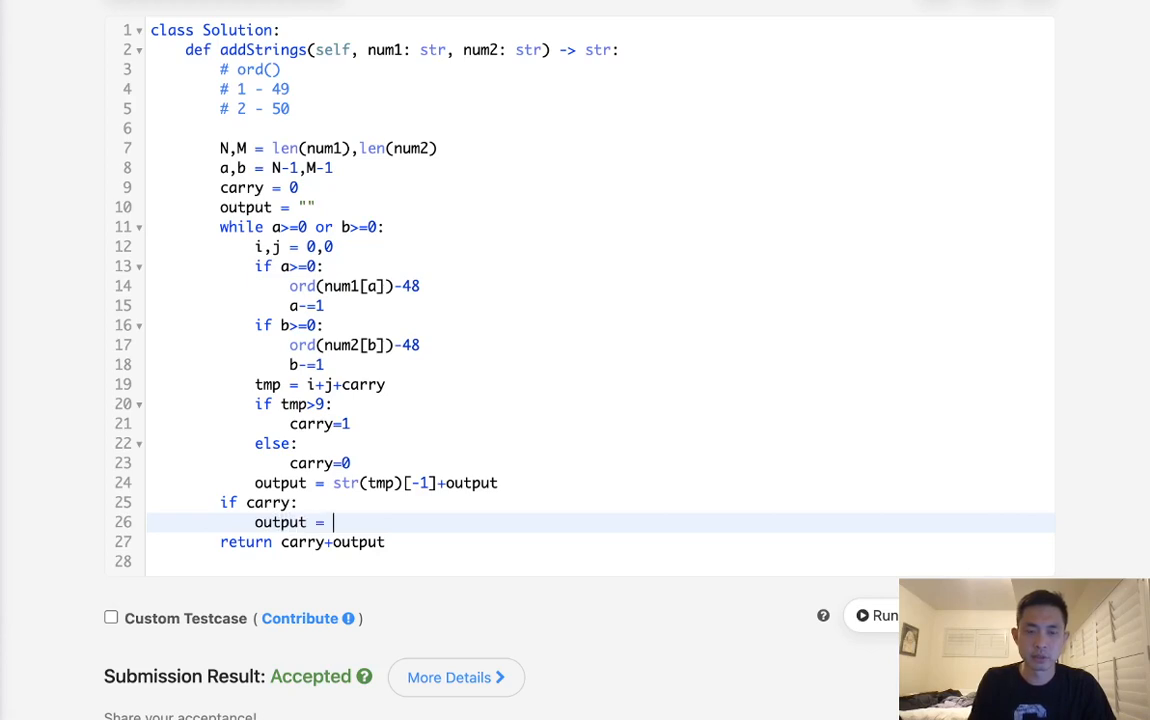
pyautogui.write('"1"')
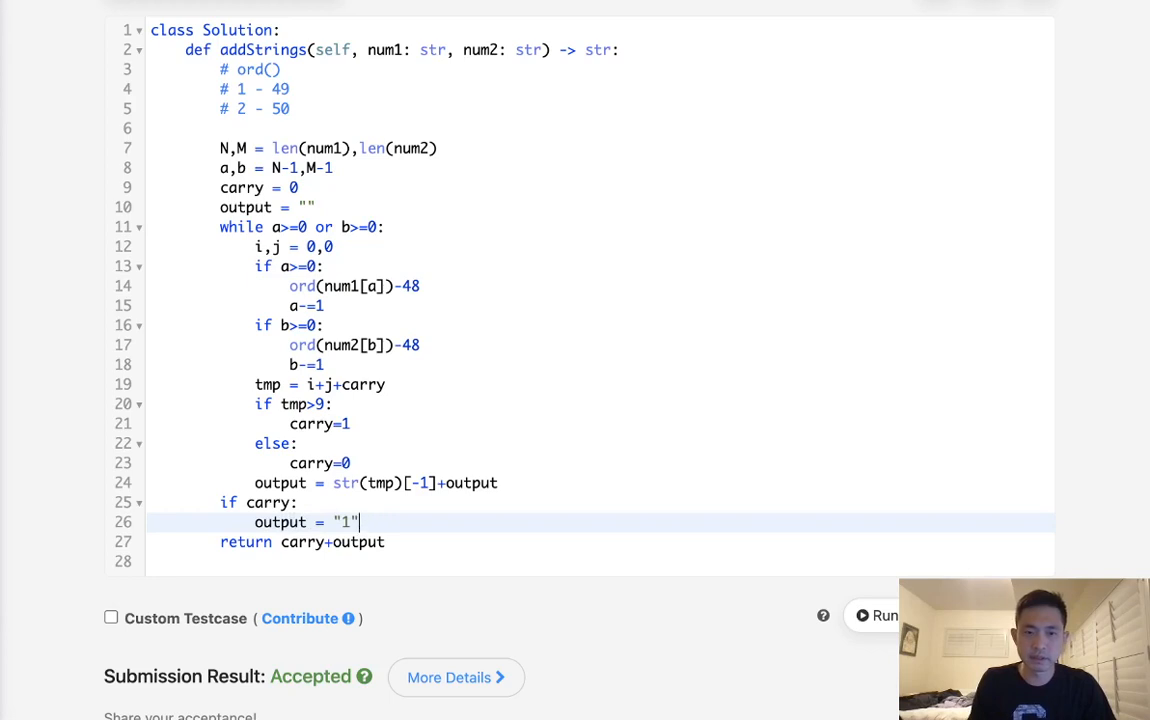
pyautogui.write('+output')
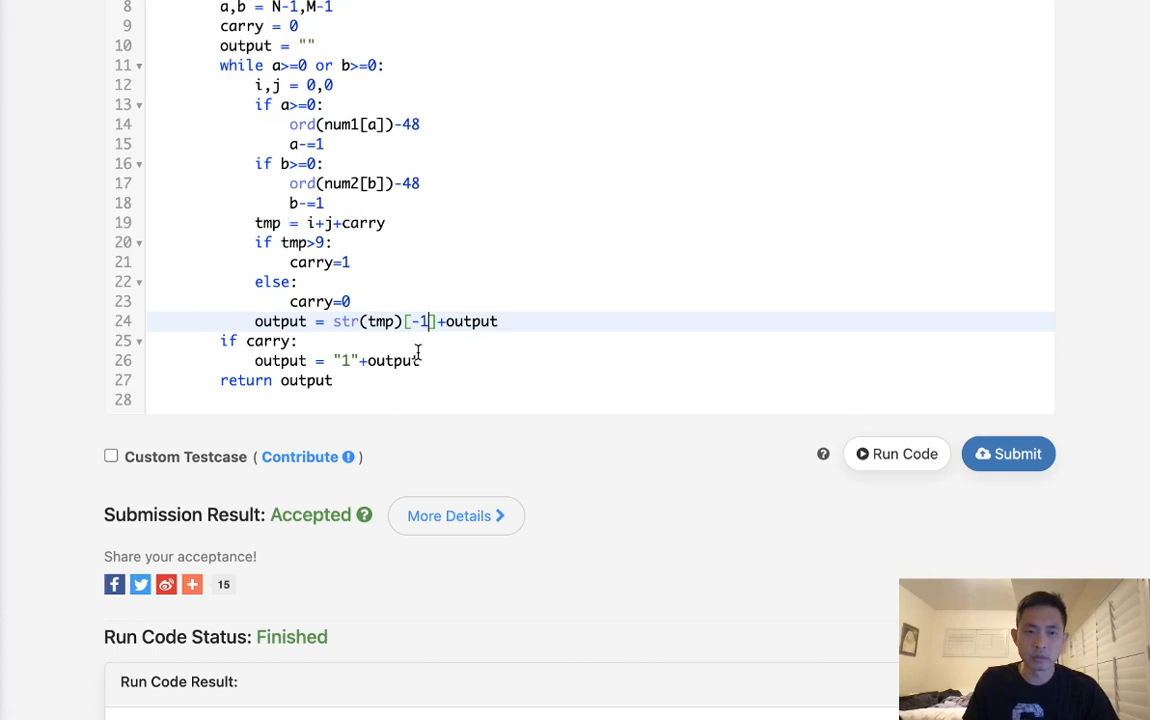
# - Assign the digit conversions to i and j, then run the code on the sample test
pyautogui.click(287, 124)
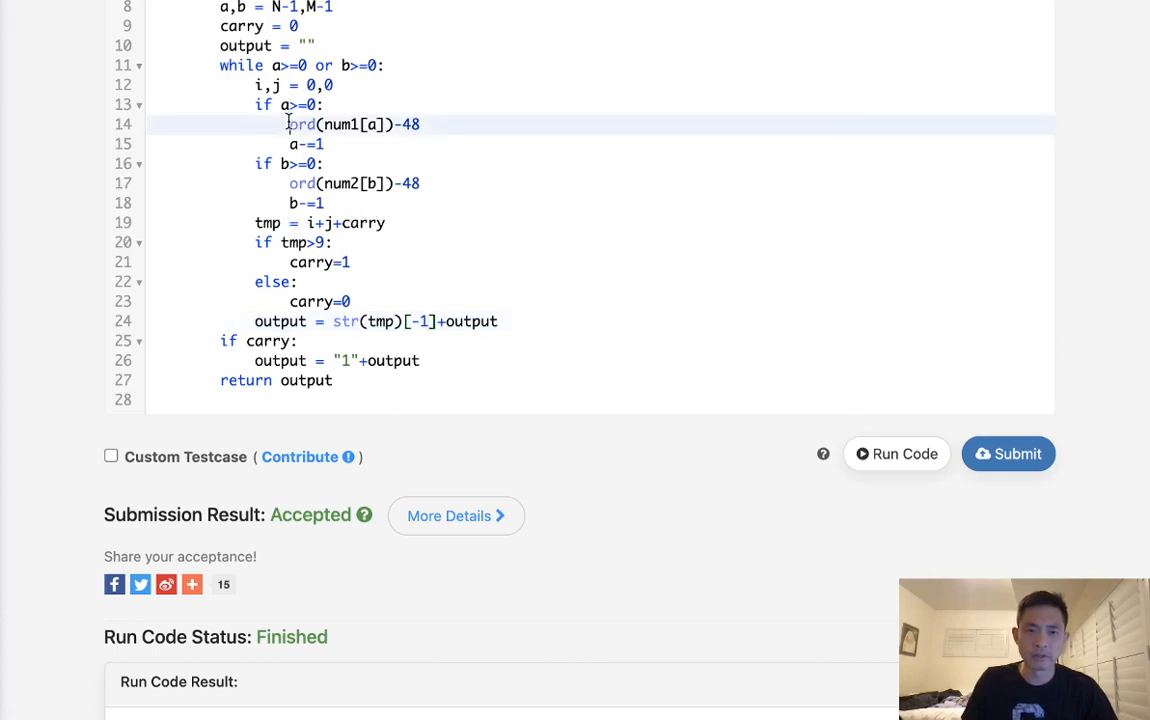
pyautogui.write('i =')
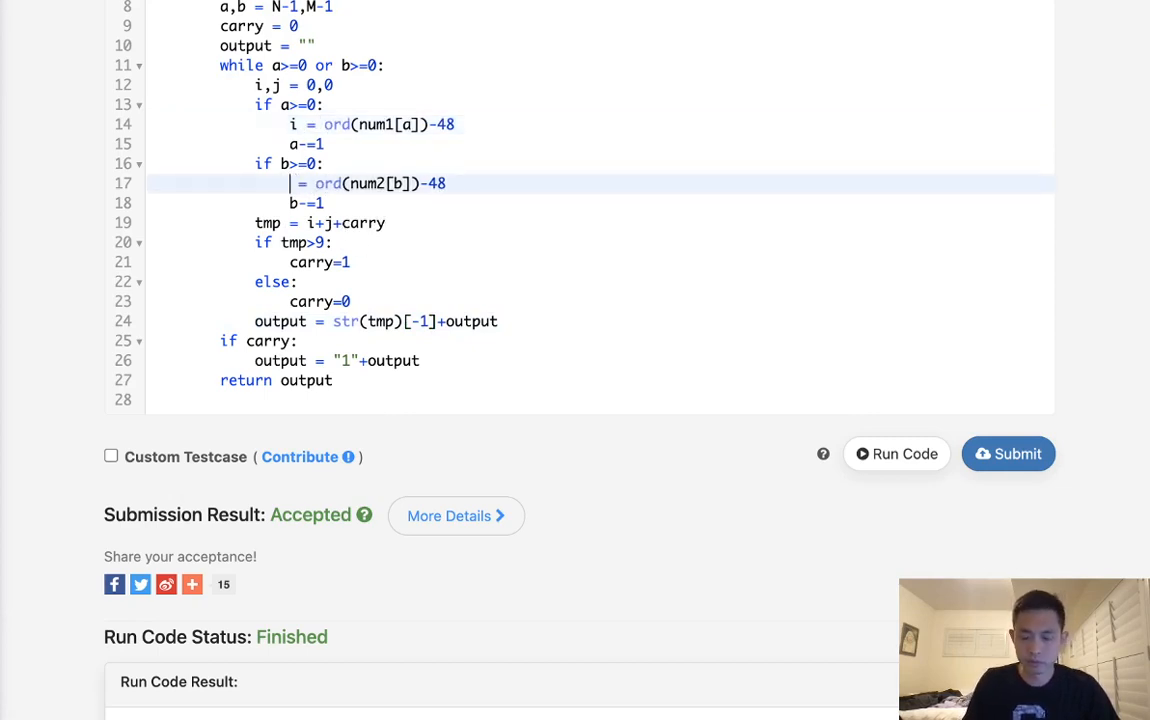
pyautogui.click(904, 454)
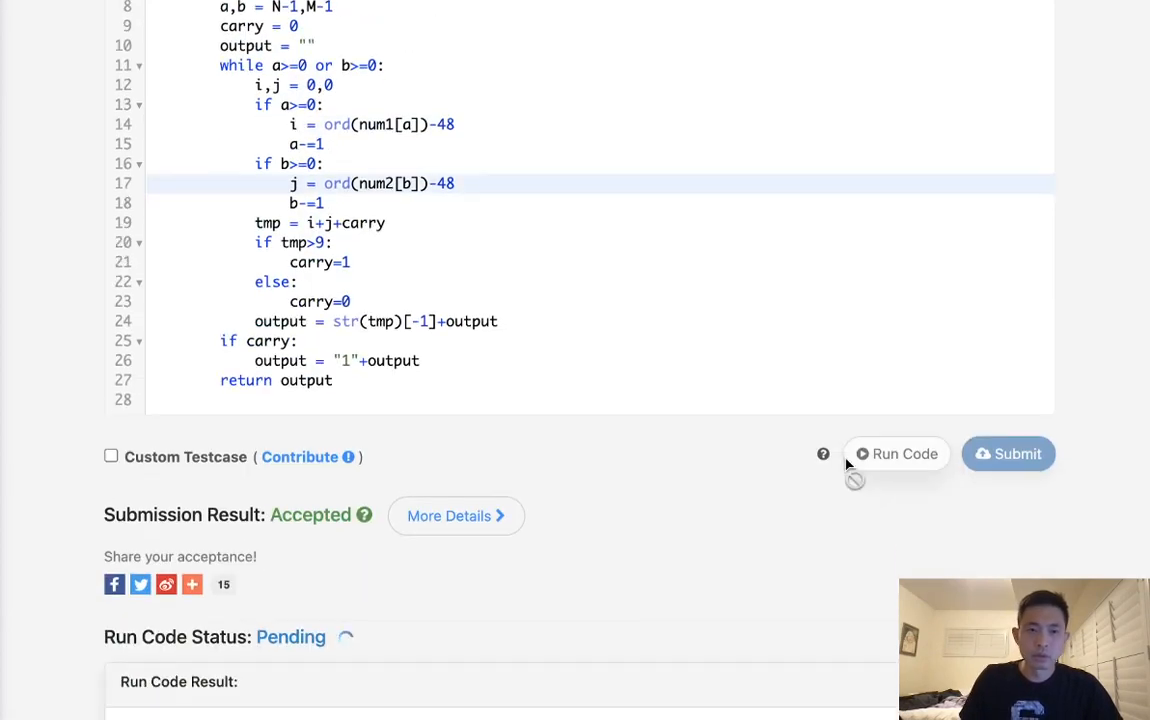
pyautogui.click(896, 453)
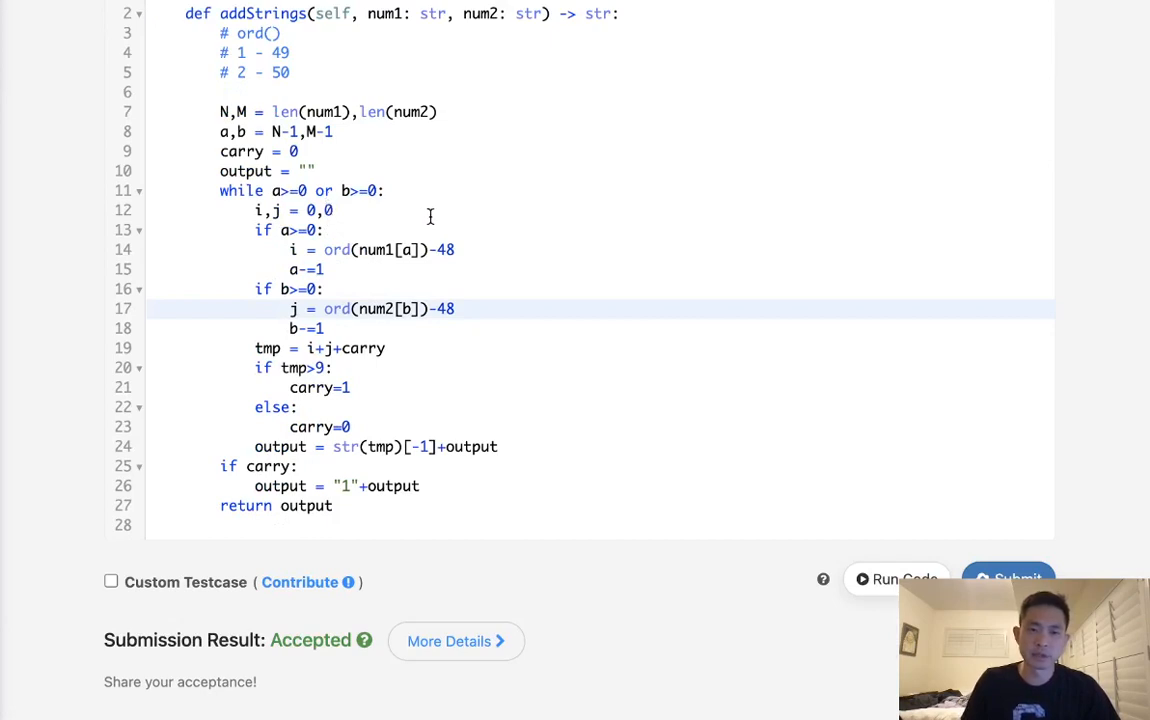
pyautogui.moveTo(320, 185)
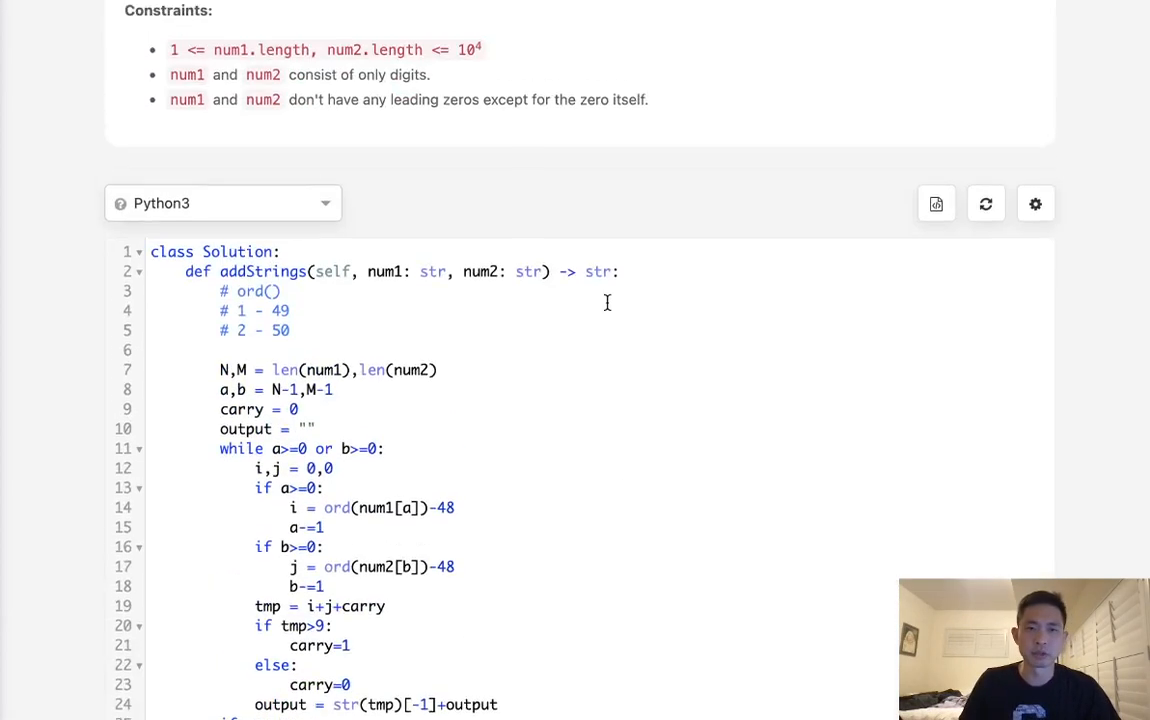
pyautogui.scroll(-3)
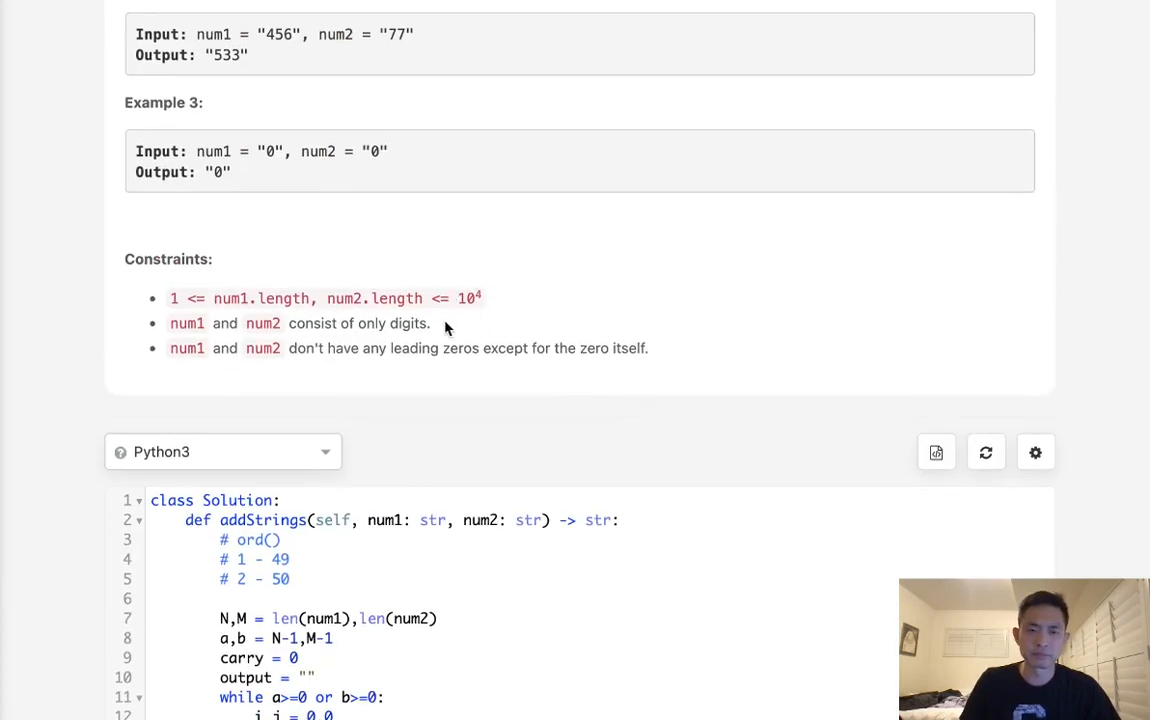
pyautogui.moveTo(515, 326)
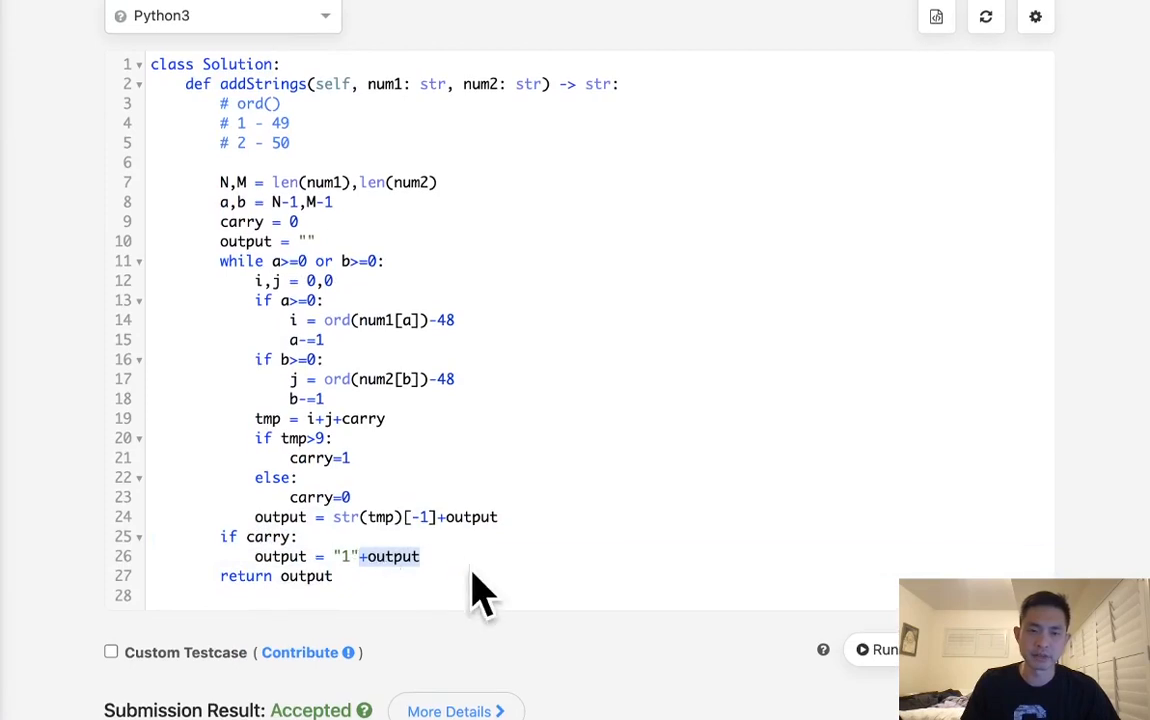
pyautogui.click(290, 595)
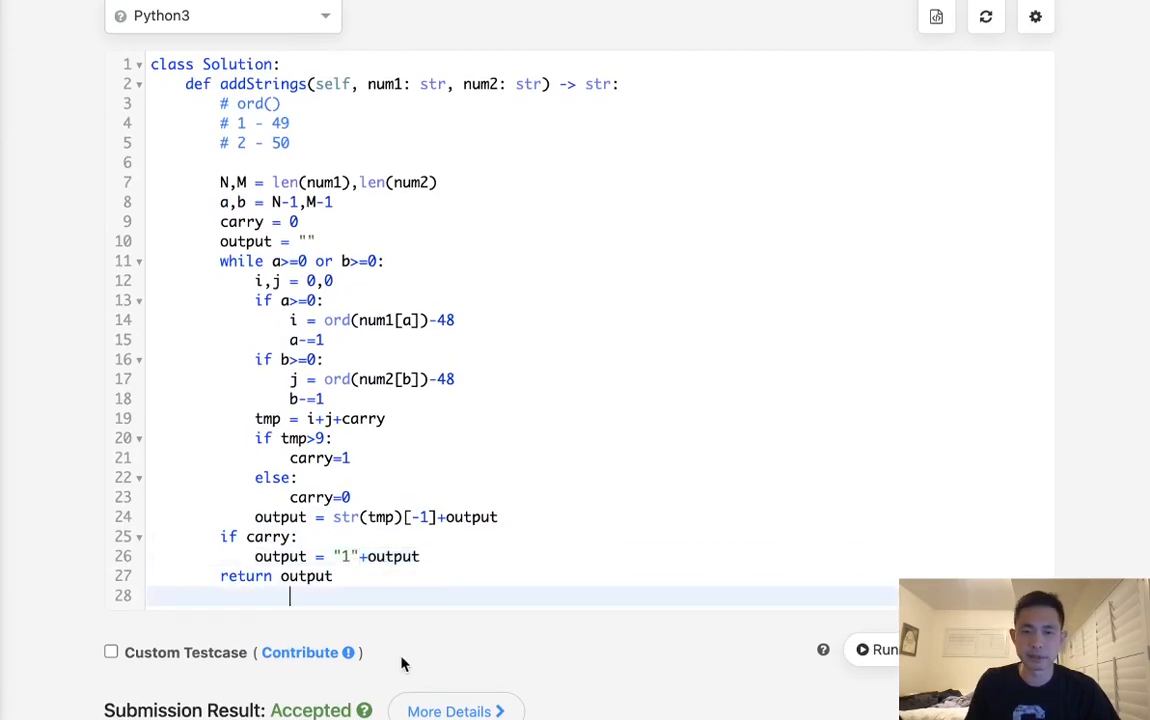